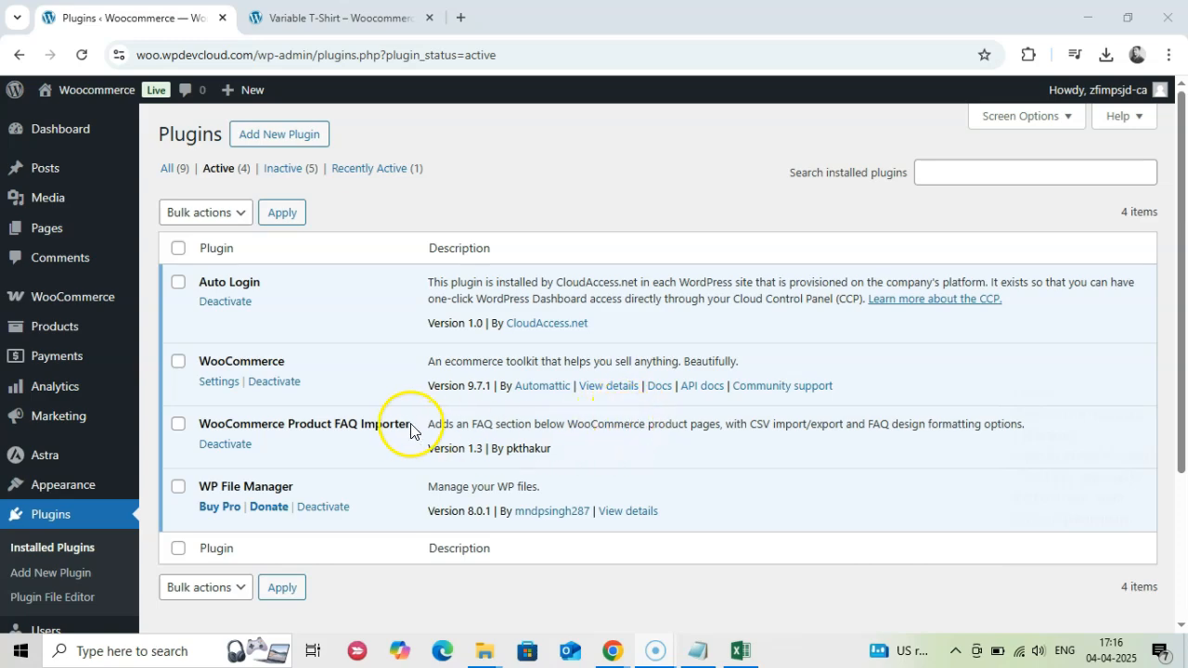
- Bring up the Variable T-Shirt product page's Frequently Asked Questions section
double_click(299, 423)
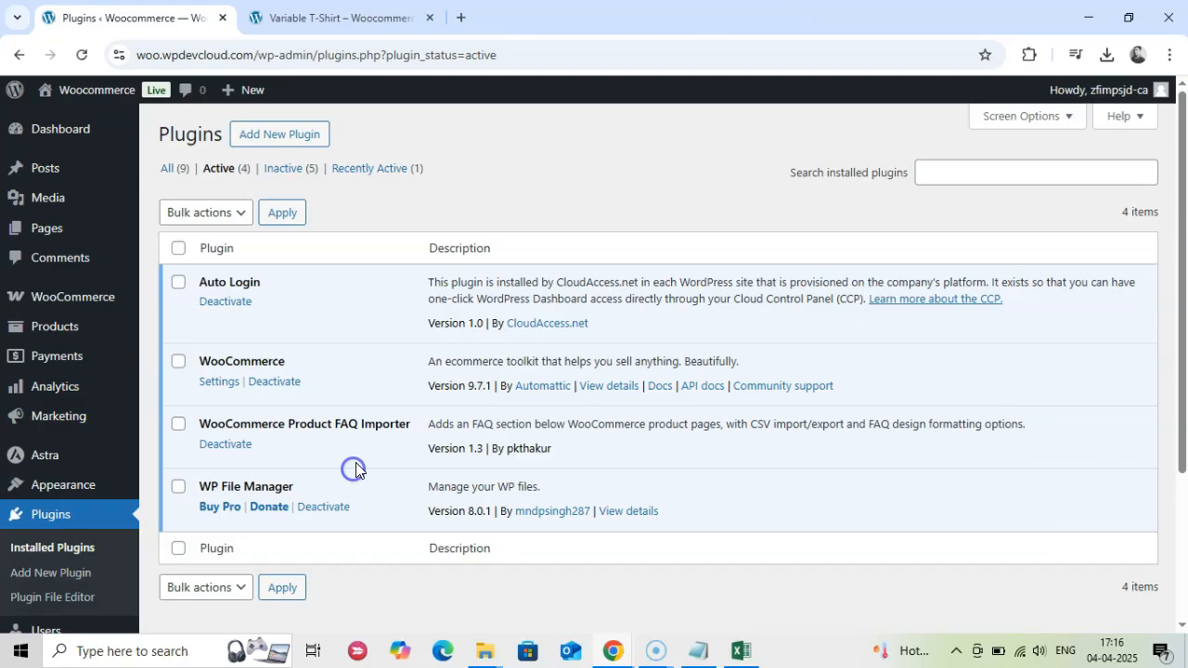
left_click(338, 19)
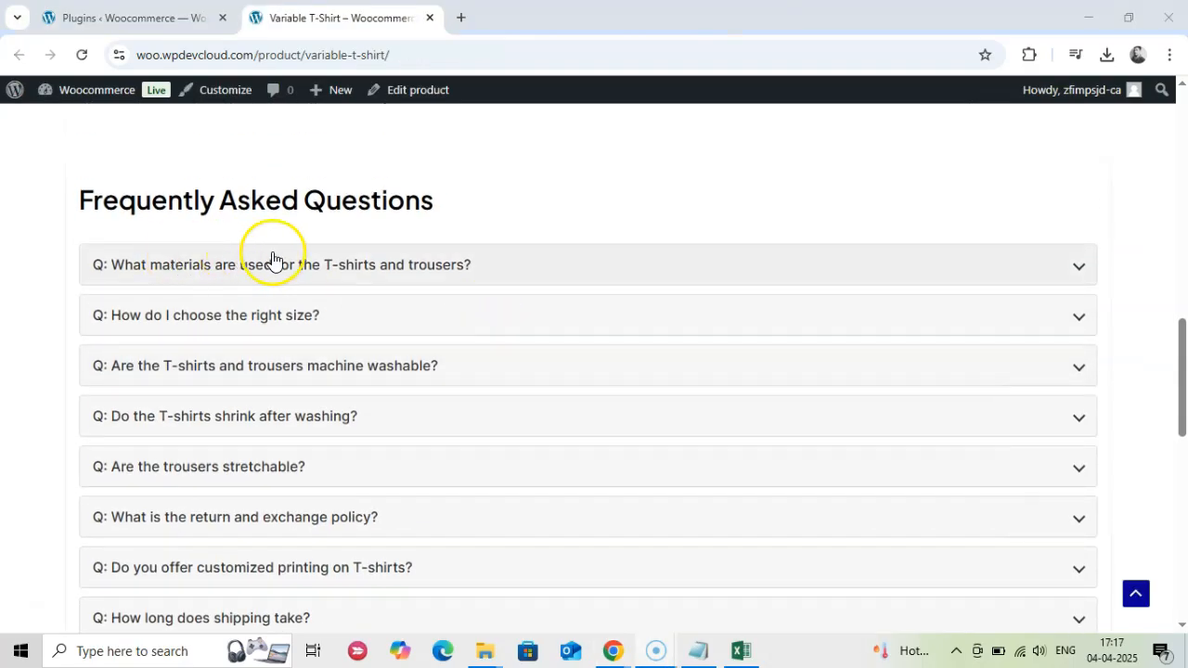
scroll("down", 3)
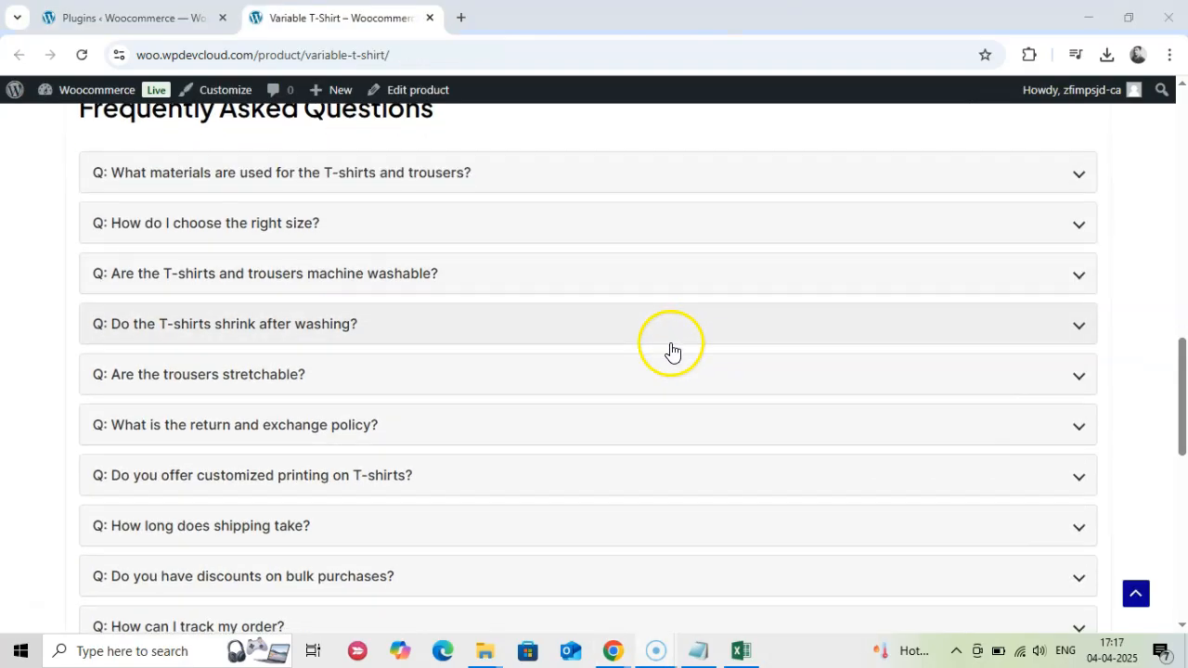
scroll("down", 3)
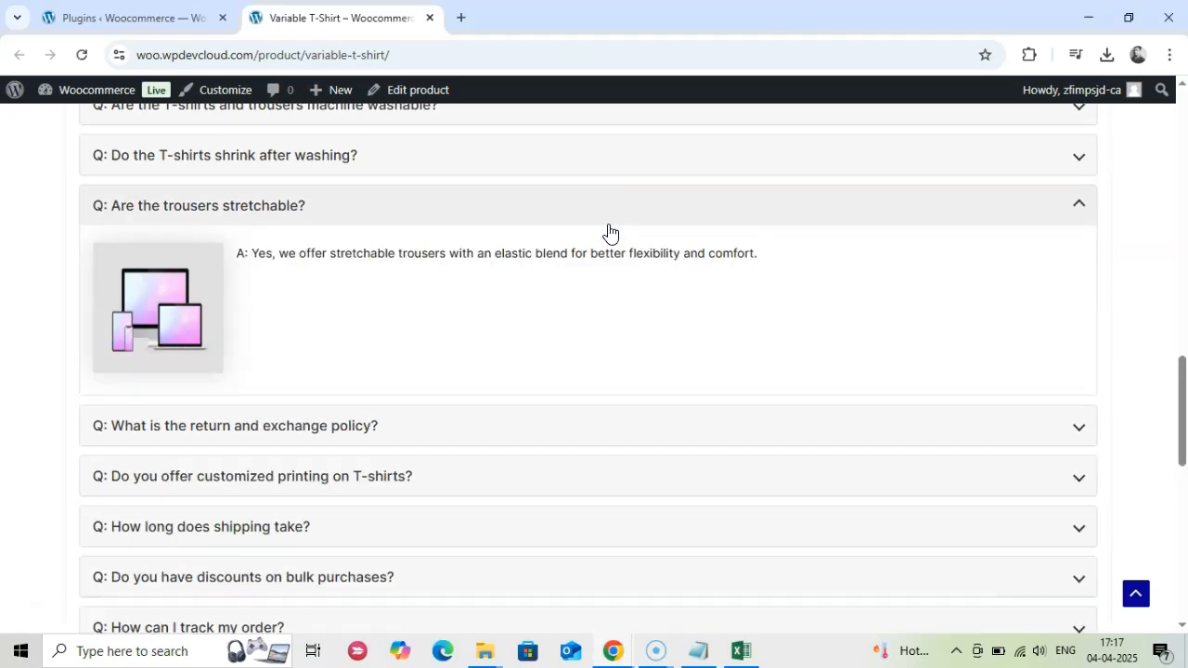
scroll("down", 3)
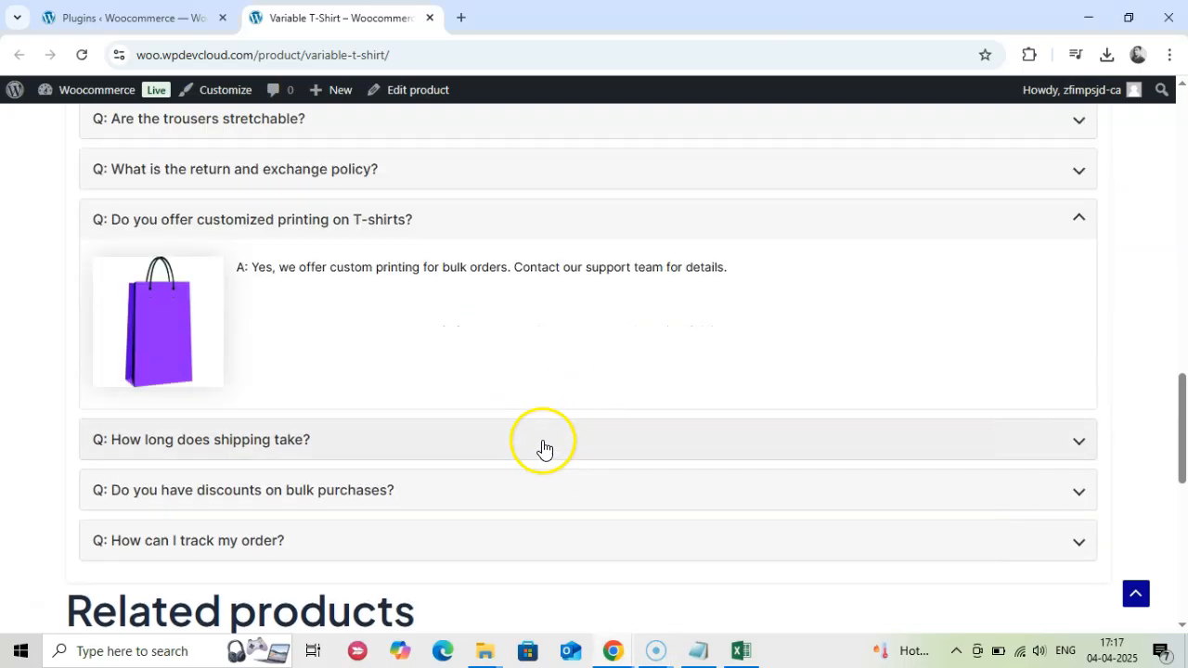
scroll("down", 3)
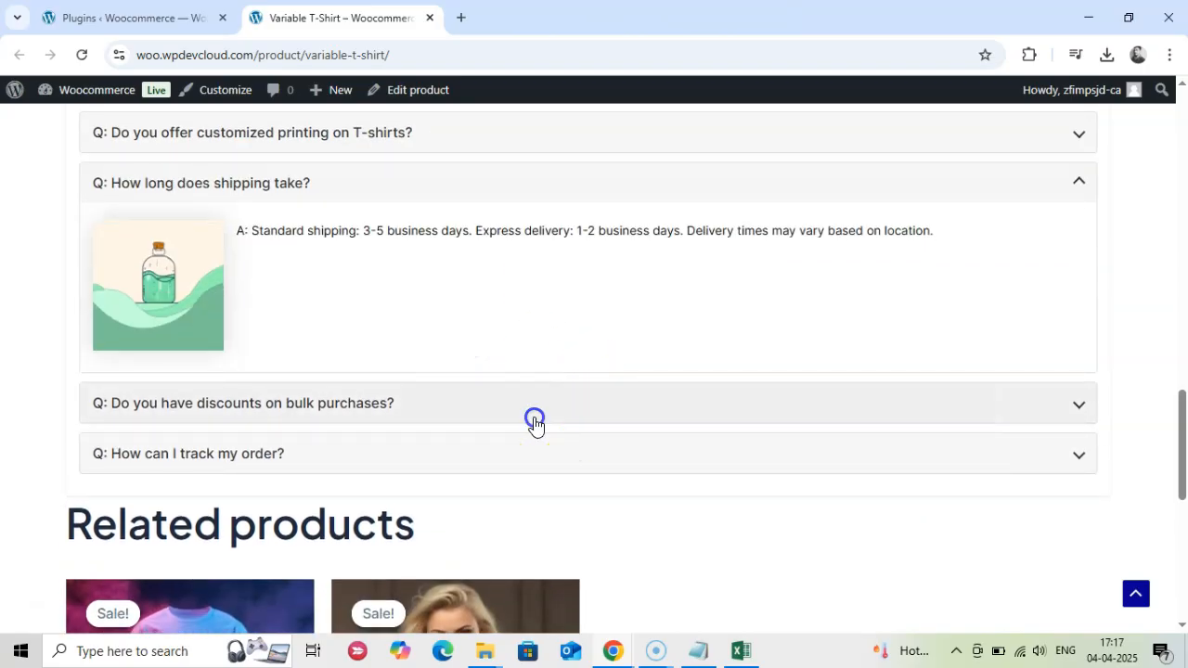
- Expand the bulk purchase discounts answer with its image, then return to the admin tab
left_click(535, 419)
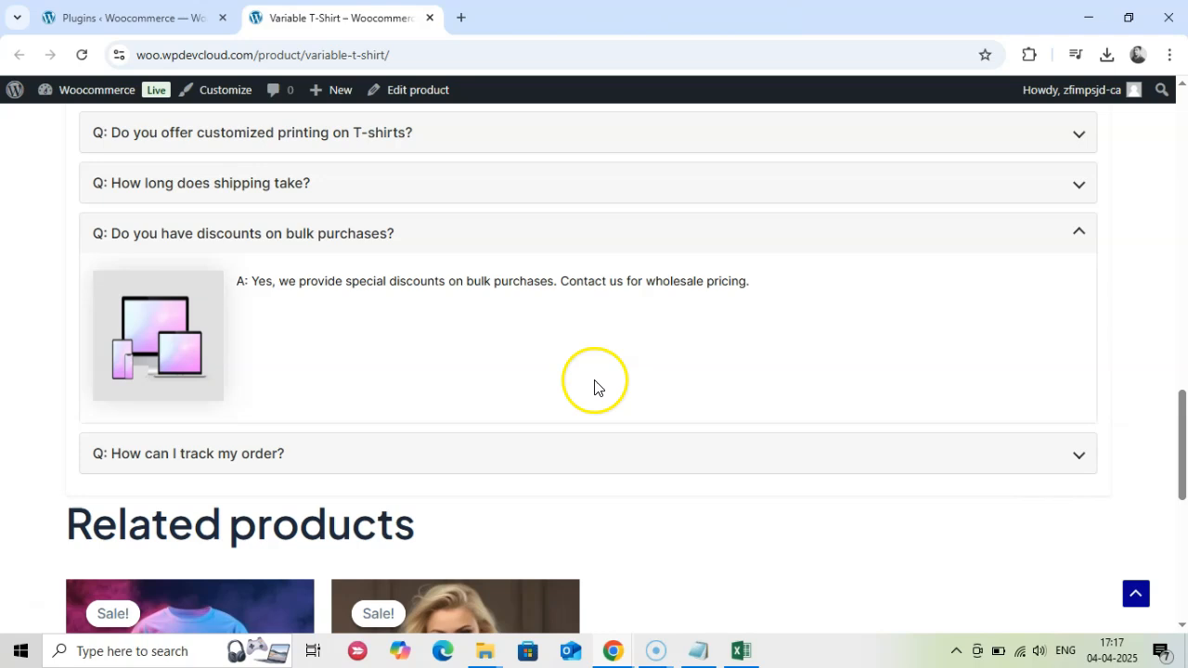
mouse_move(594, 371)
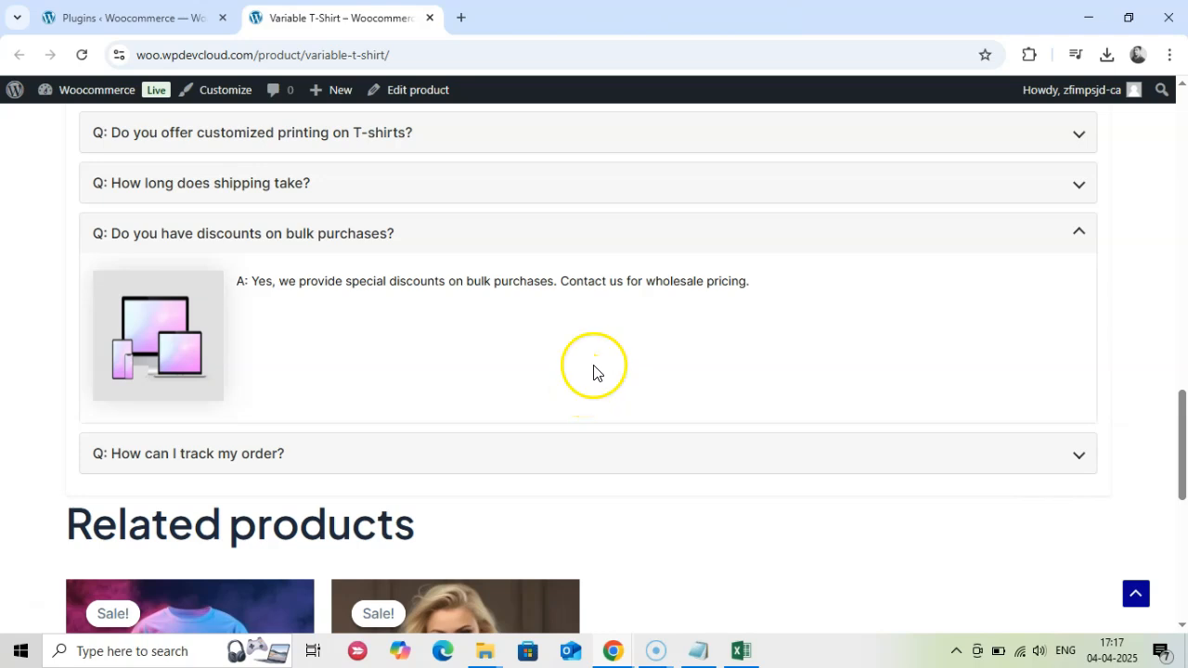
scroll("up", 3)
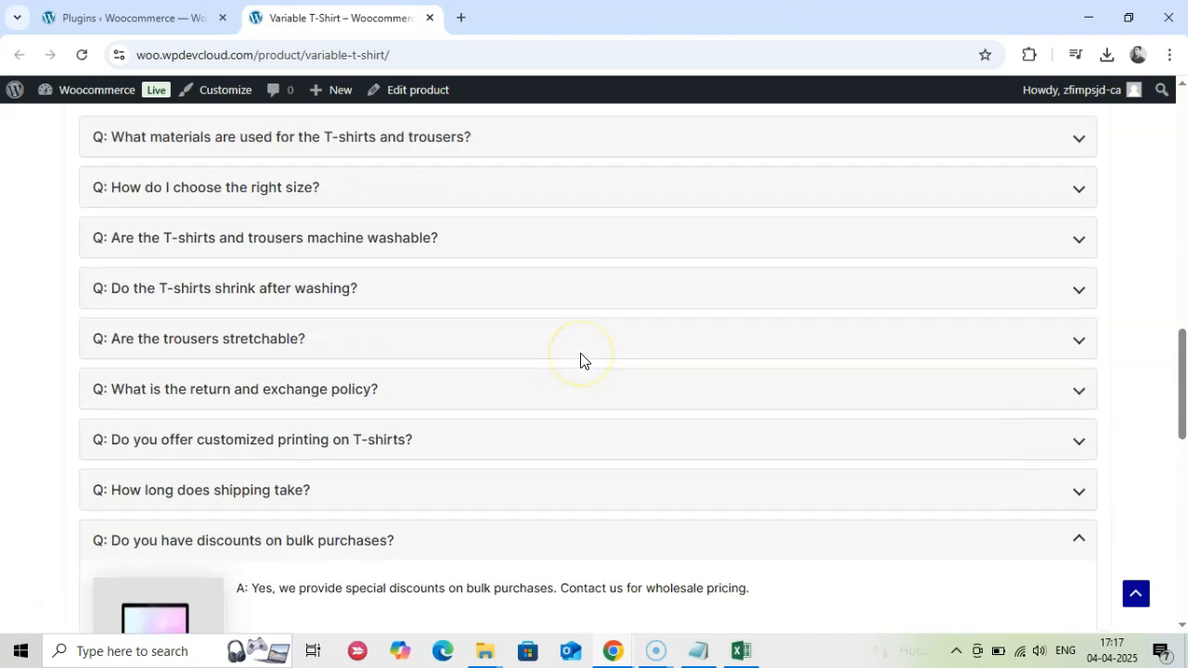
scroll("up", 3)
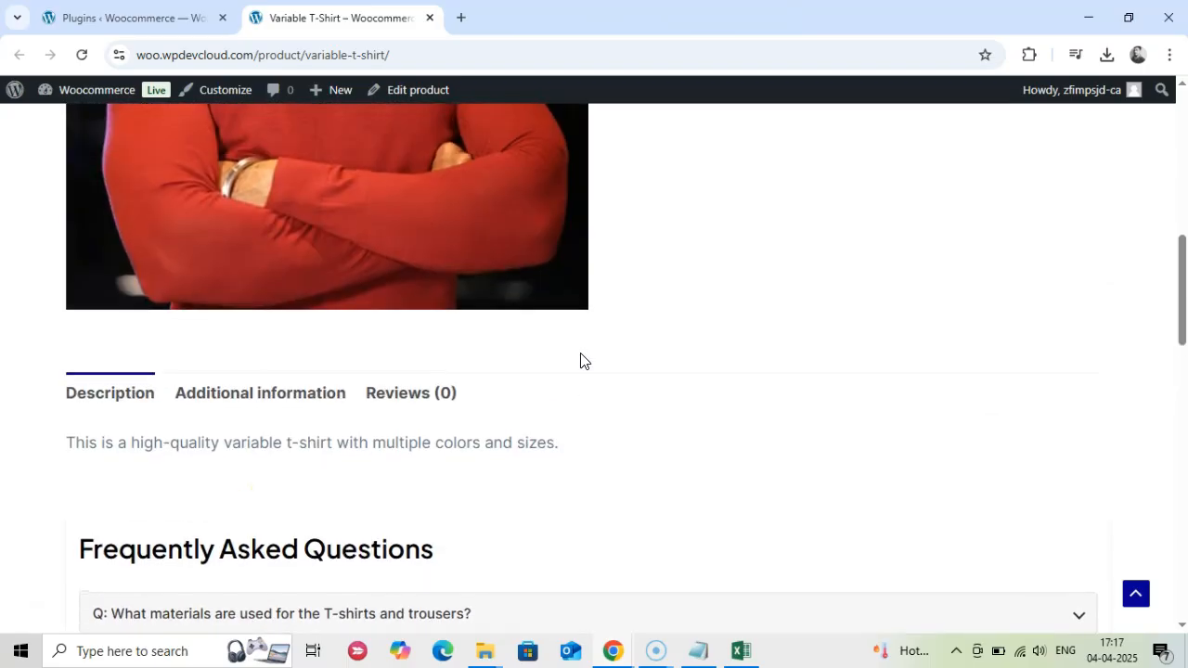
scroll("down", 3)
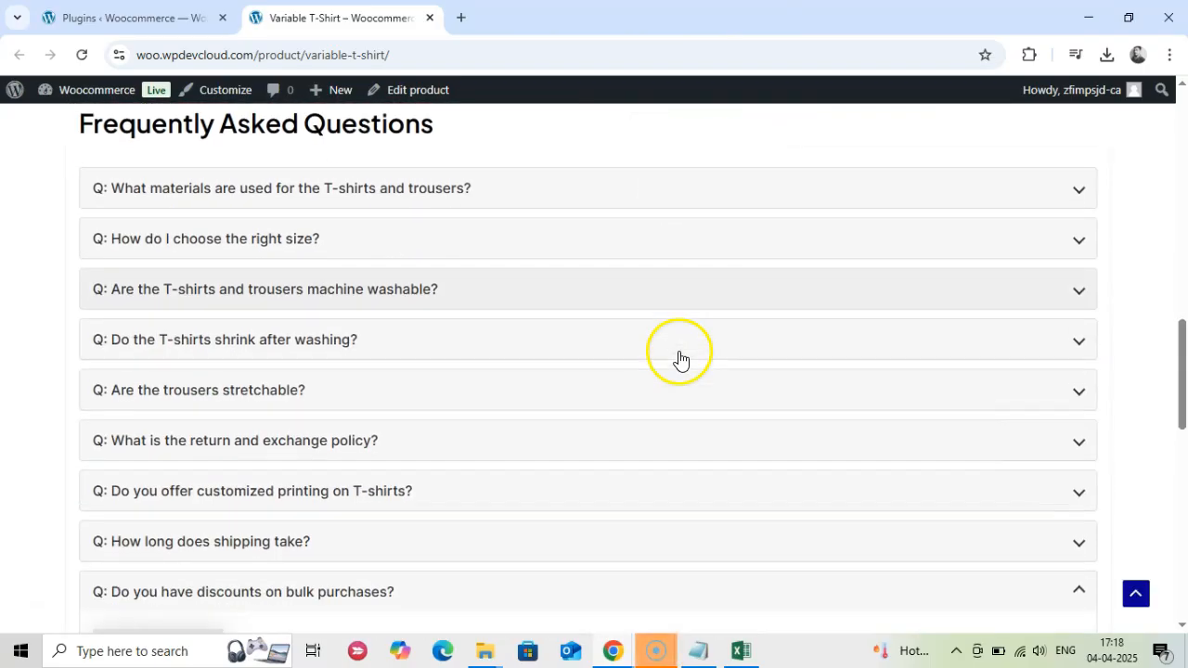
scroll("down", 3)
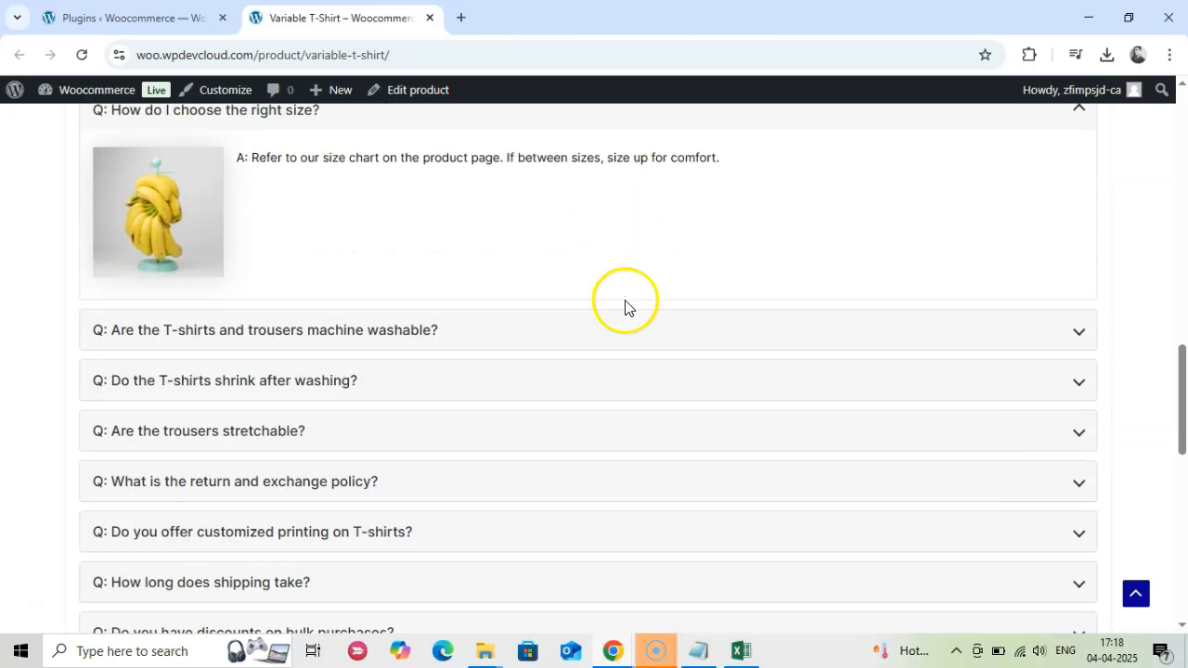
scroll("down", 3)
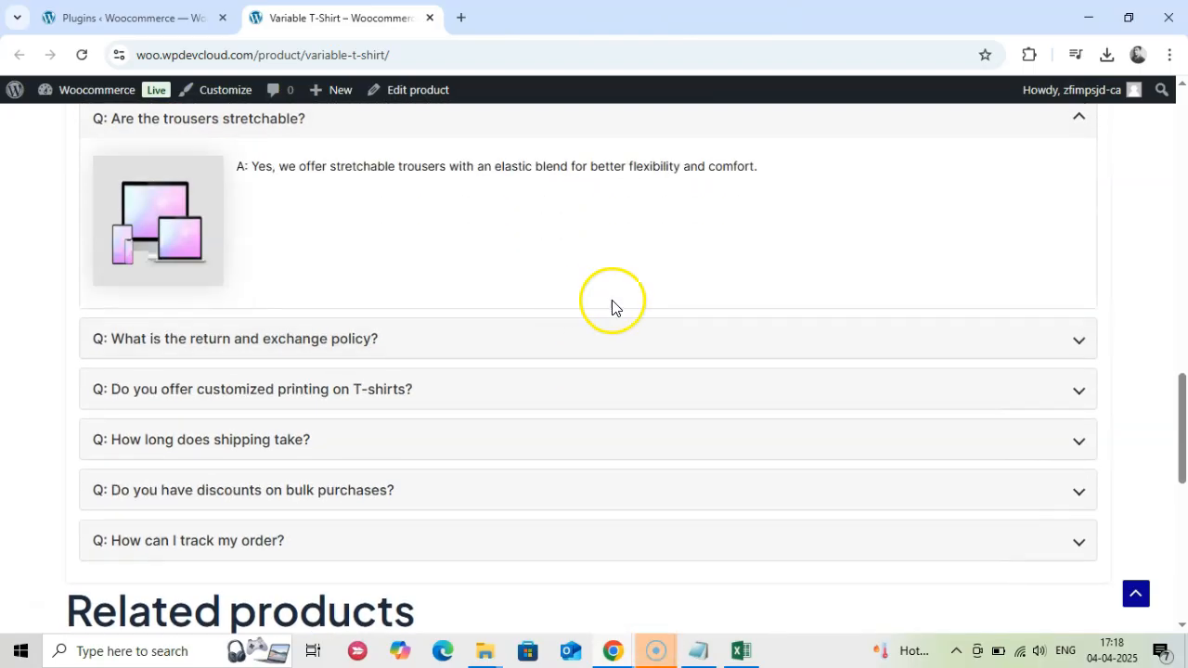
left_click(130, 18)
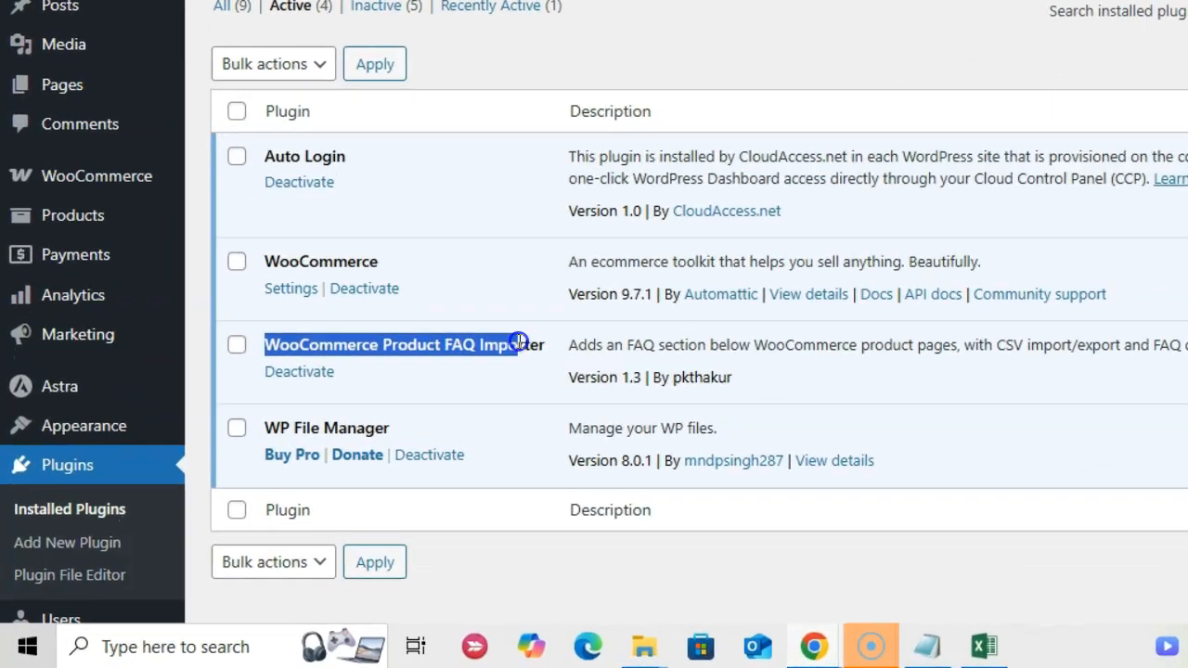
- From the WooFAQ CSV Upload page, download the product IDs file to Downloads
scroll("down", 3)
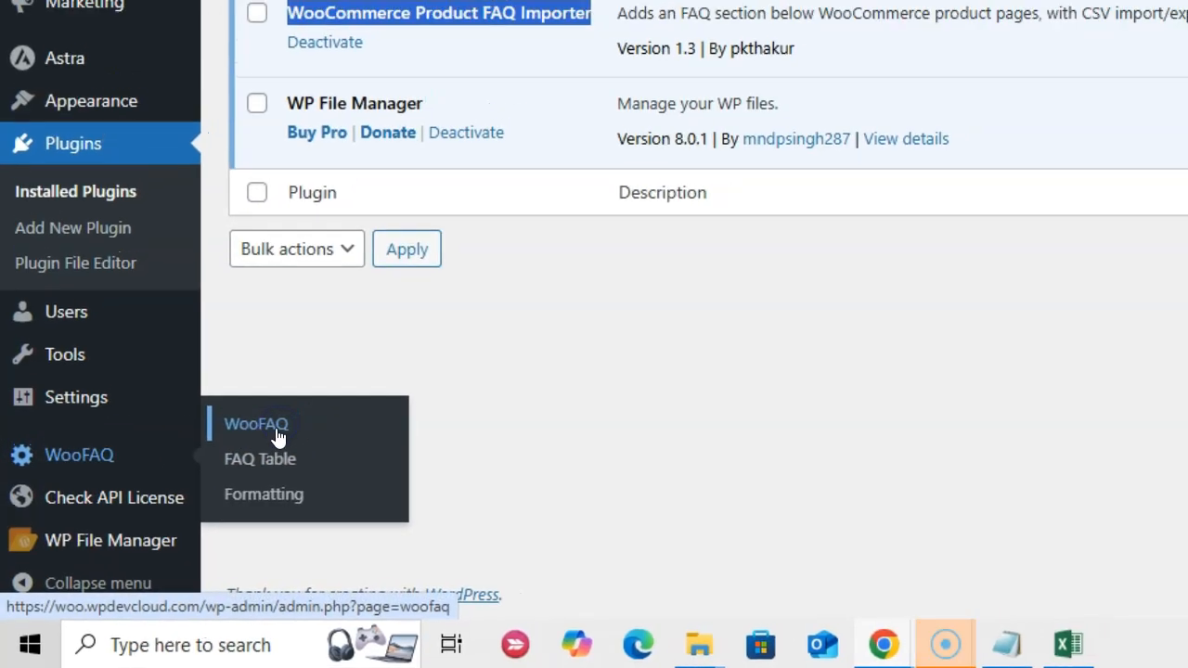
left_click(256, 423)
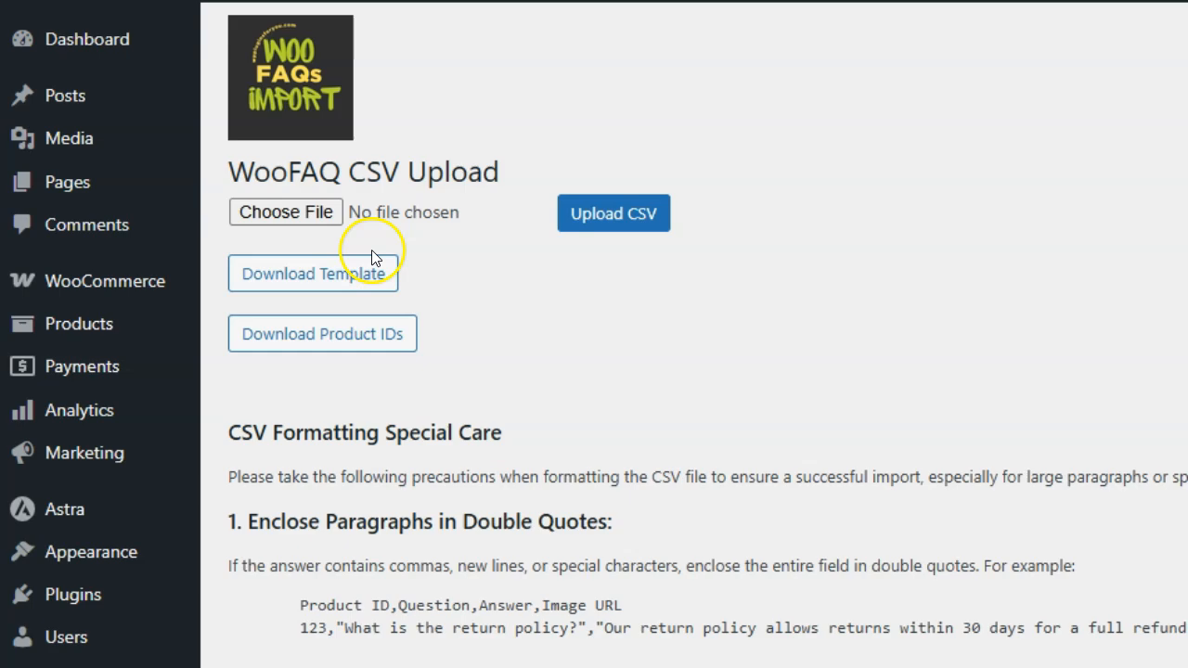
mouse_move(342, 352)
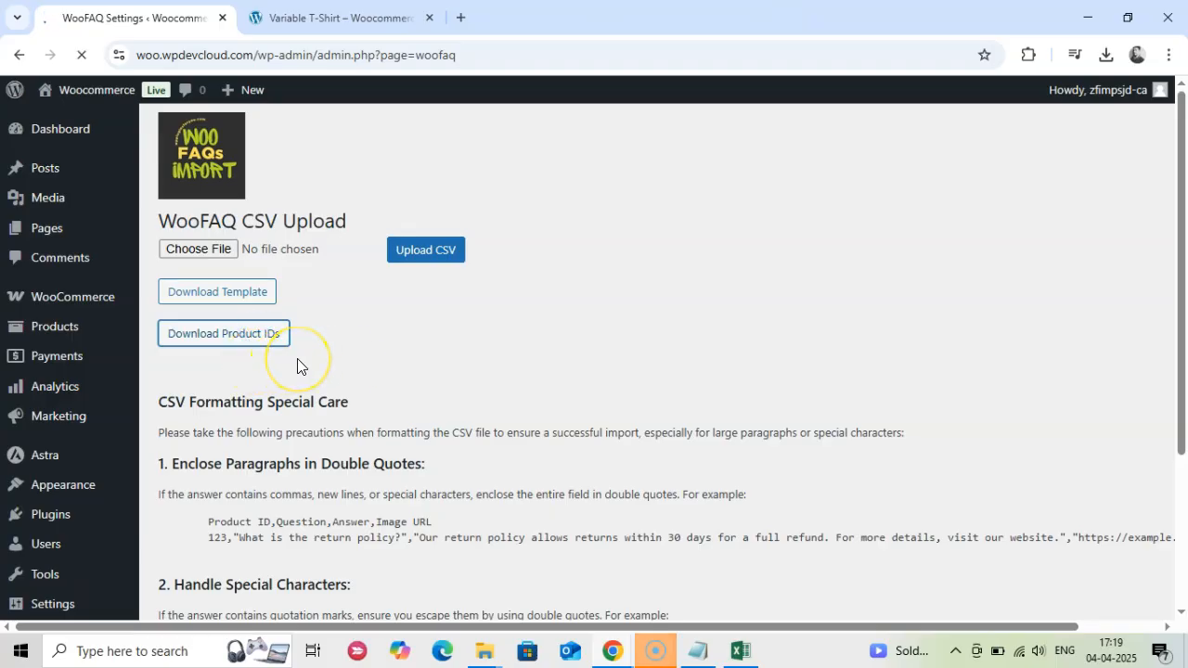
left_click(223, 334)
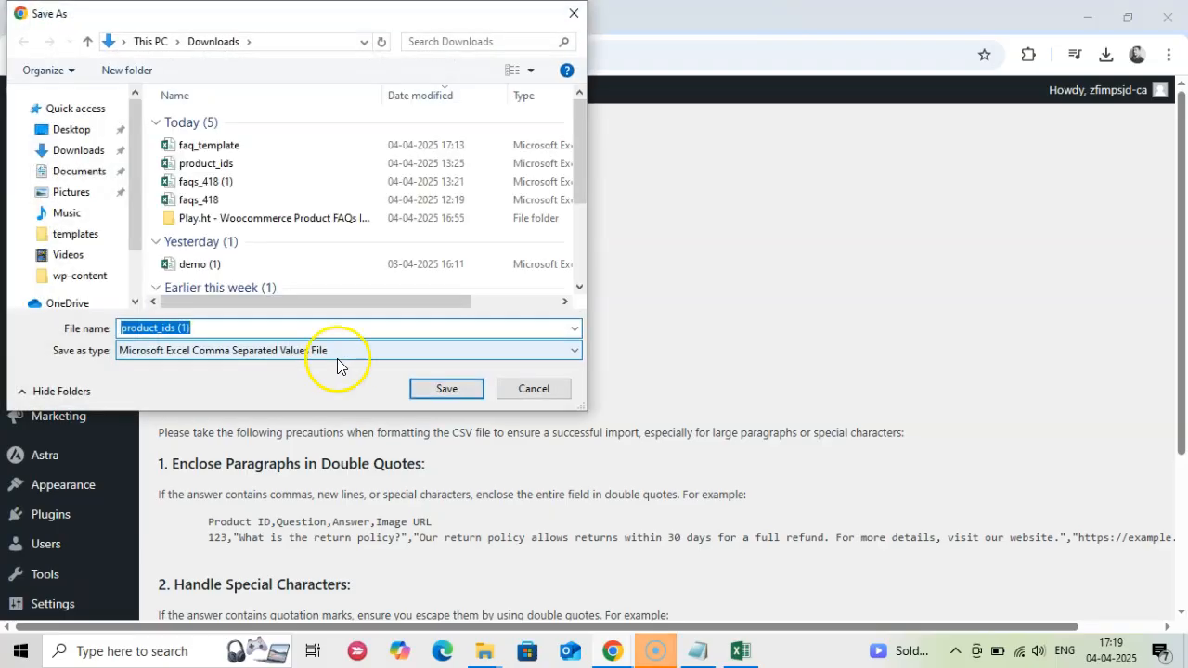
left_click(445, 388)
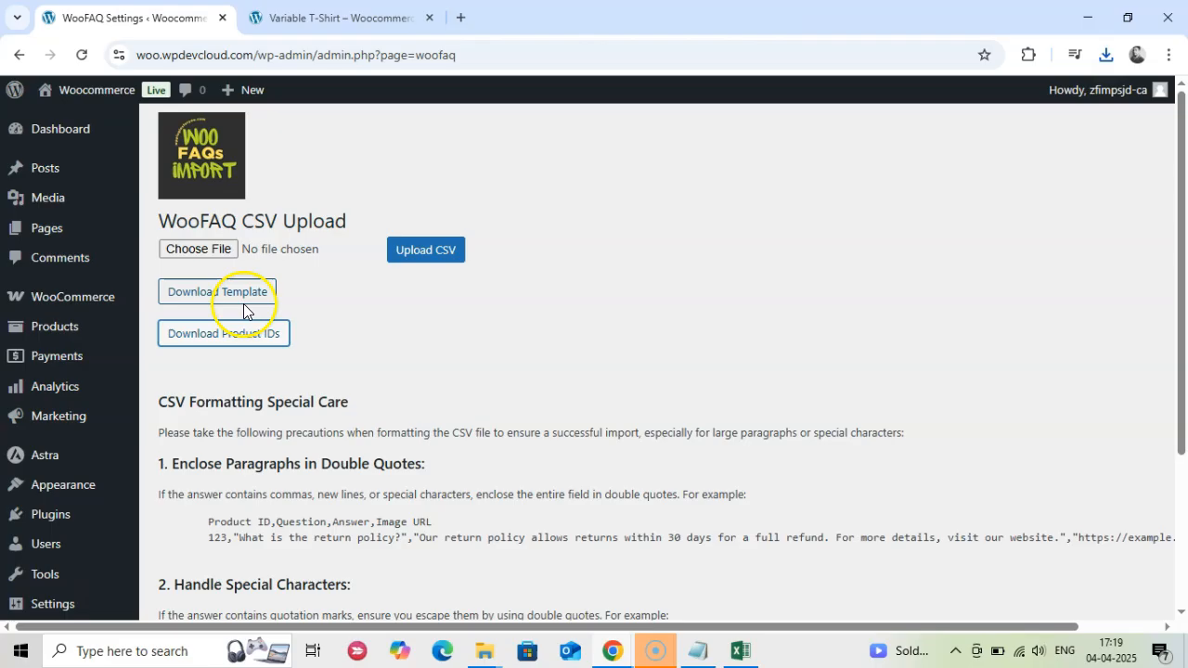
- Download the FAQ CSV template and check both files in the Downloads panel
left_click(217, 291)
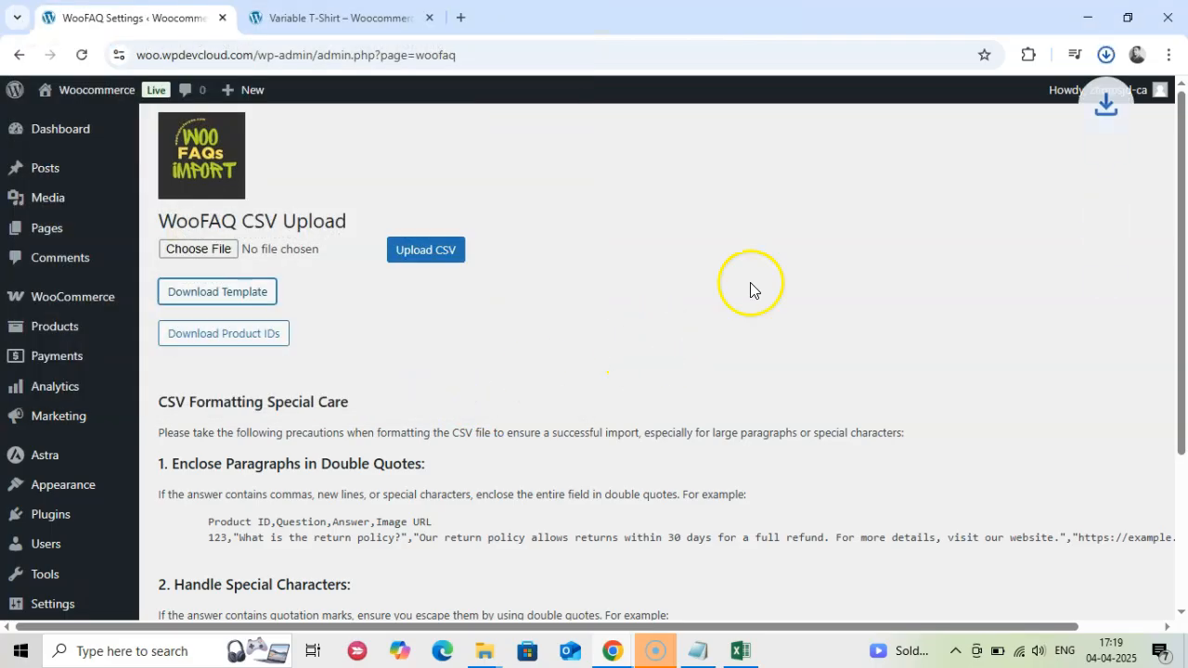
left_click(1102, 56)
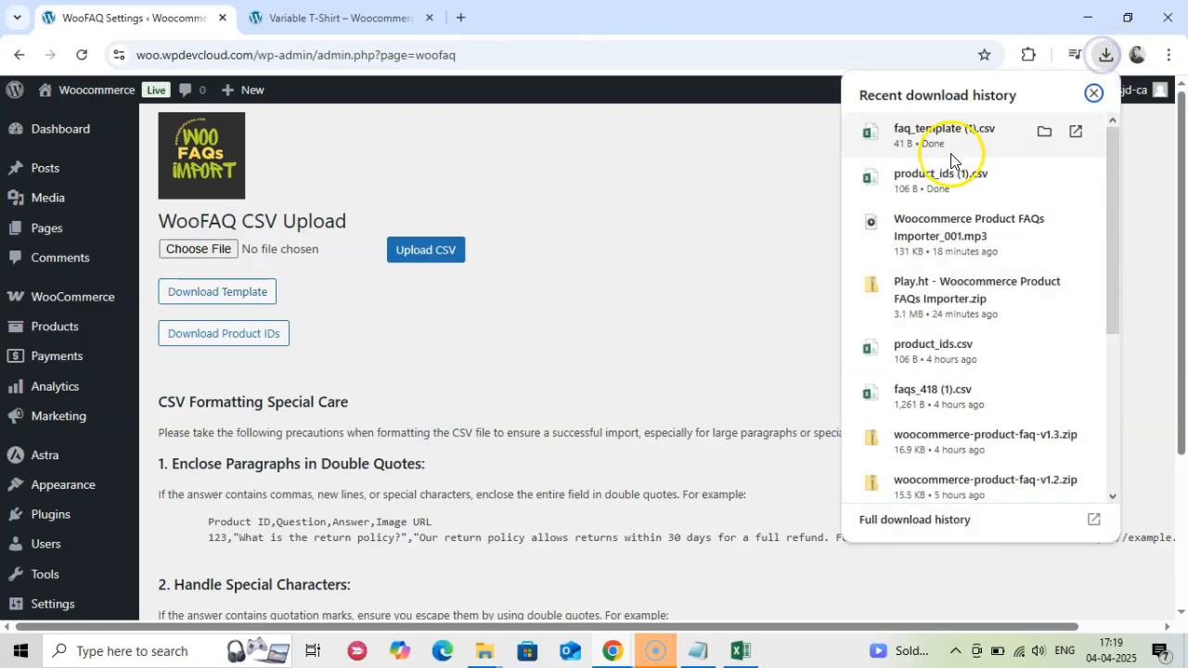
mouse_move(709, 350)
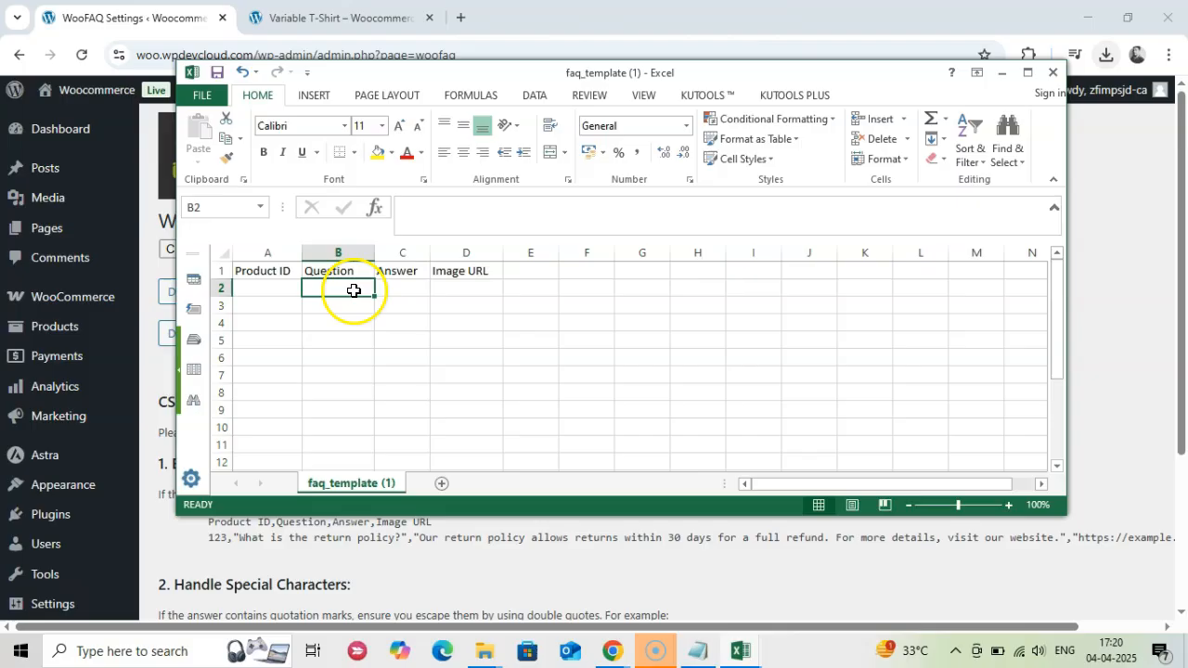
mouse_move(349, 299)
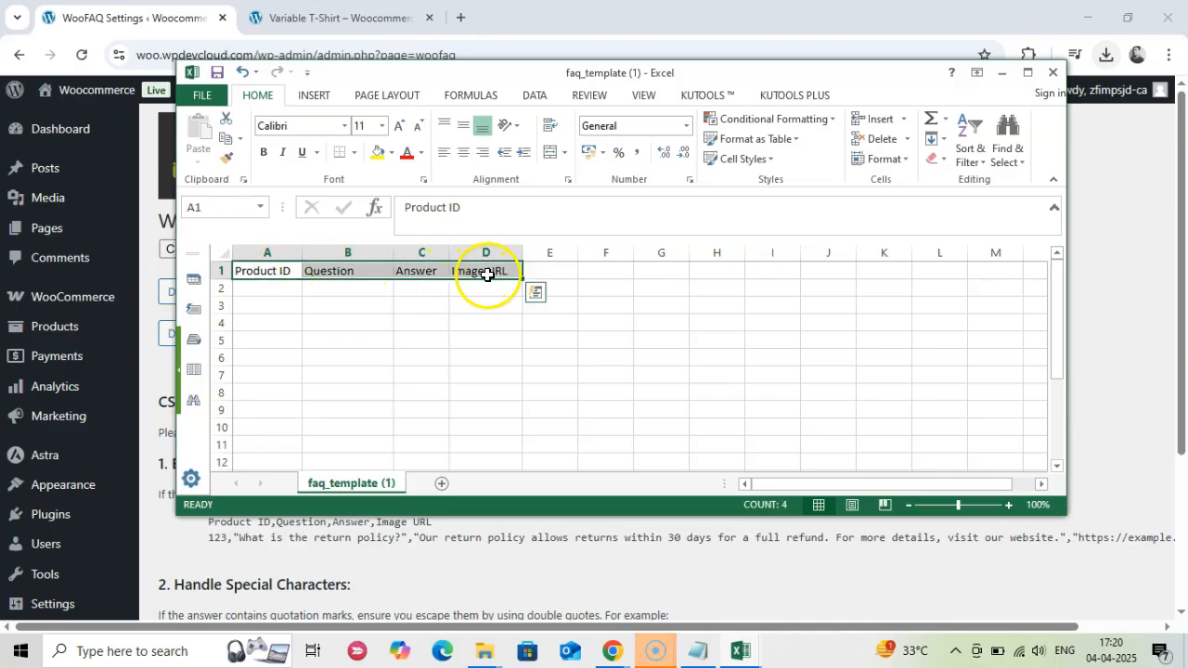
- Paste the ten T-shirt questions and answers into the template's Question and Answer columns
key("Ctrl+V")
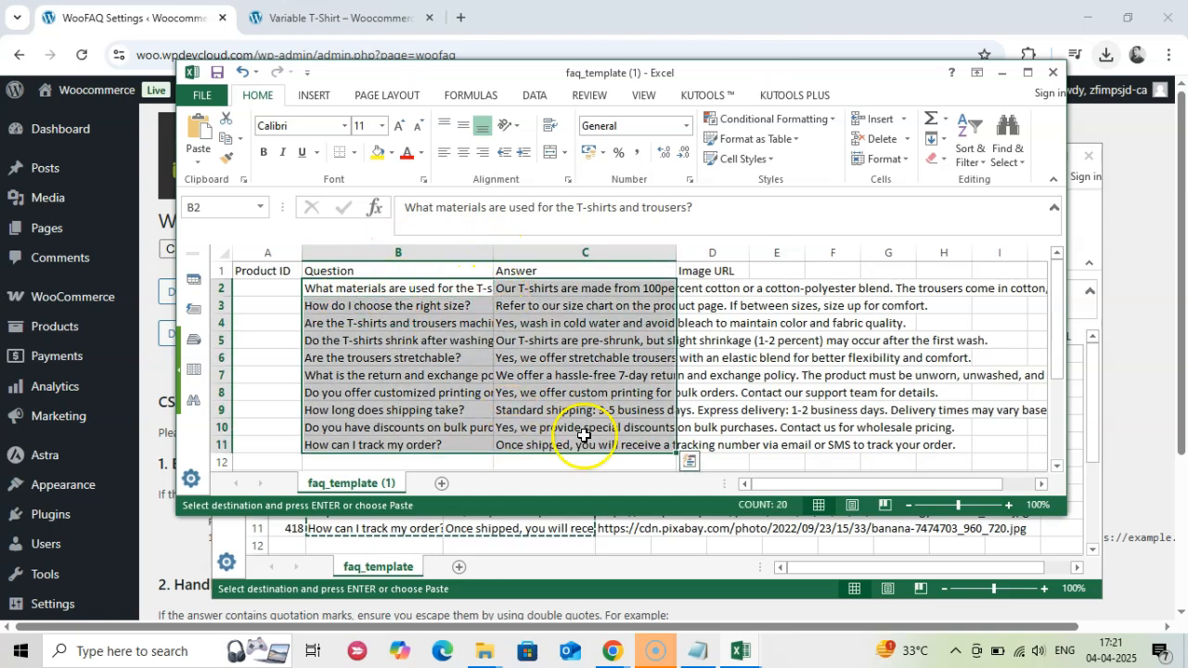
mouse_move(547, 423)
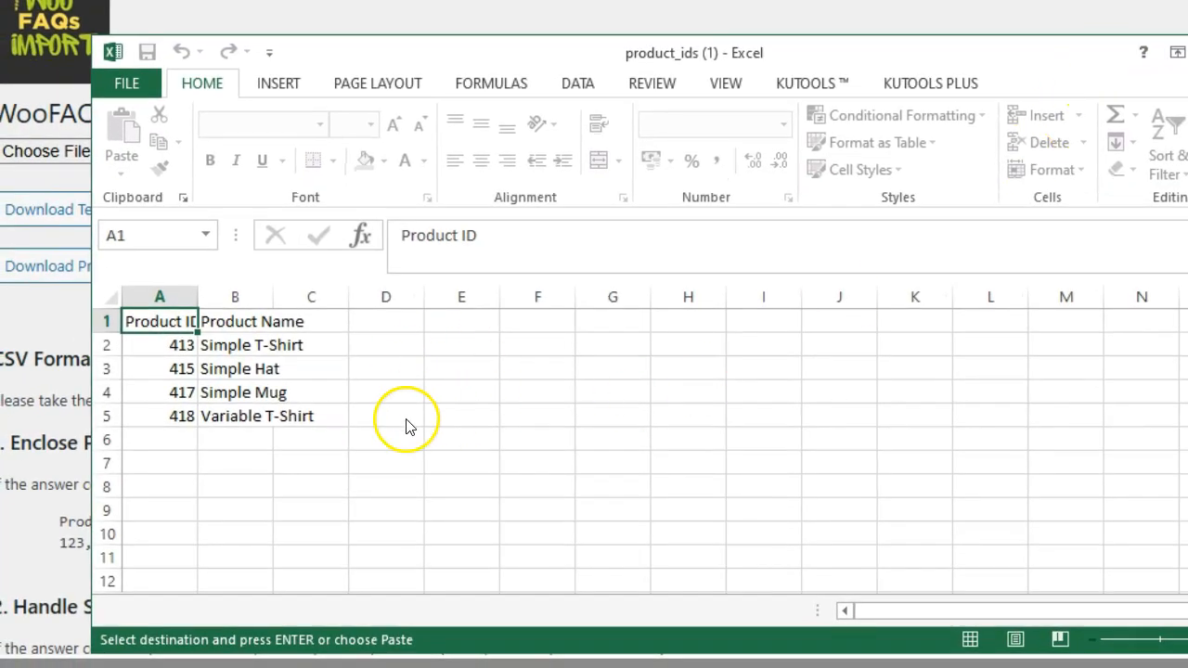
- Fill the template rows with product IDs 417/418 and image URLs in column D
left_click(206, 343)
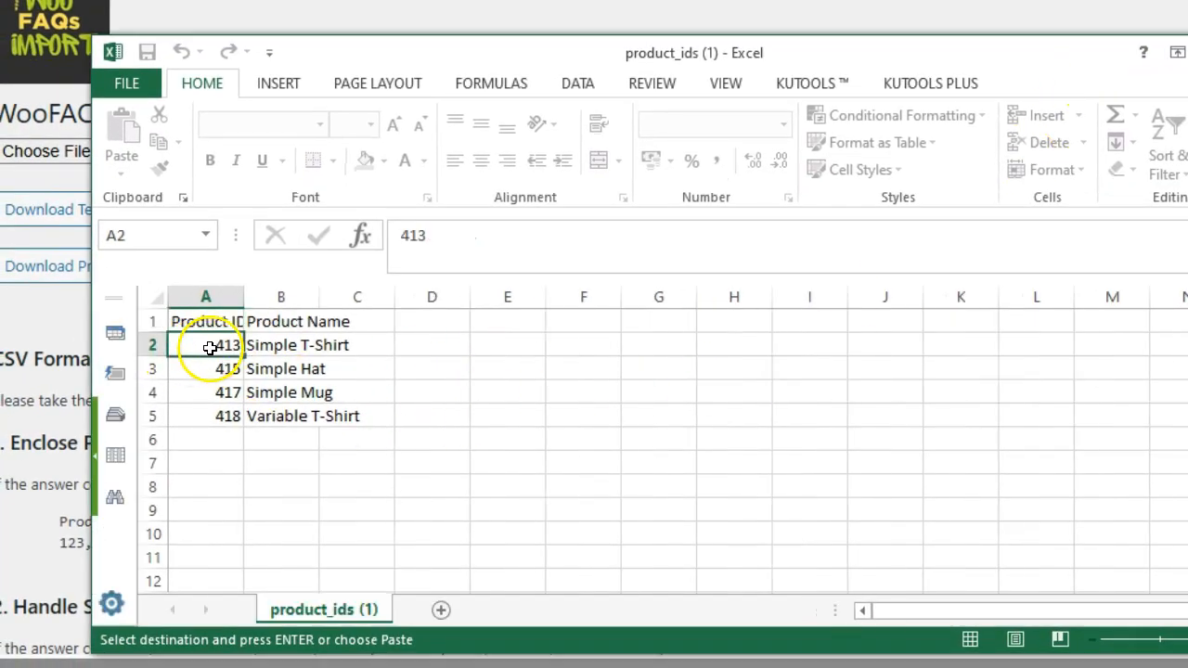
left_click_drag(206, 344, 206, 416)
type("41")
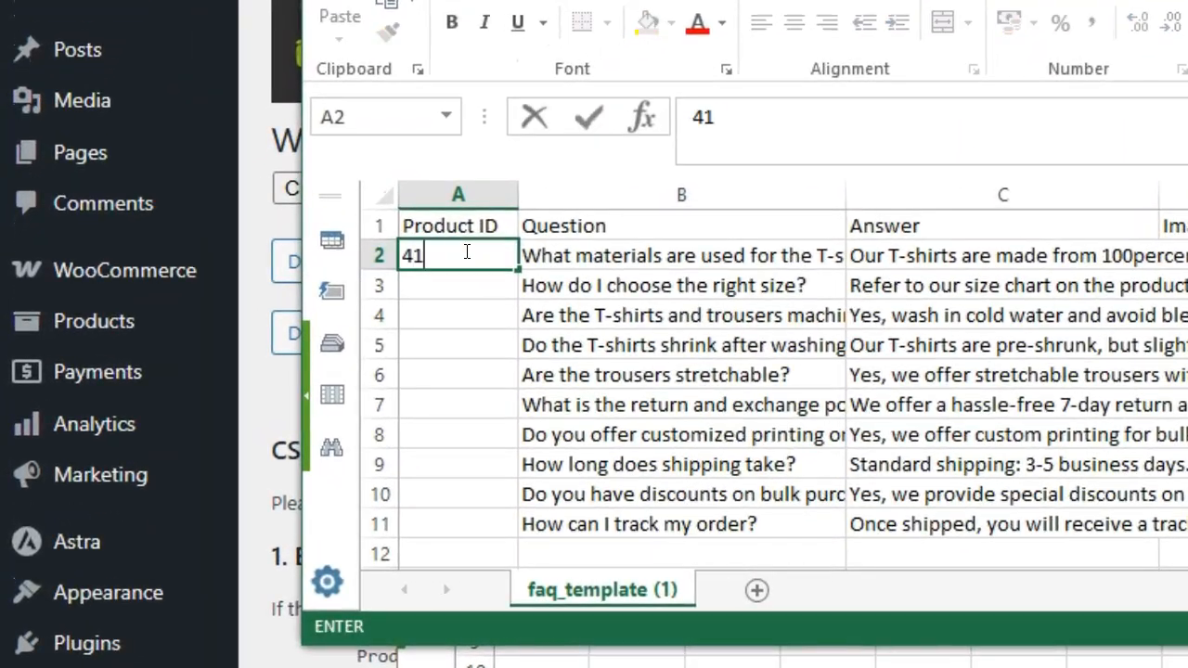
type("7")
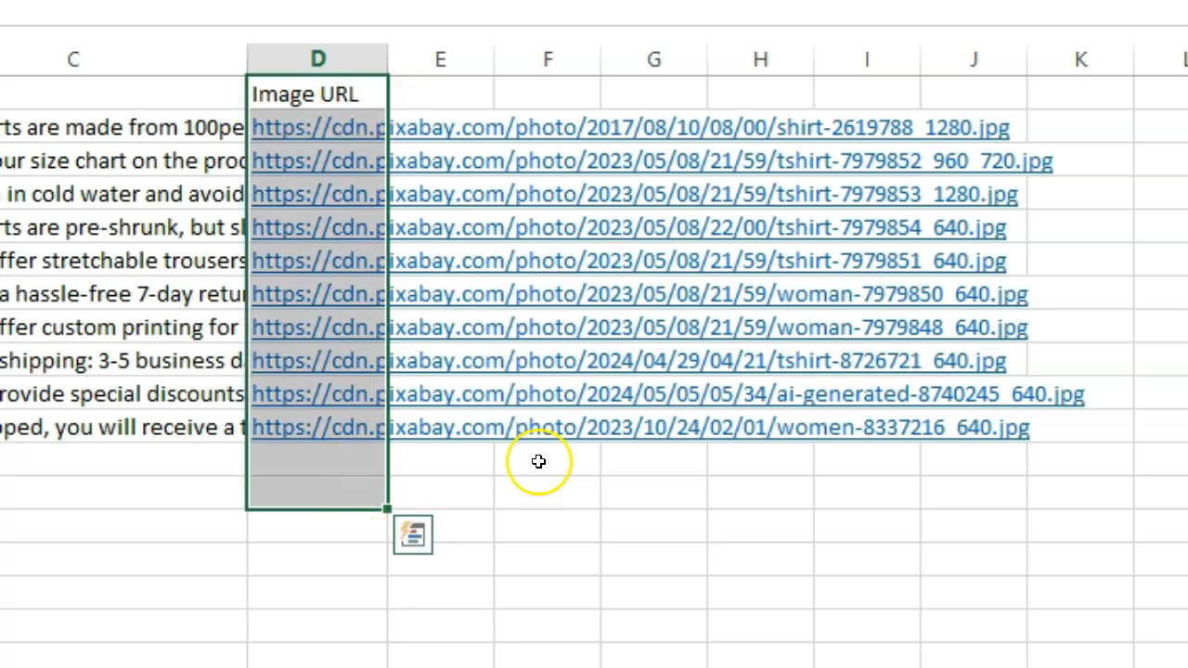
left_click_drag(388, 57, 605, 58)
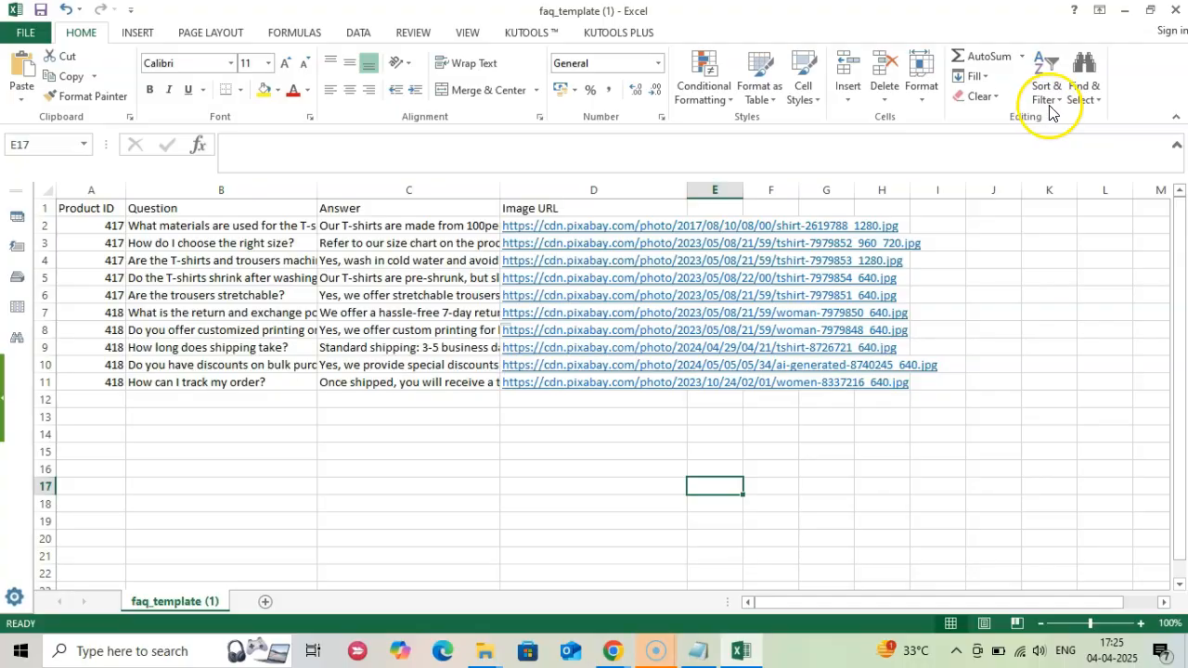
left_click(612, 650)
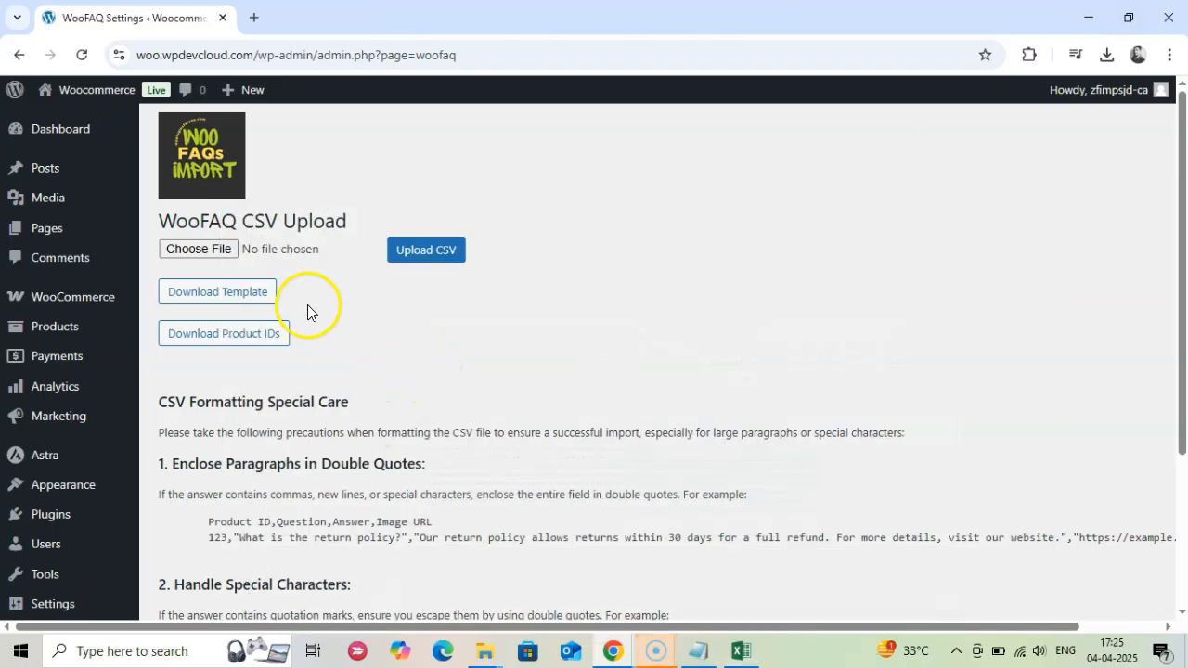
- Upload faq_template (1).csv so the FAQ import succeeds
left_click(1106, 56)
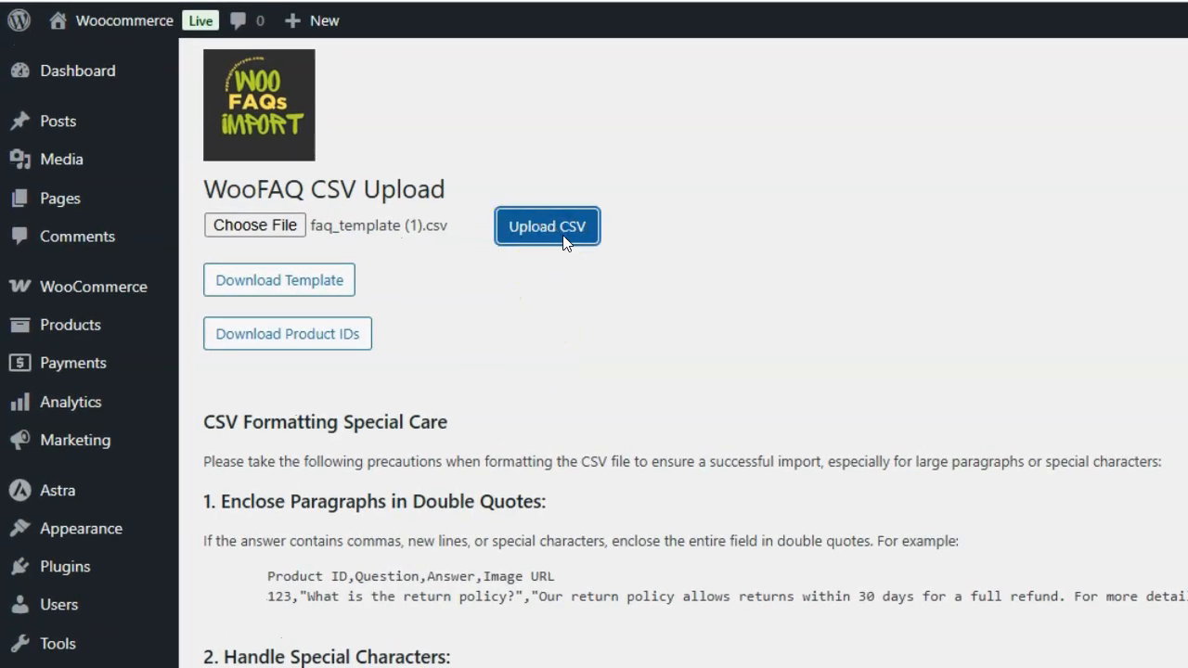
left_click(546, 227)
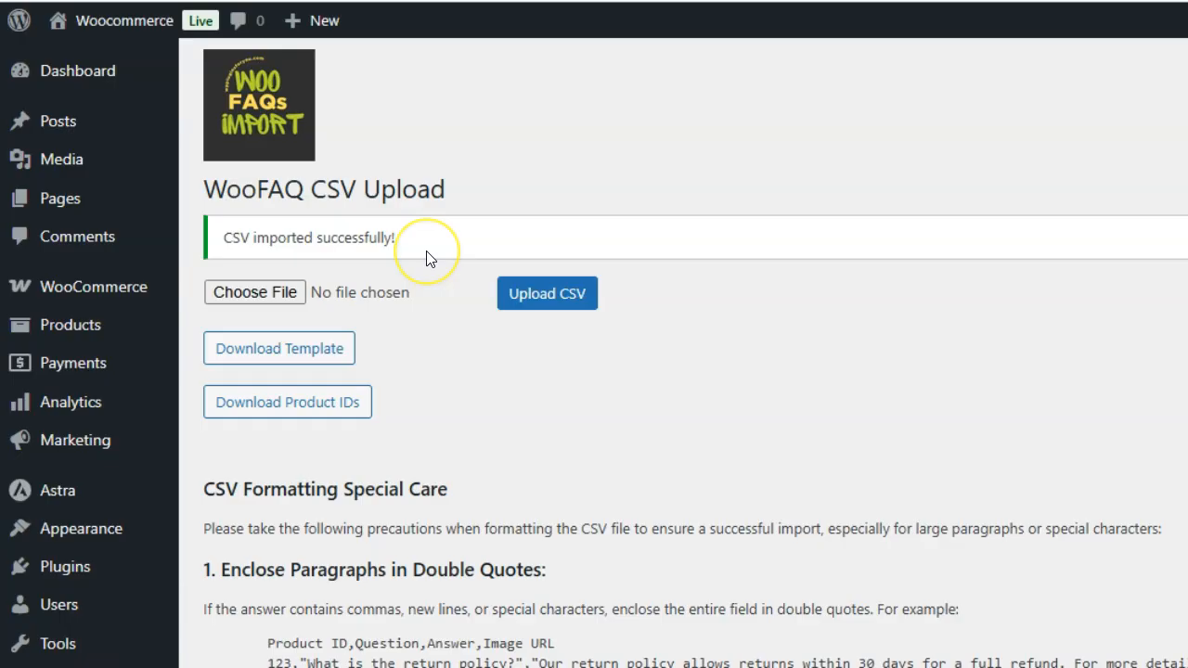
mouse_move(429, 258)
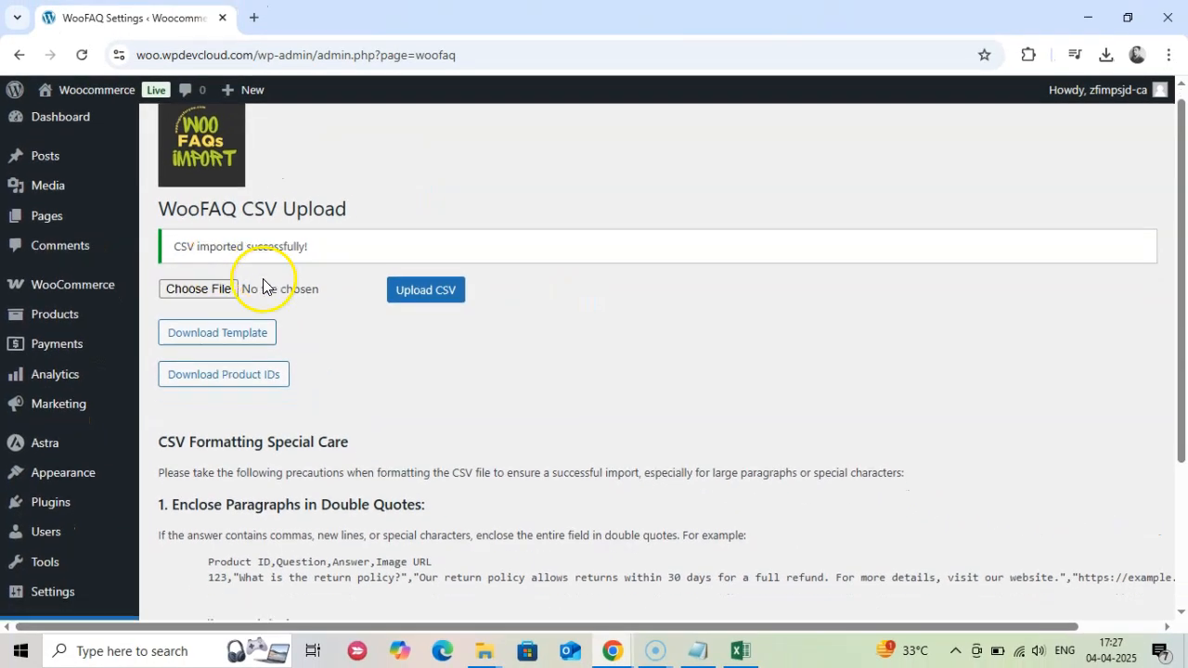
left_click(53, 314)
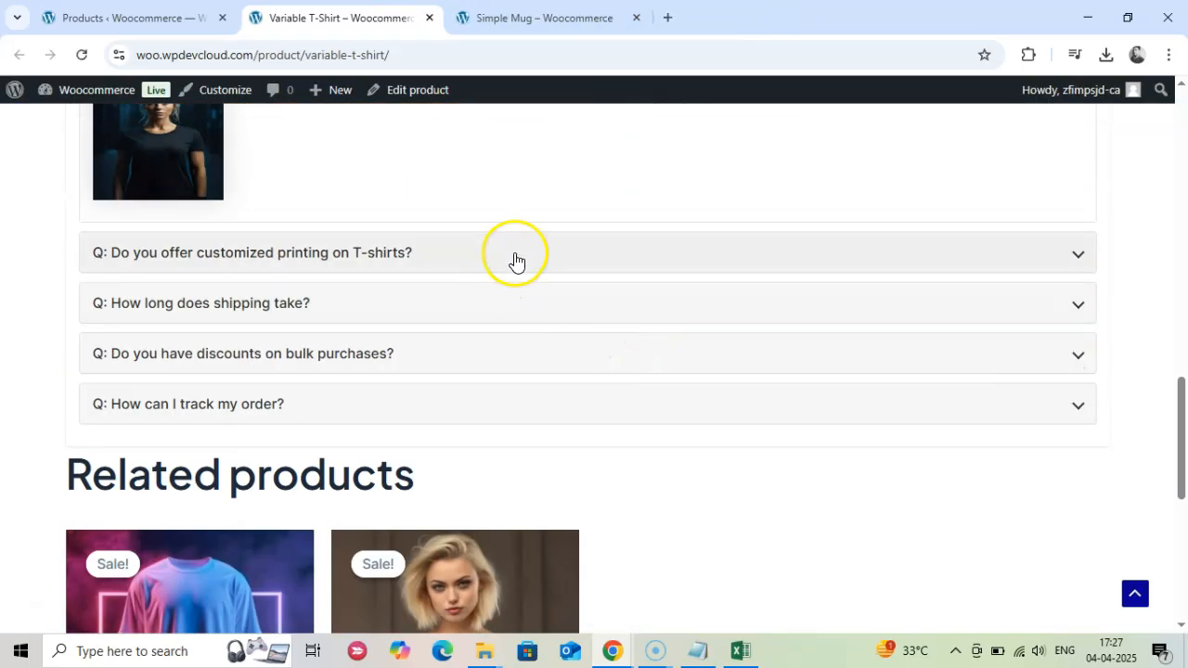
- Go to the admin FAQ Table listing imported questions for products 417 and 418
left_click(518, 252)
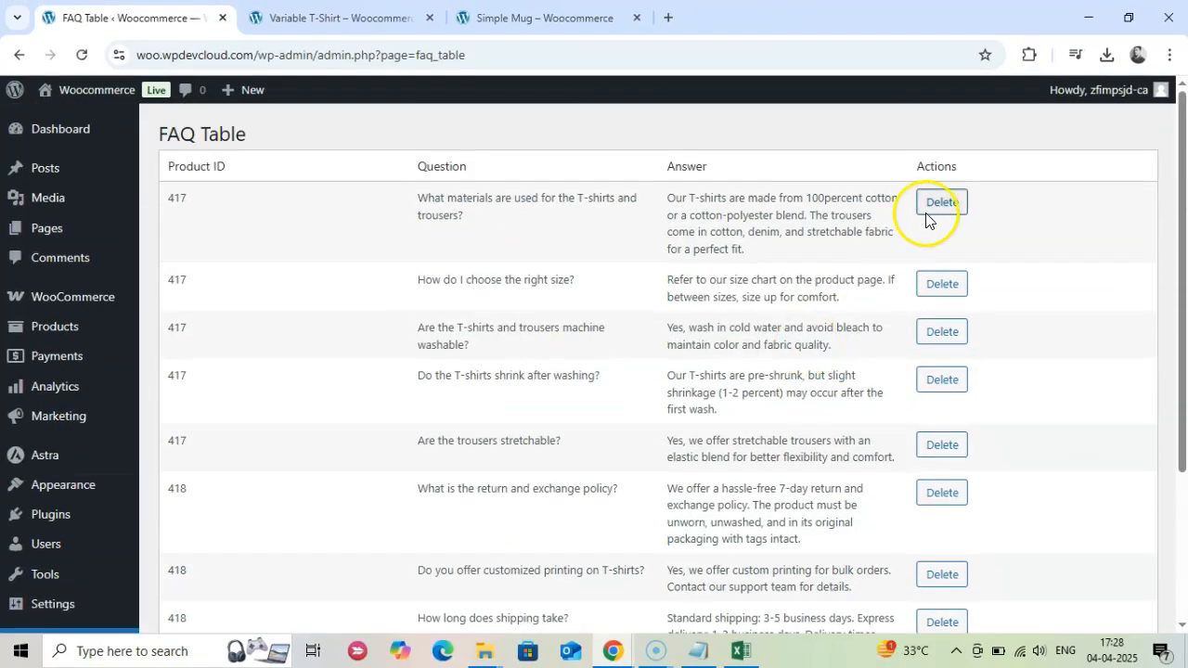
- Delete the product 417 FAQ about T-shirt and trouser materials
scroll("down", 3)
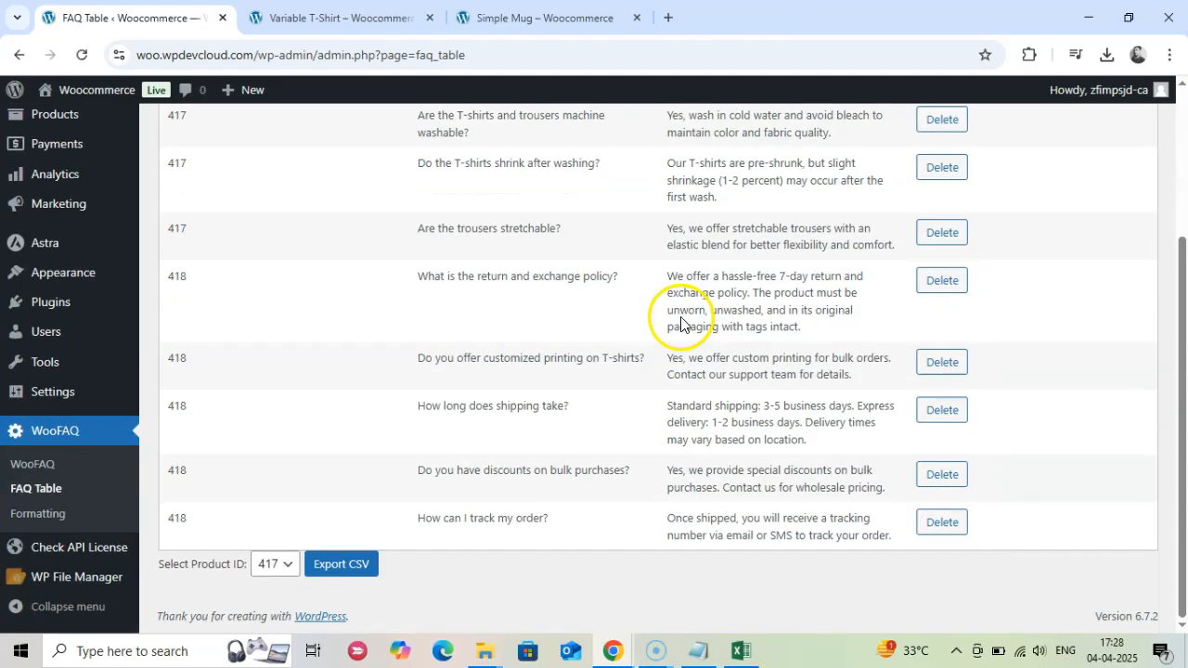
scroll("up", 3)
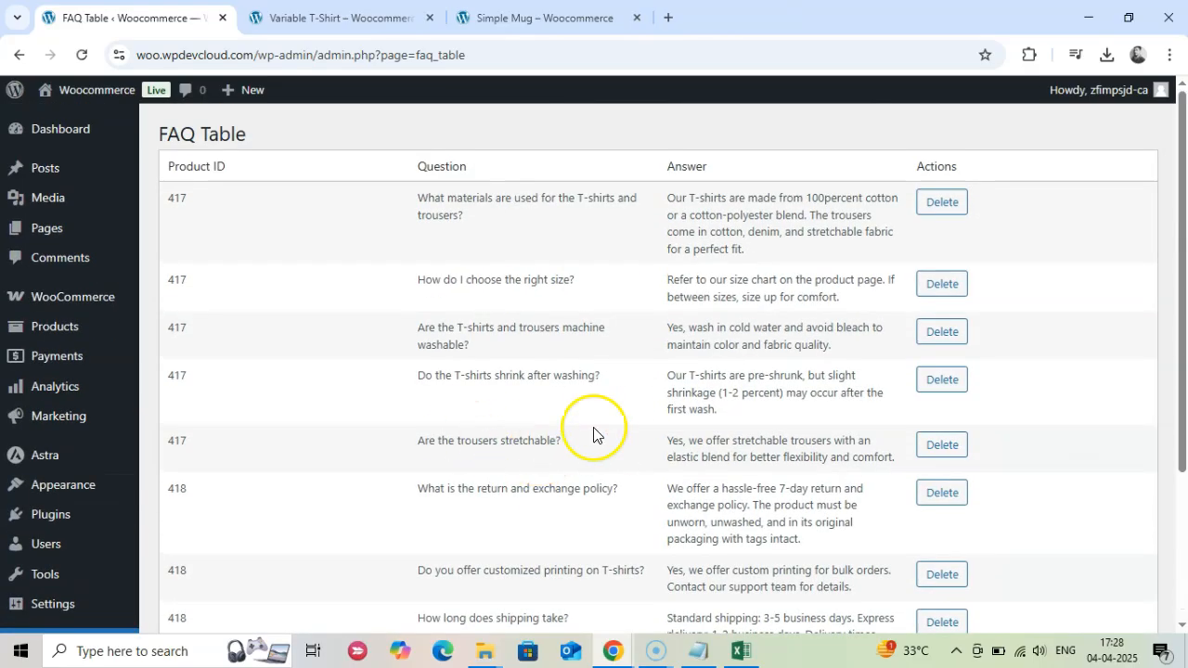
scroll("down", 3)
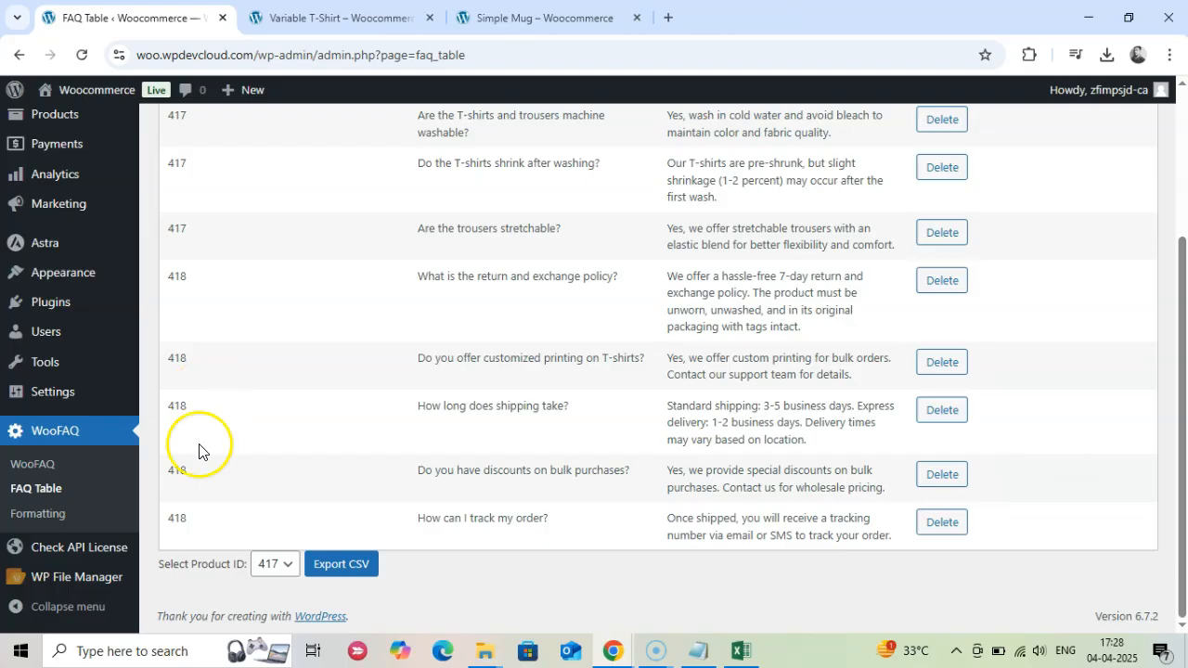
scroll("up", 3)
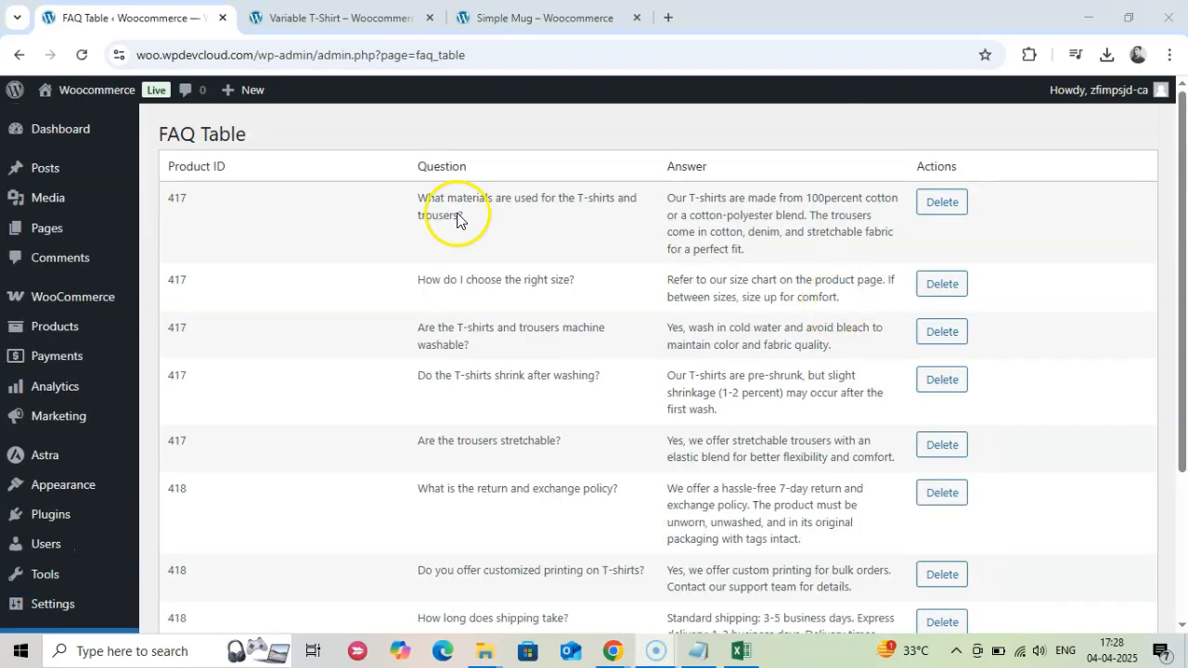
scroll("down", 3)
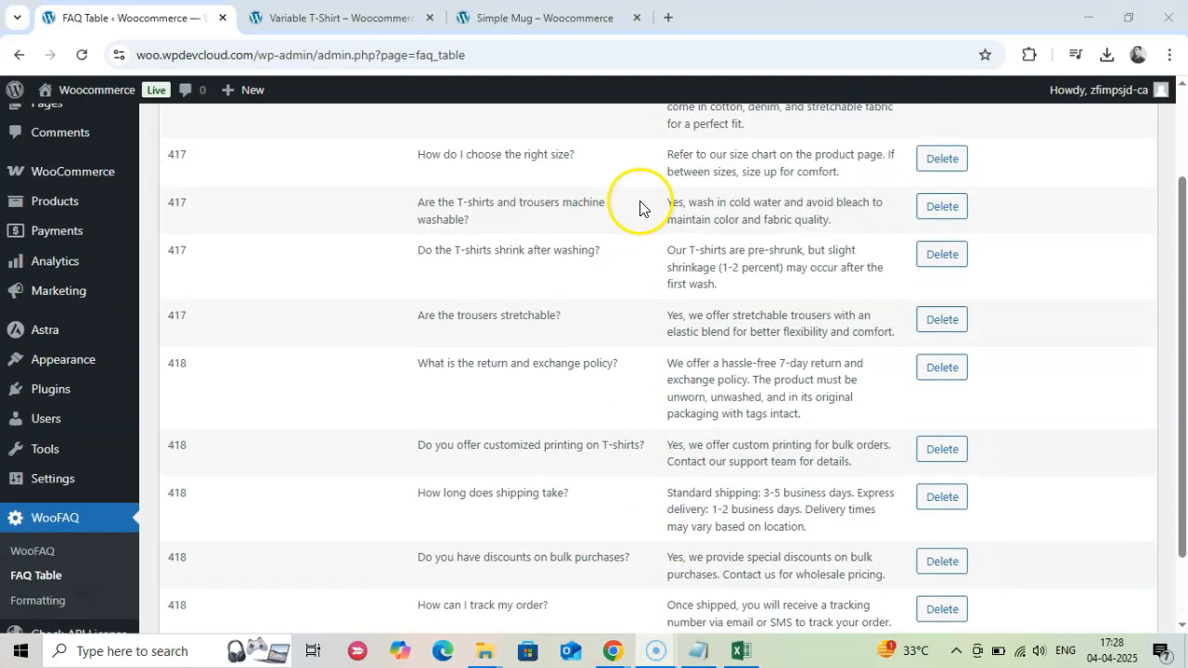
scroll("up", 3)
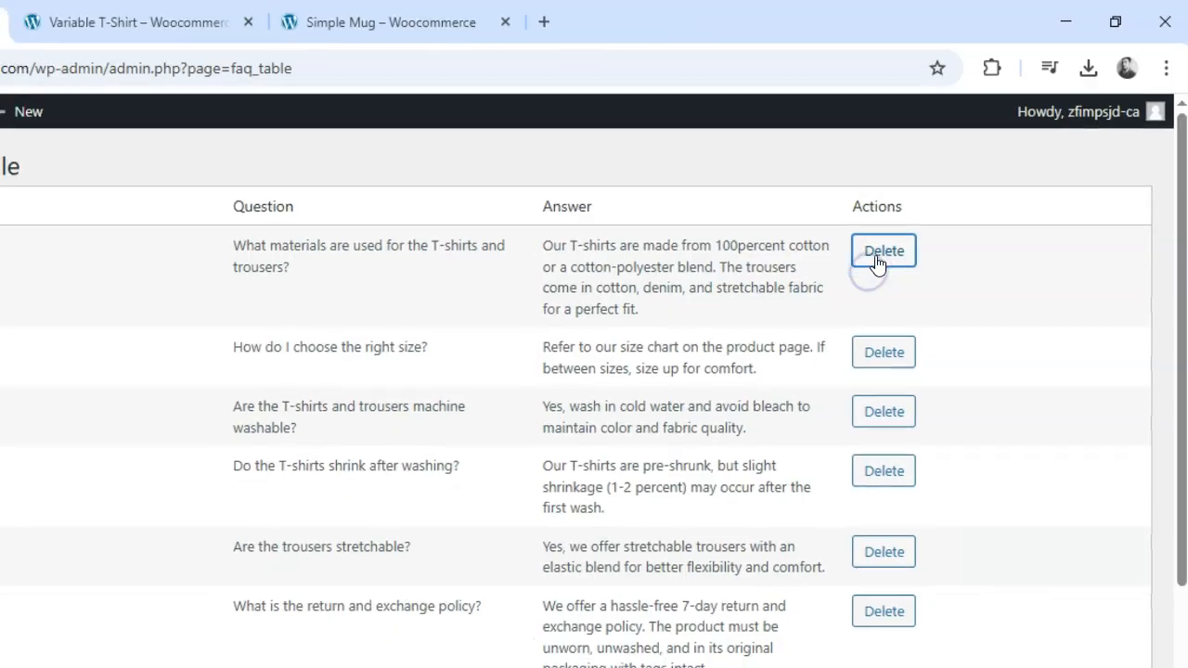
left_click(883, 251)
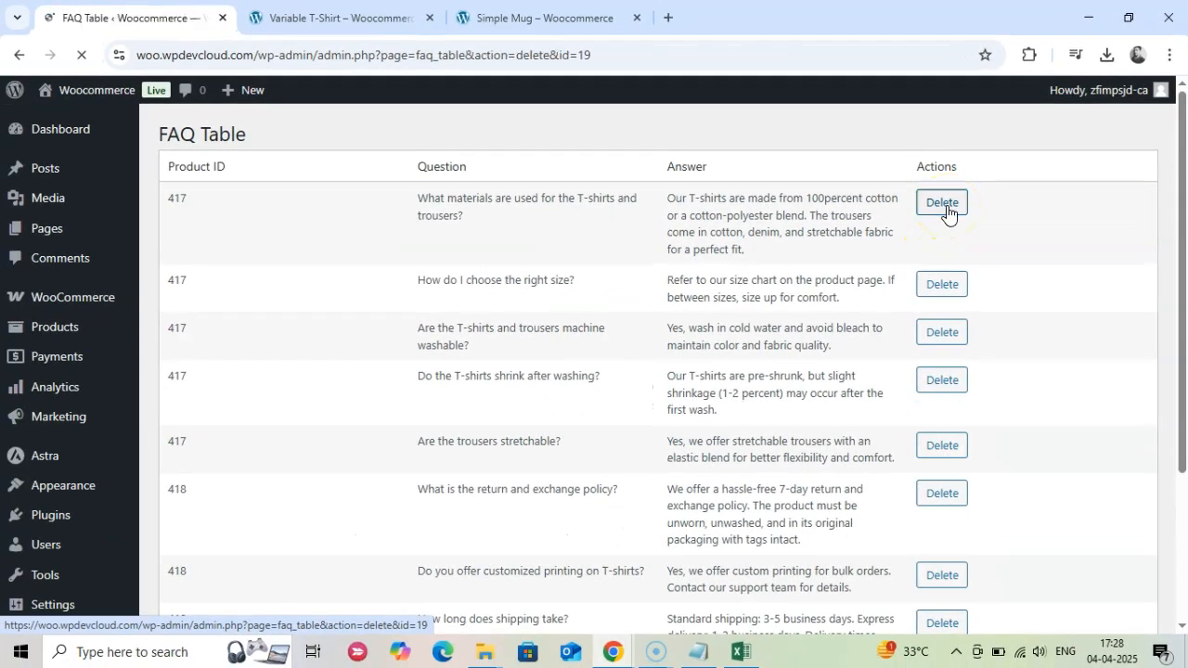
left_click(940, 202)
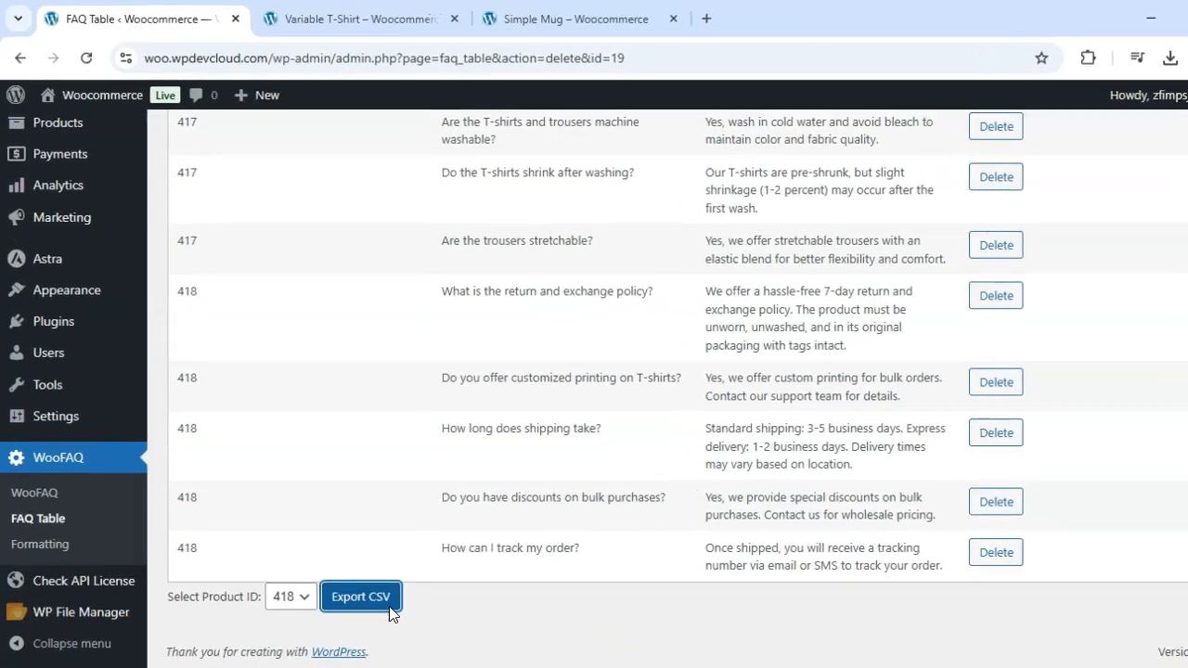
- Export the product 418 FAQs as a CSV file and save it
left_click(360, 598)
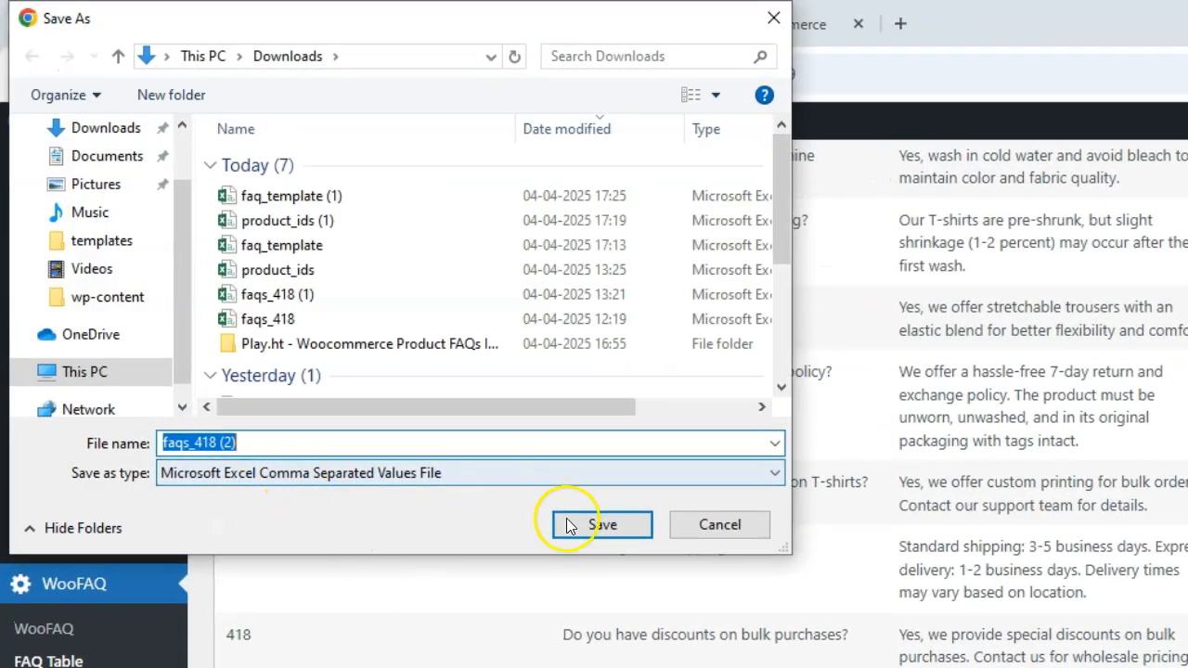
left_click(601, 523)
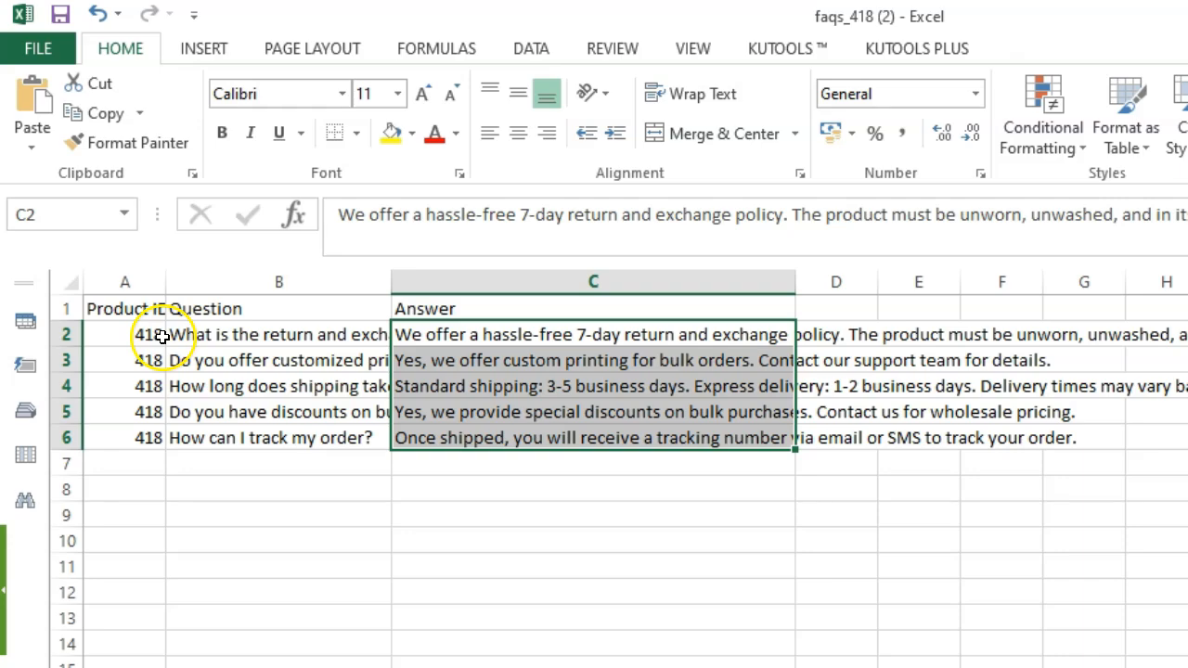
- Return from the exported faqs_418 file to the FAQ Table in the browser
left_click(147, 334)
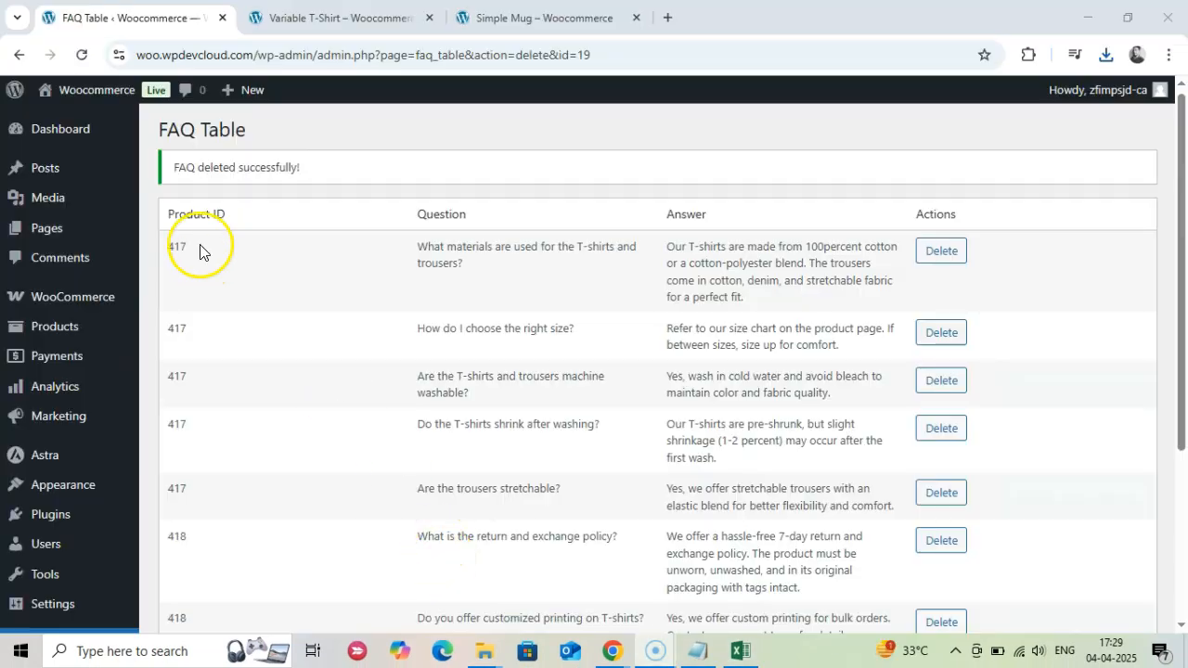
- Go to WooFAQ > Formatting to show colour, font size and image layout settings
scroll("down", 3)
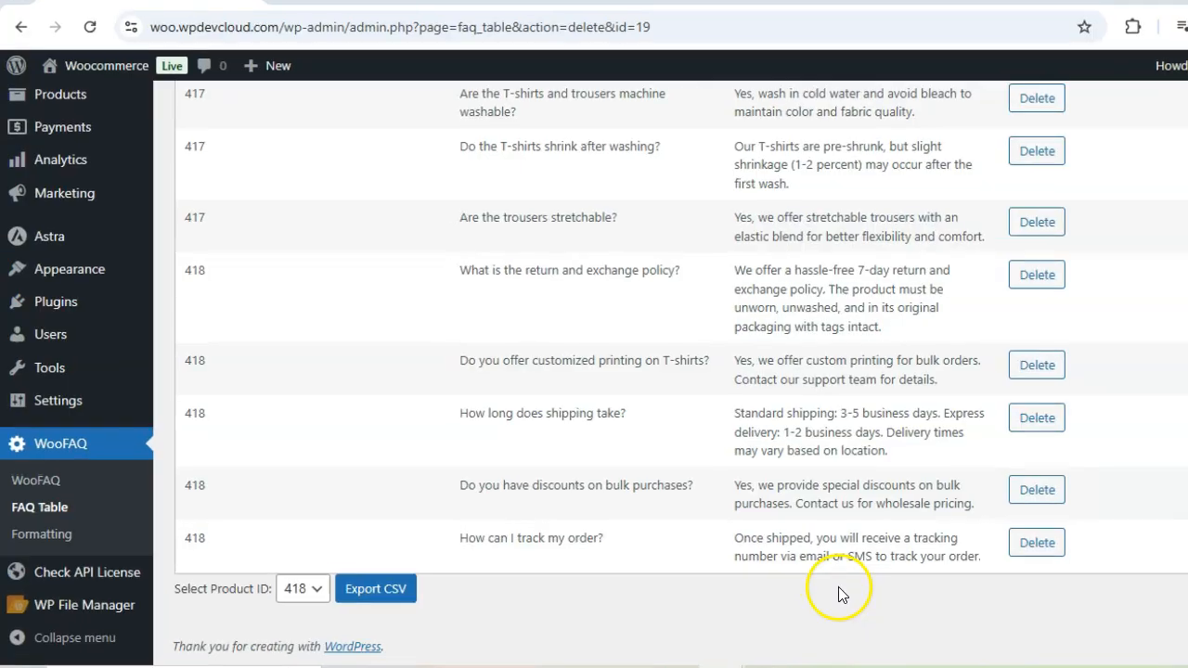
left_click(41, 535)
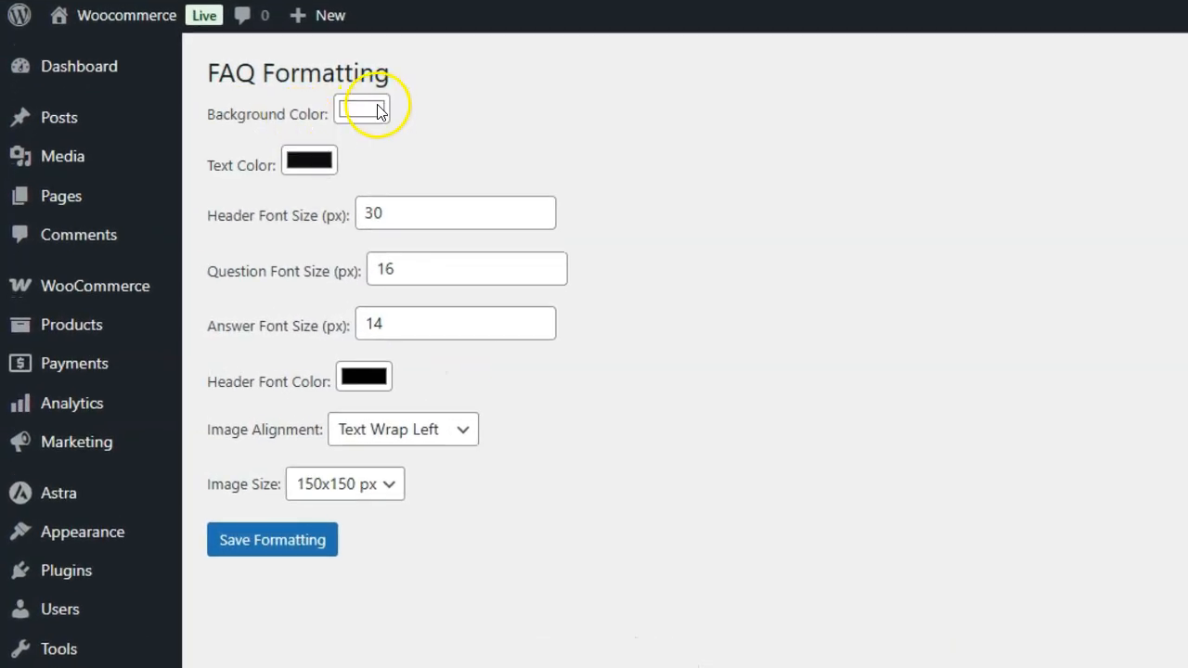
- Review the background colour and set the FAQ text colour to pure black
left_click(361, 108)
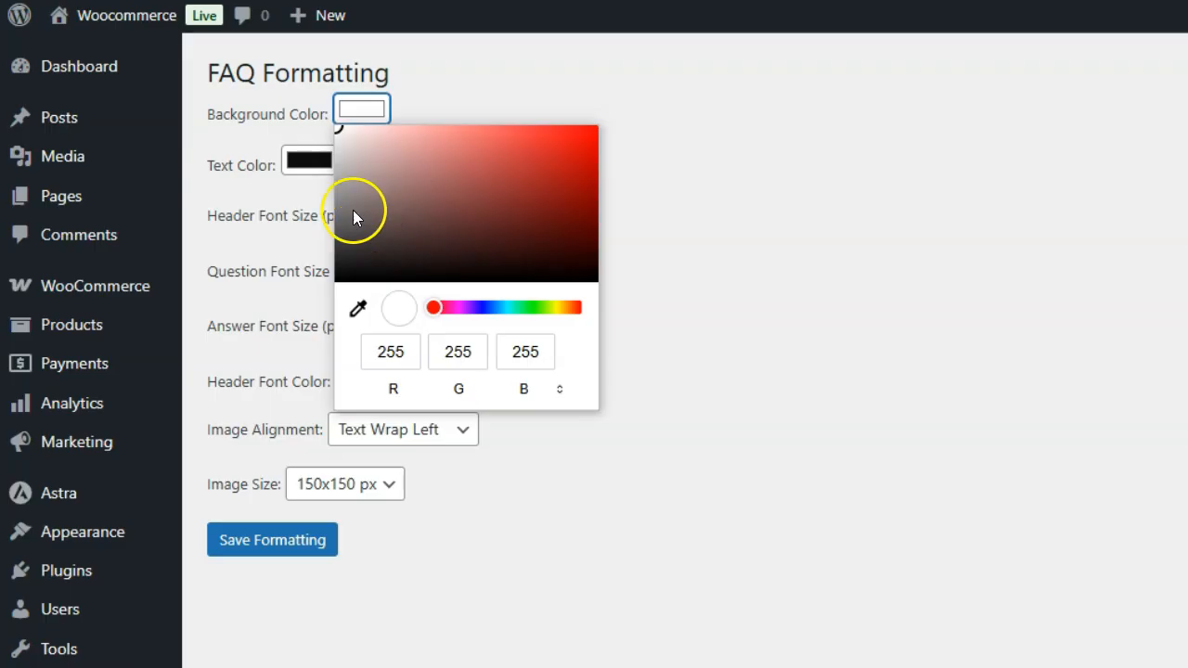
mouse_move(473, 175)
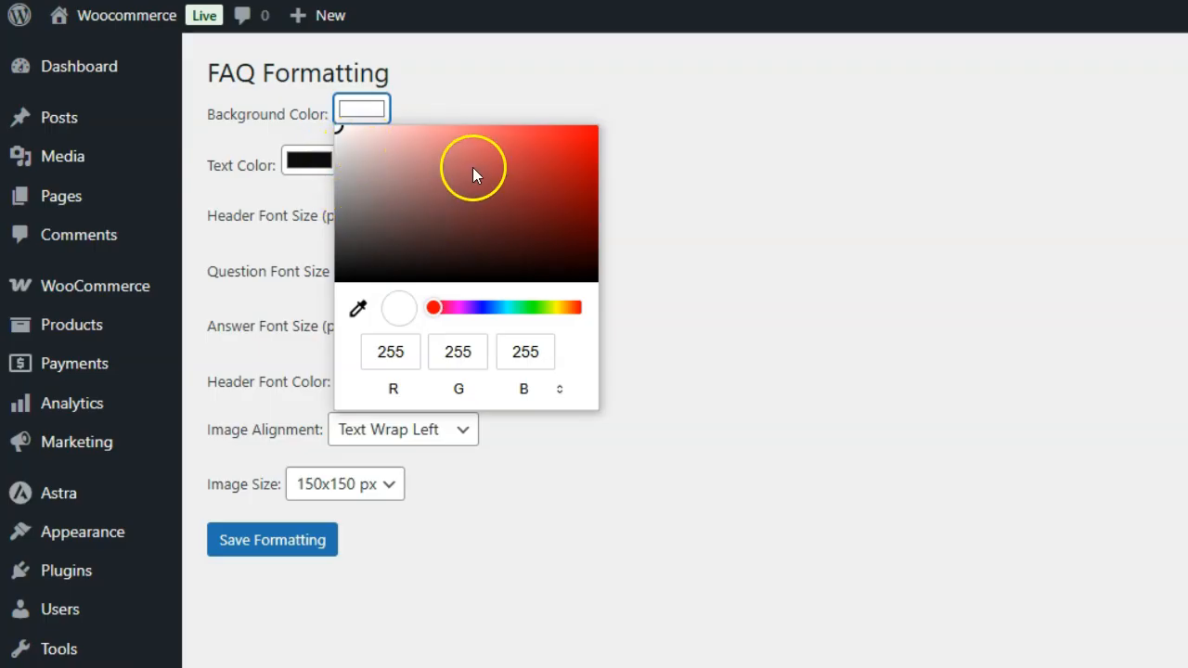
left_click(672, 207)
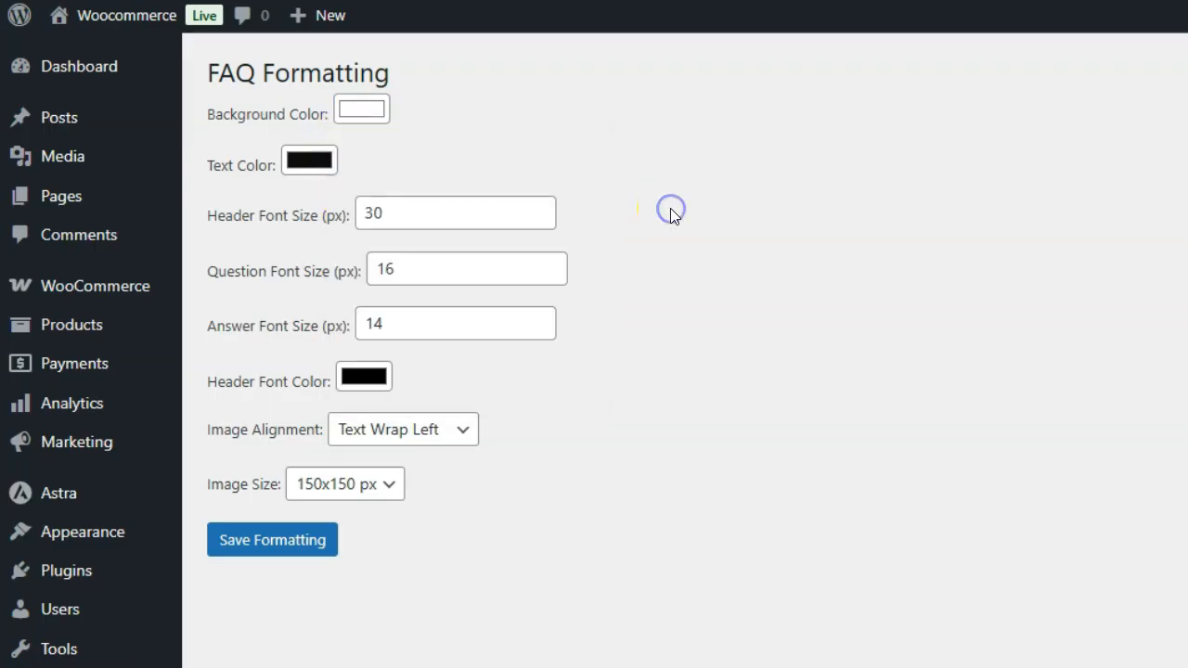
left_click(308, 159)
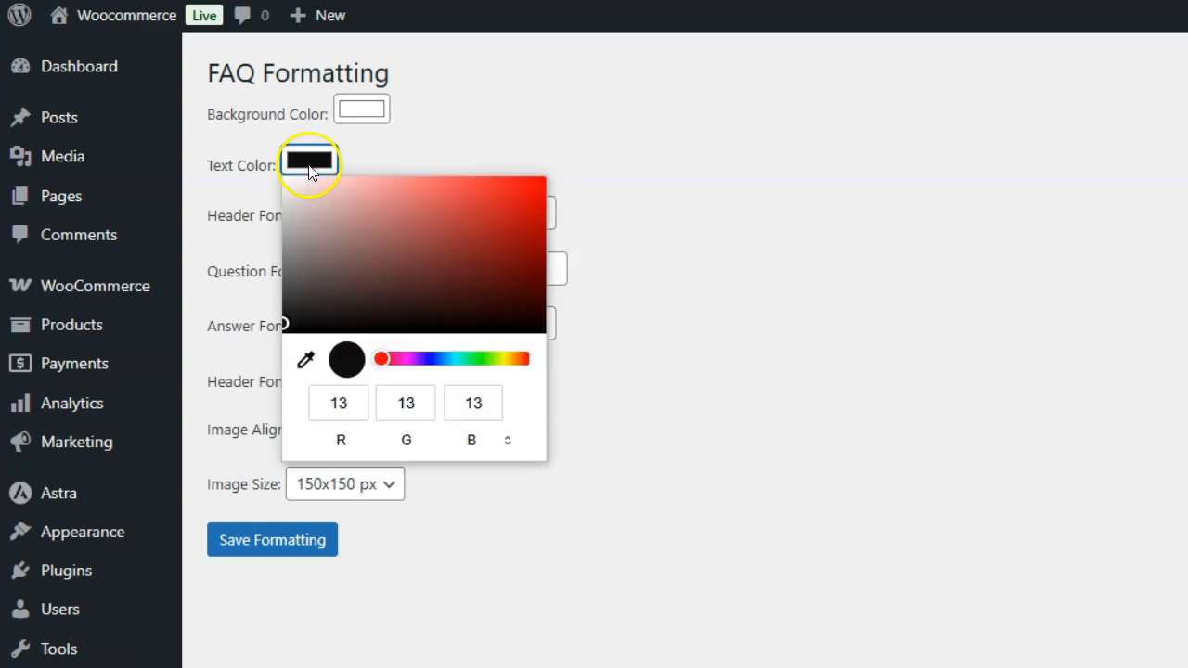
left_click(453, 243)
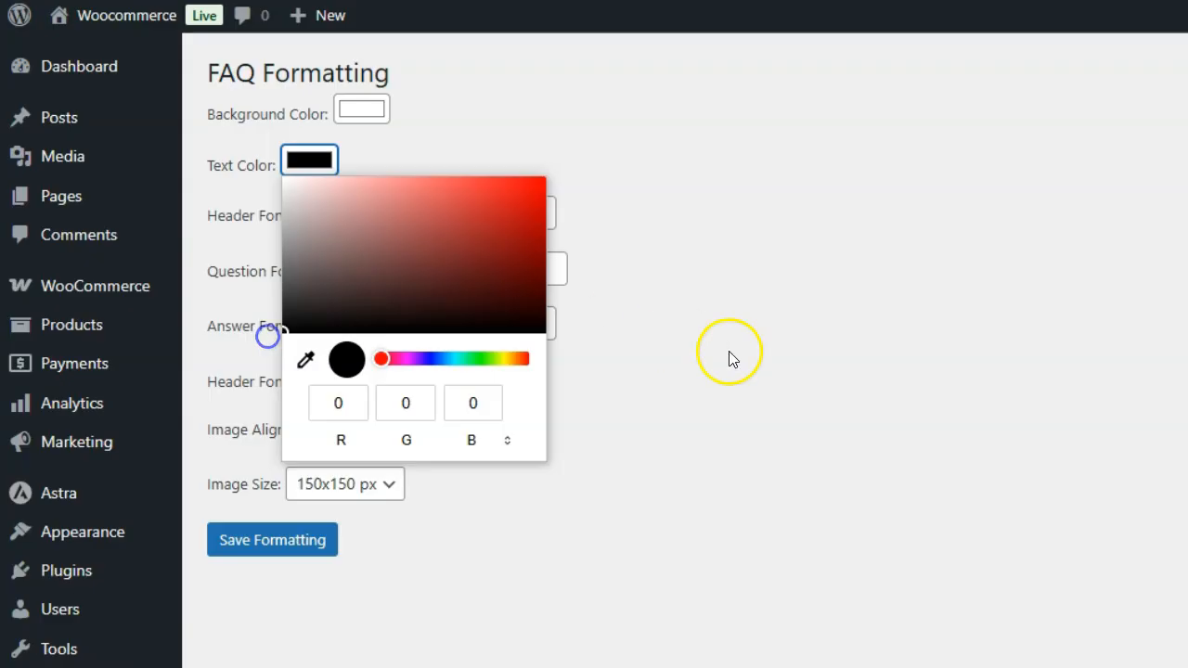
- Set header font size to 32 px and question font size to 18 px
left_click(728, 353)
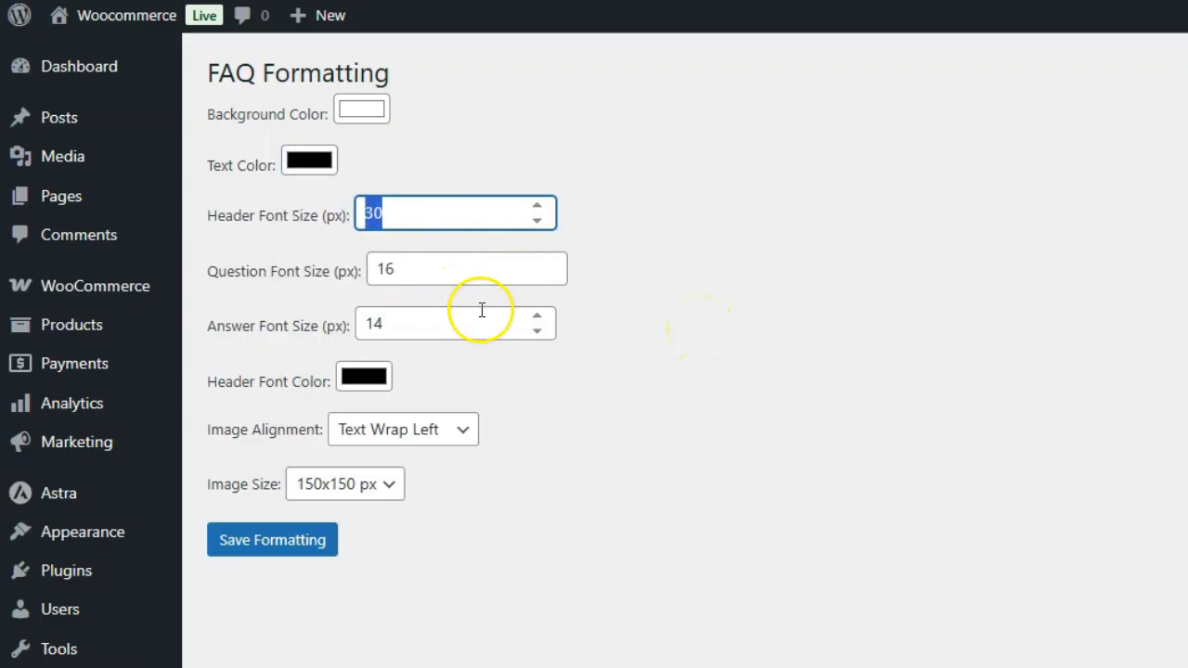
left_click(536, 208)
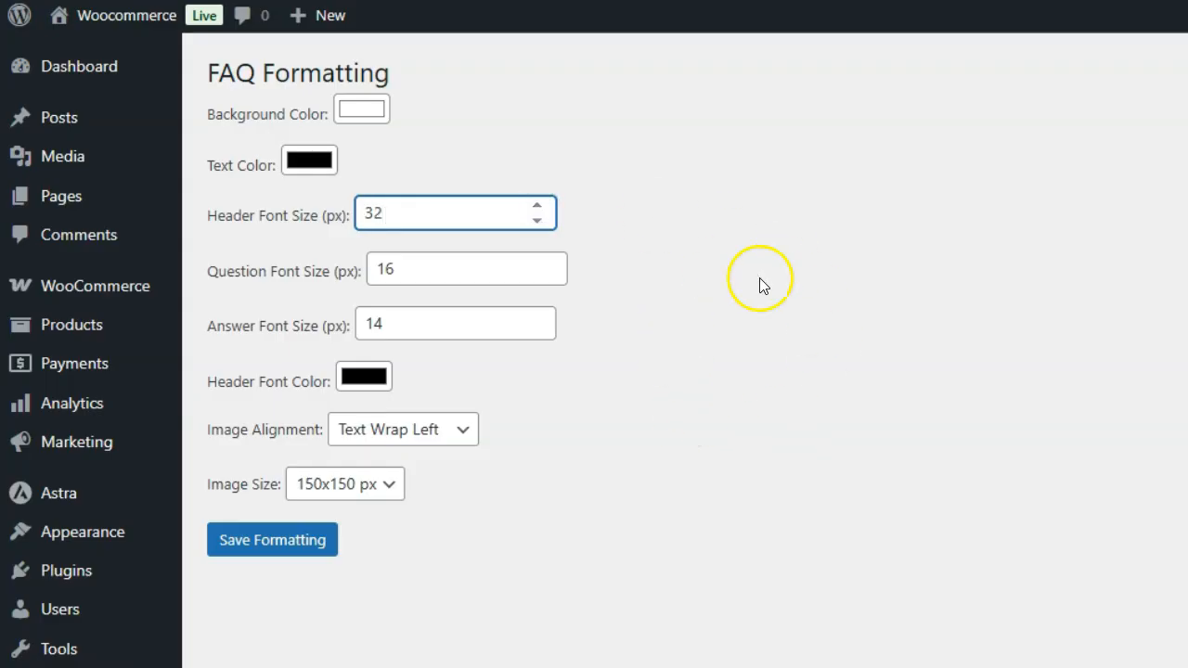
mouse_move(694, 312)
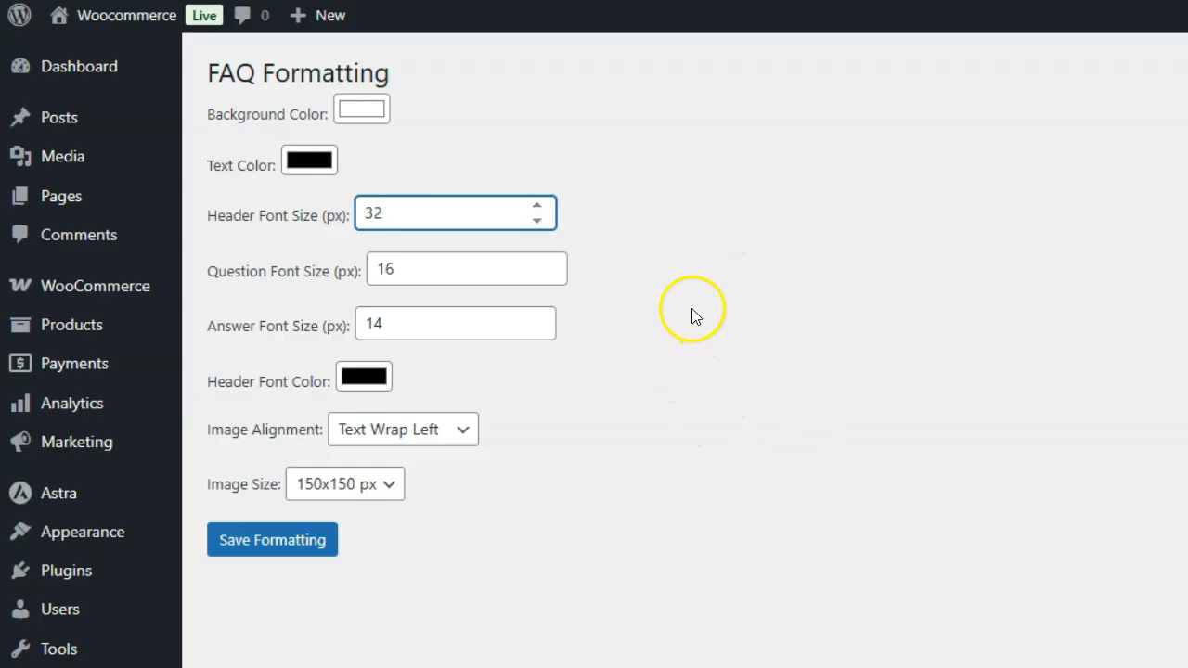
mouse_move(694, 316)
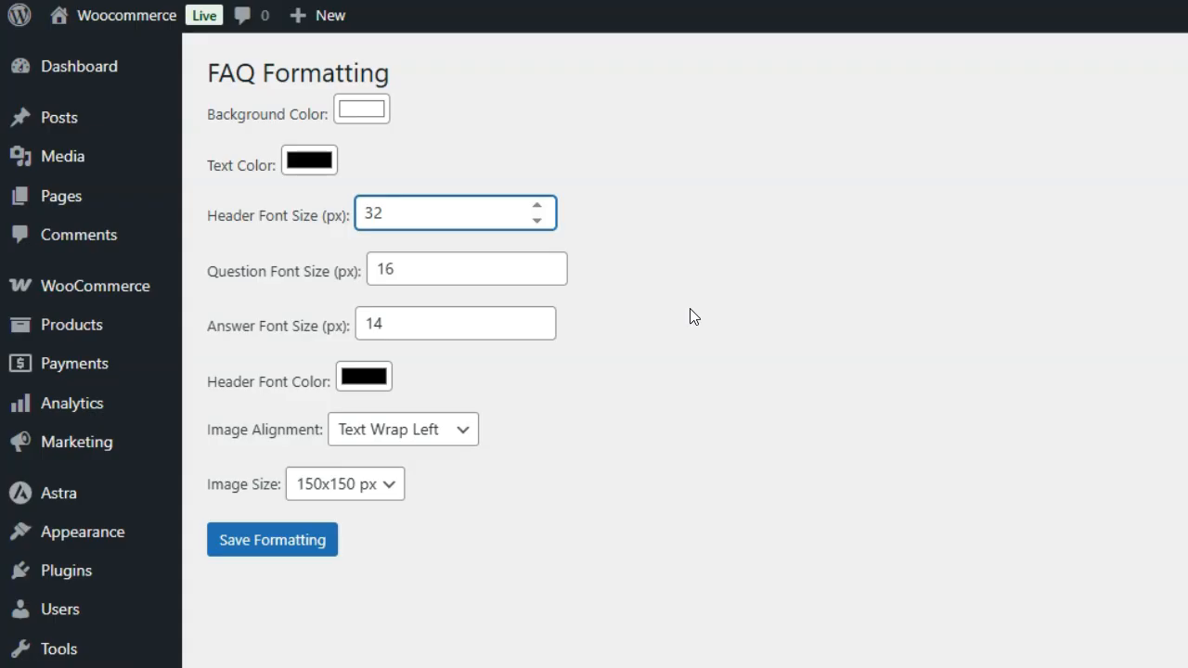
left_click(466, 267)
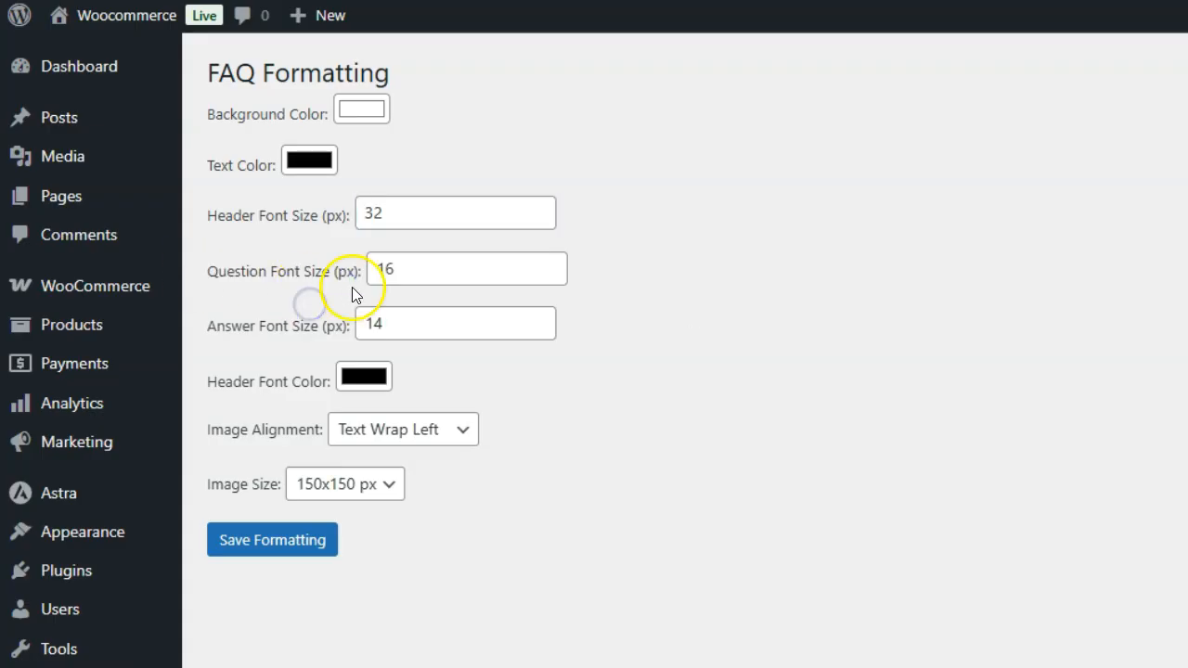
left_click(549, 264)
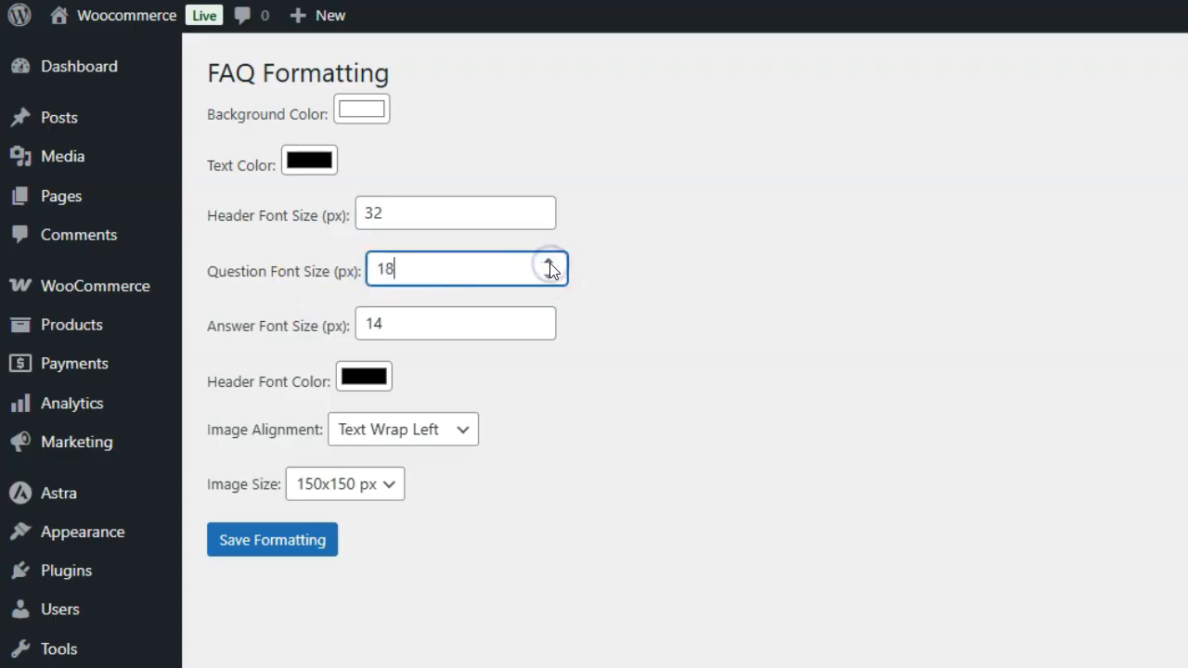
mouse_move(508, 308)
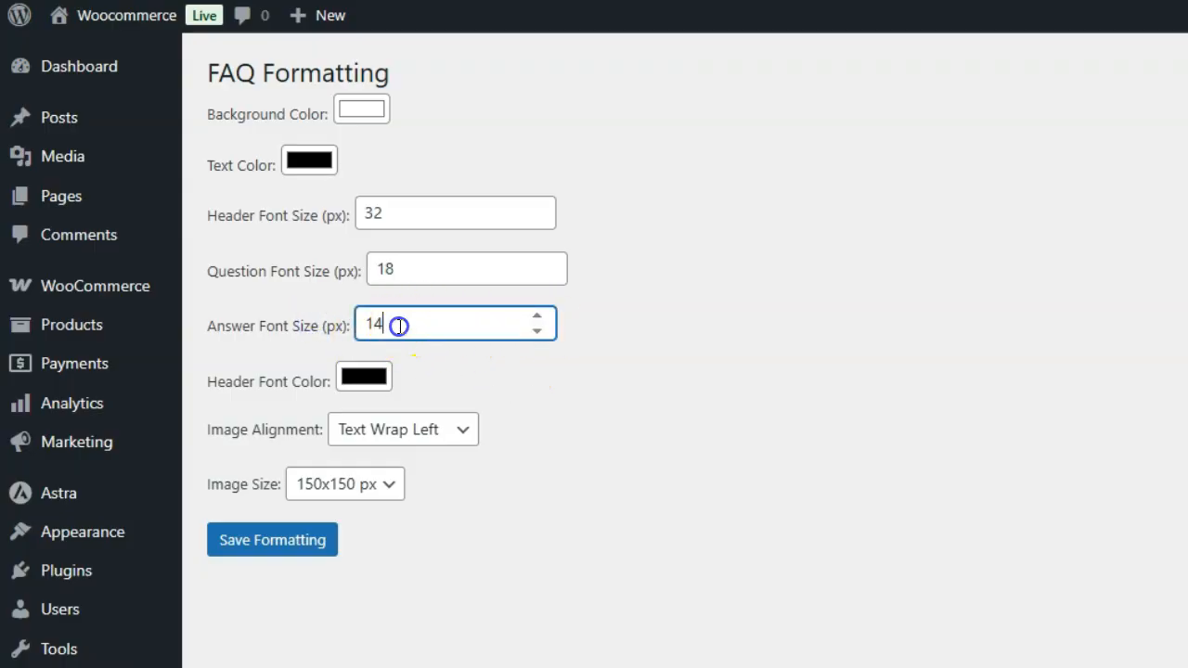
mouse_move(436, 360)
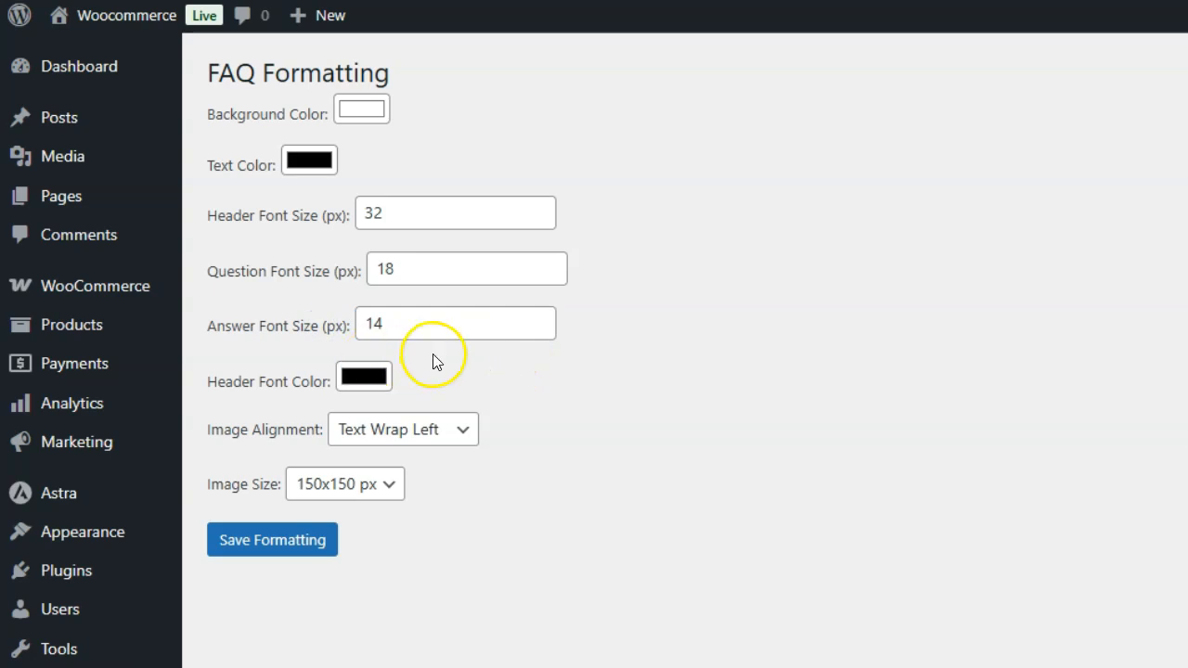
left_click(364, 374)
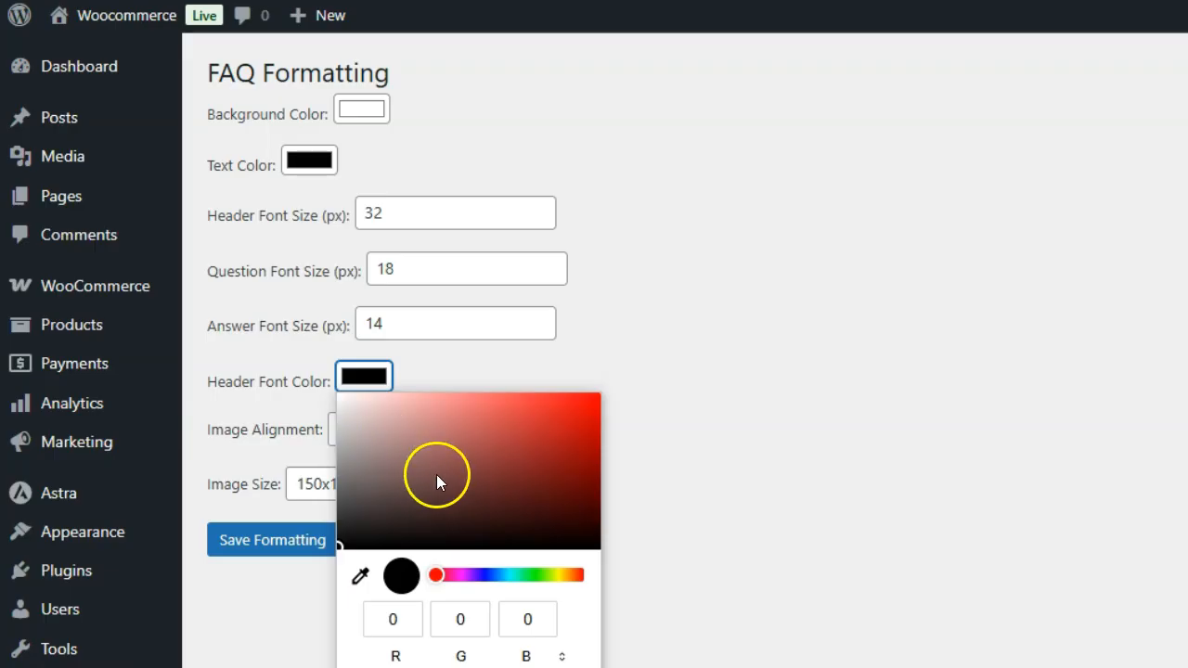
- Pick blue for the header font colour and keep Text Wrap Left alignment at 150x150 px
left_click_drag(436, 576, 487, 575)
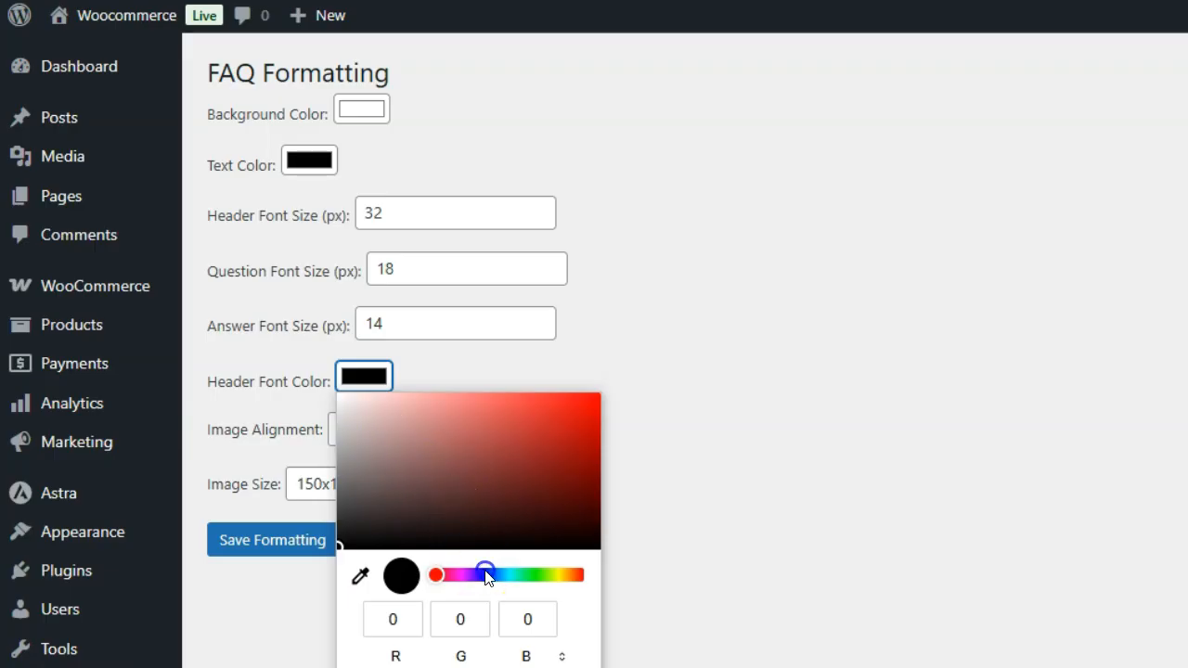
left_click(770, 412)
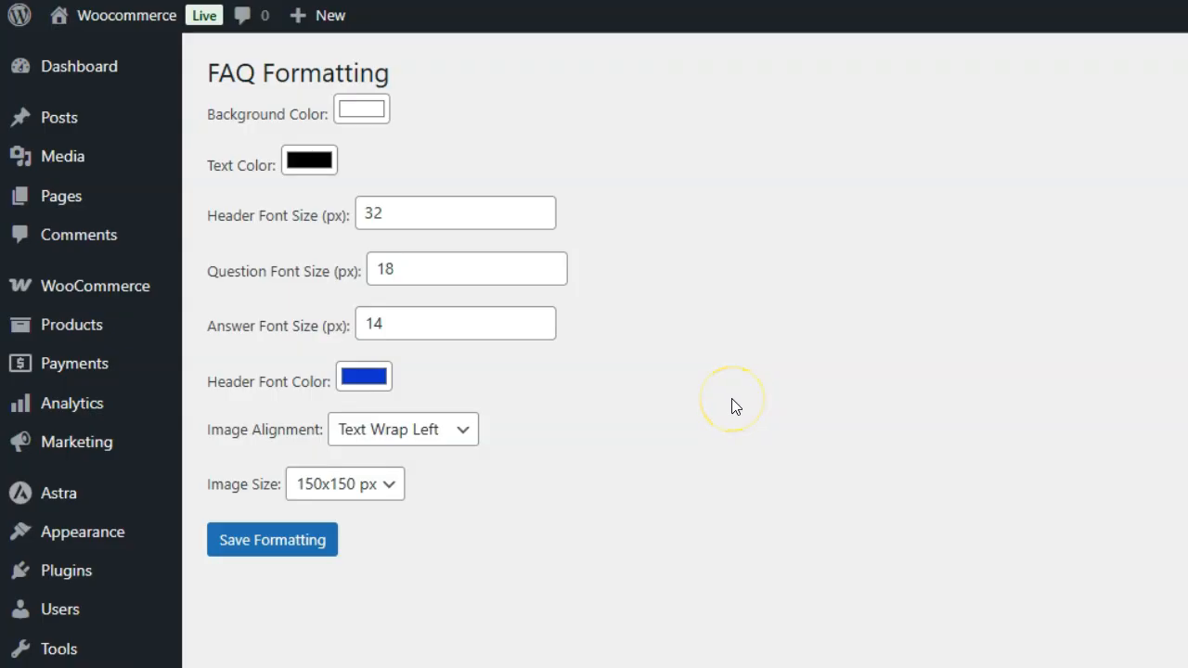
left_click(403, 429)
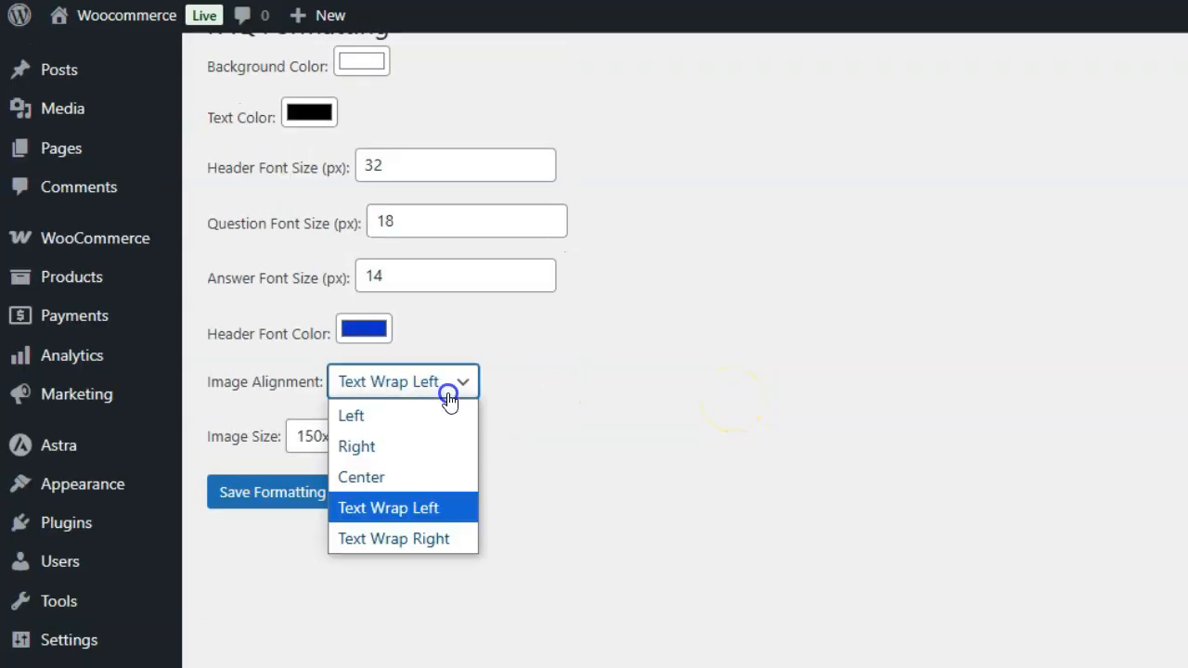
left_click(388, 508)
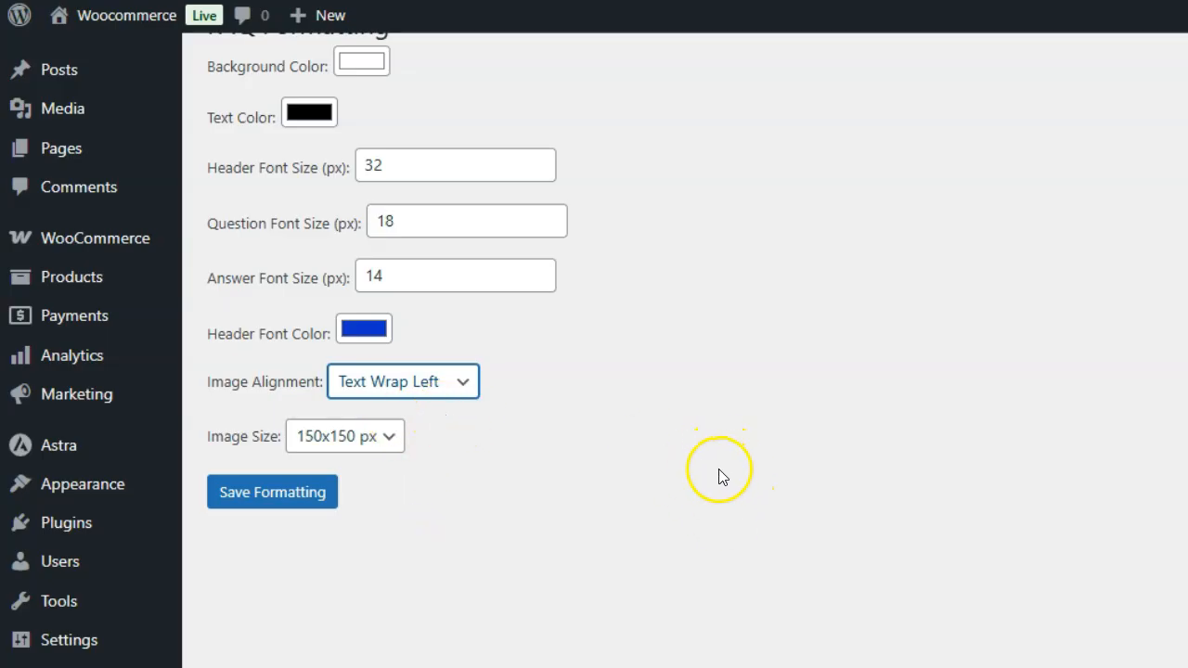
left_click(345, 435)
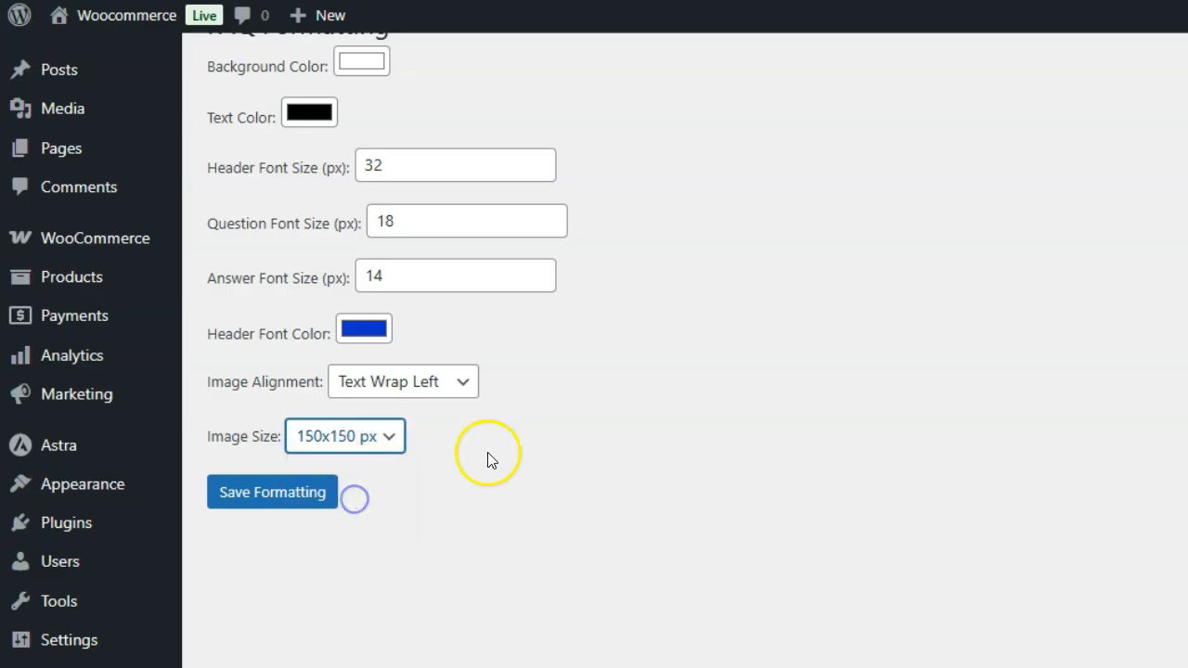
mouse_move(505, 455)
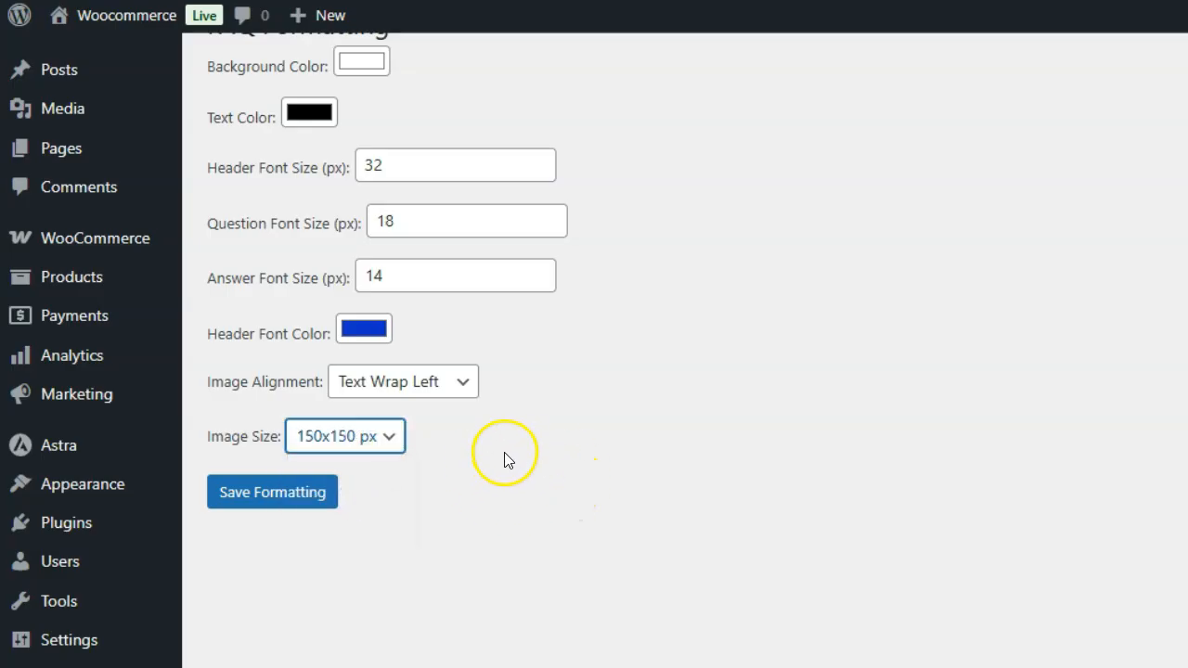
mouse_move(561, 497)
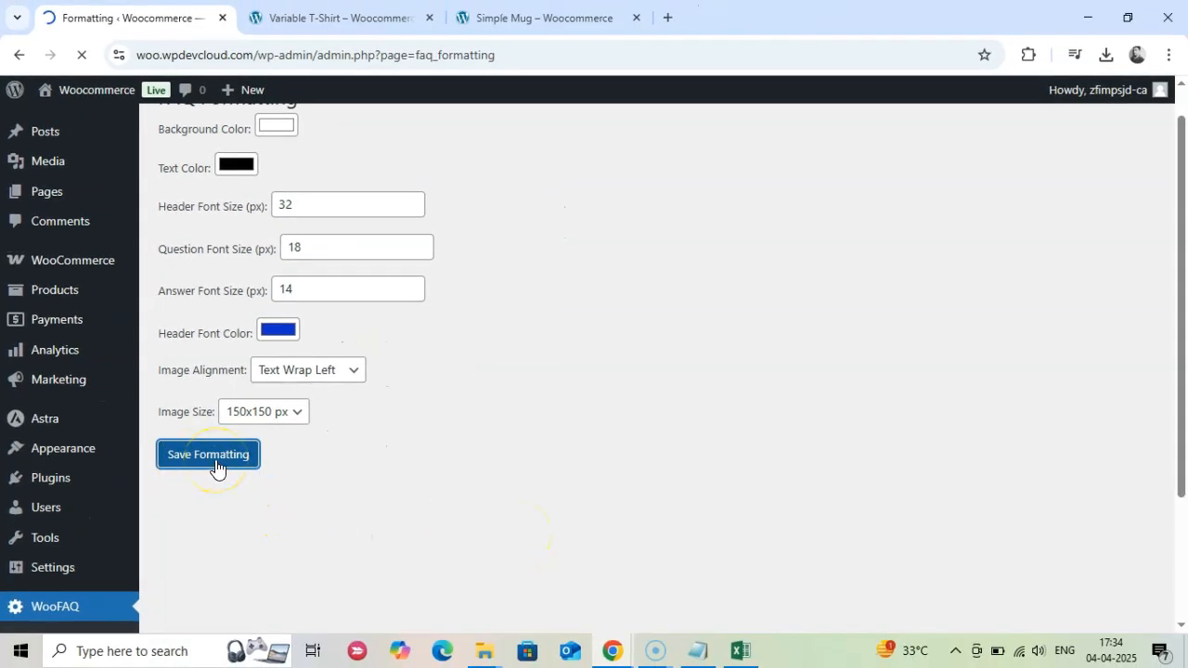
- Switch to the Variable T-Shirt page and locate the restyled Frequently Asked Questions section
left_click(338, 19)
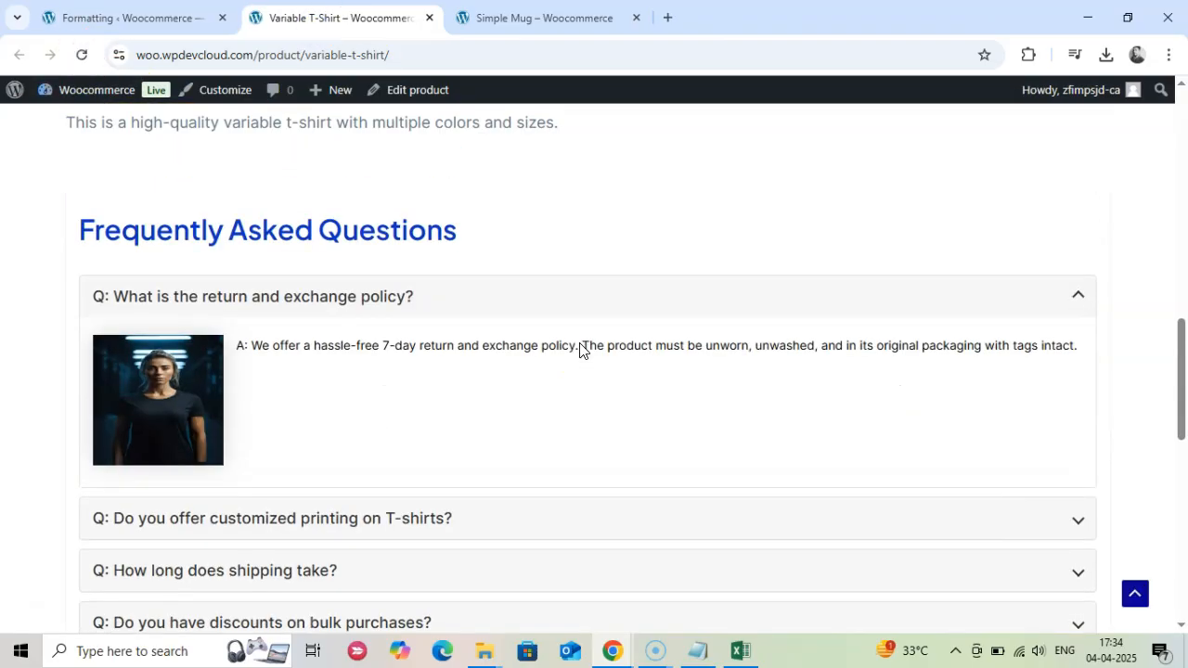
scroll("down", 3)
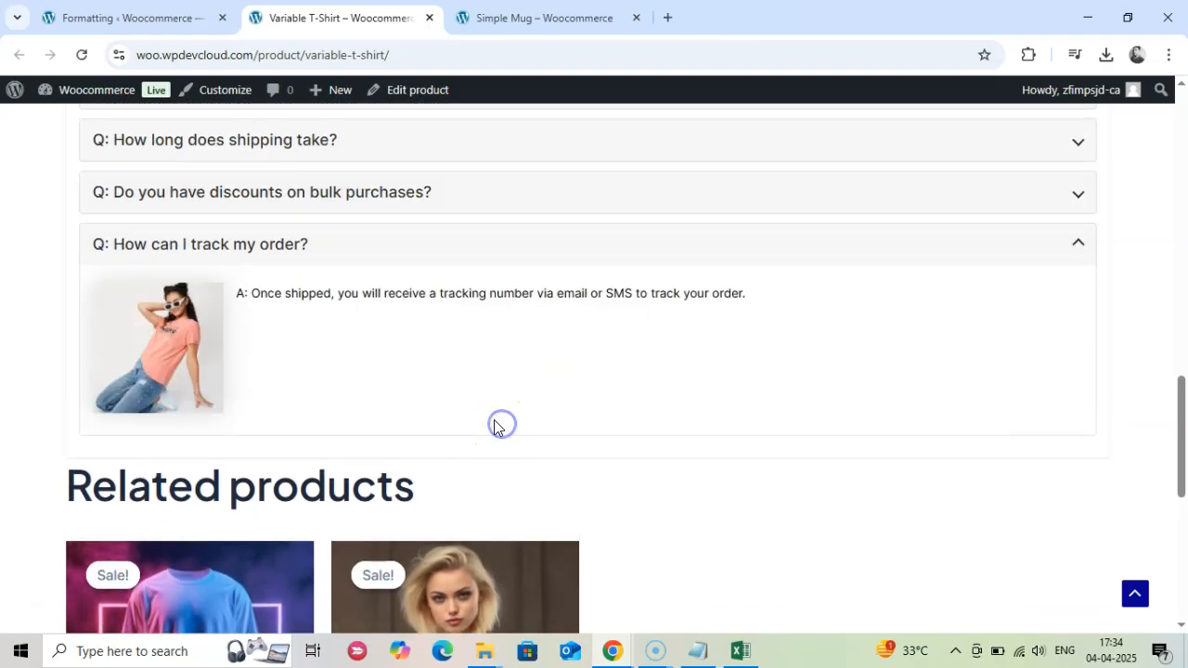
scroll("up", 3)
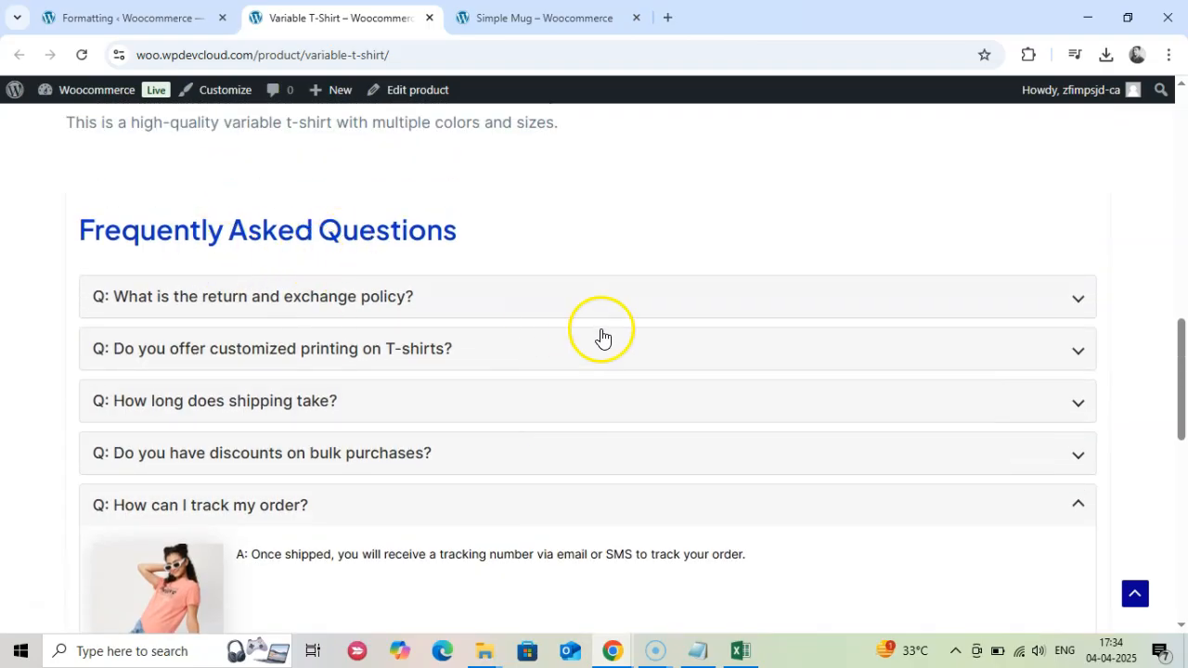
scroll("down", 3)
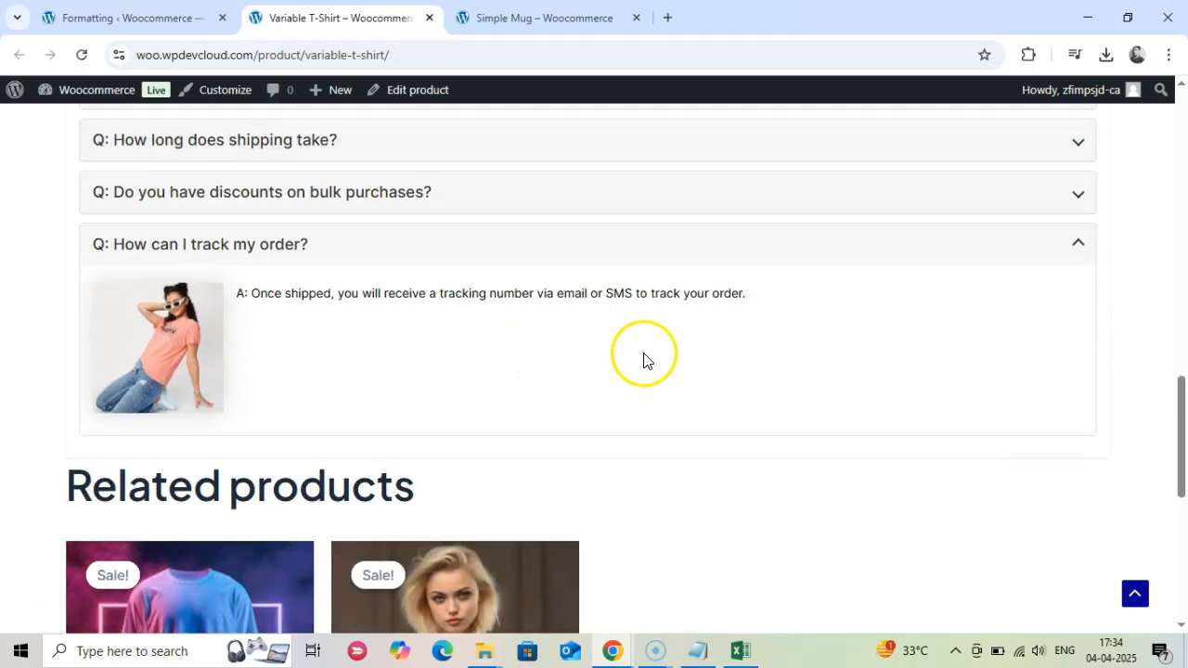
scroll("up", 3)
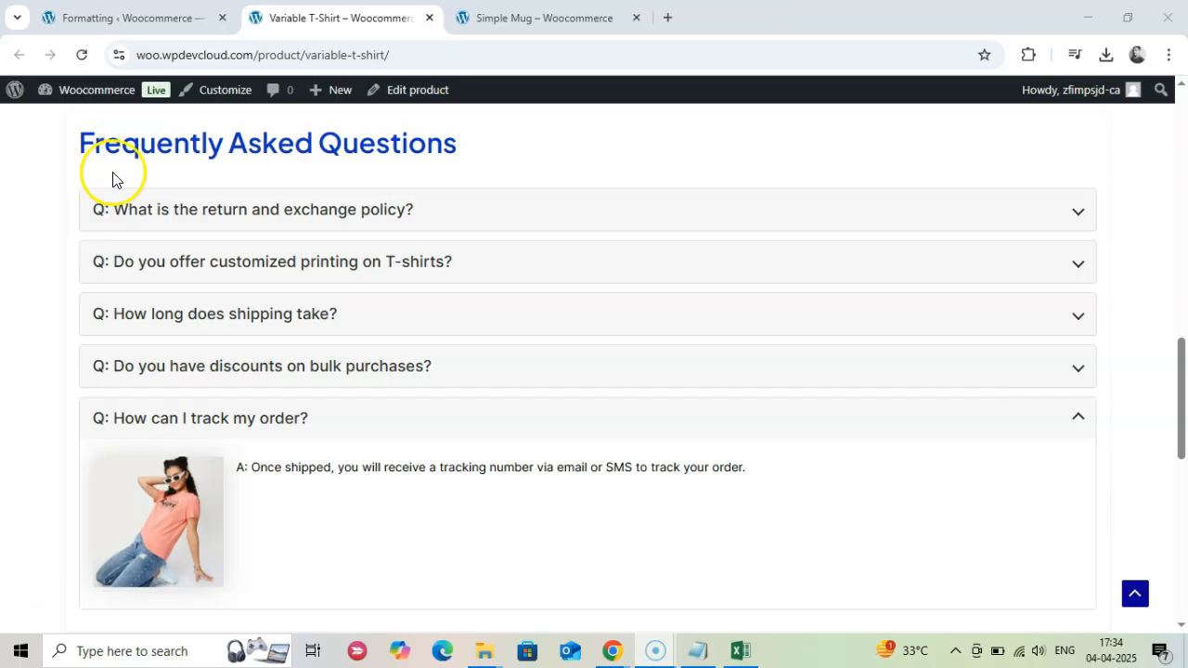
mouse_move(405, 170)
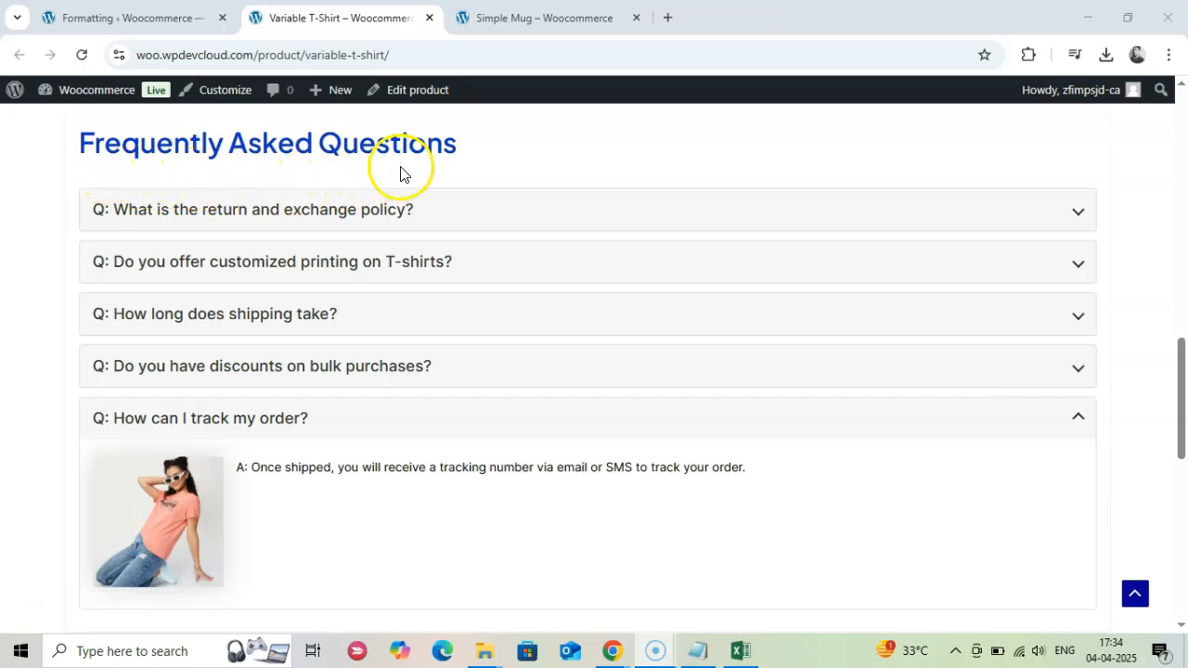
- Expand the return and exchange policy answer beside its image in the accordion
left_click(587, 208)
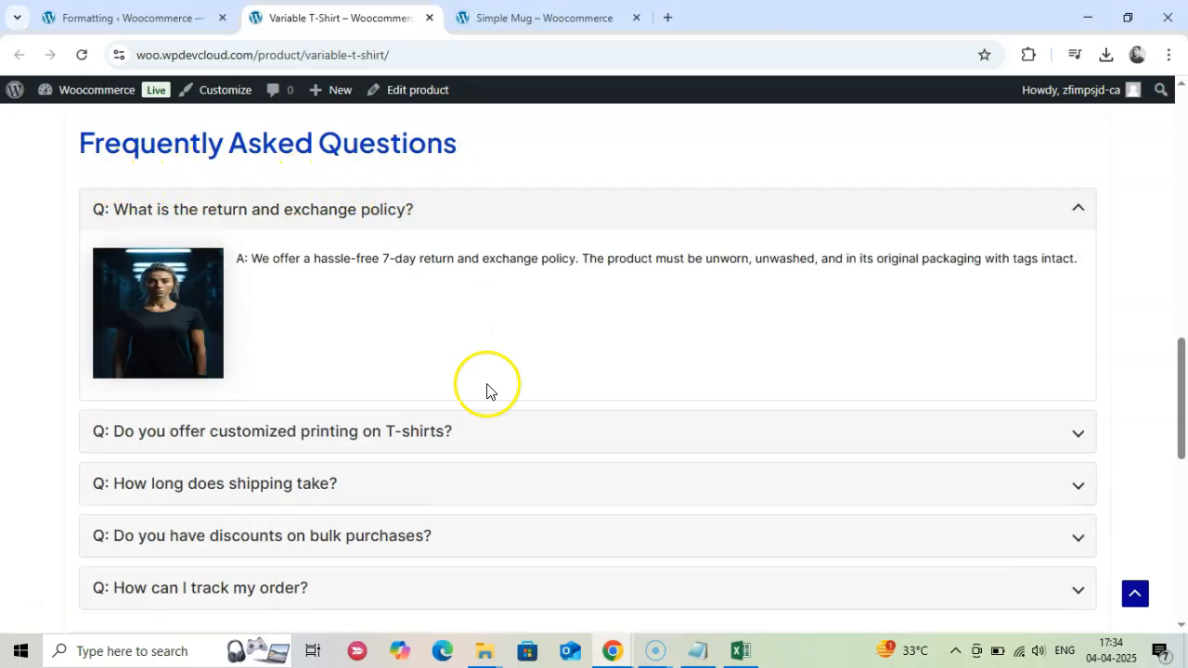
scroll("down", 3)
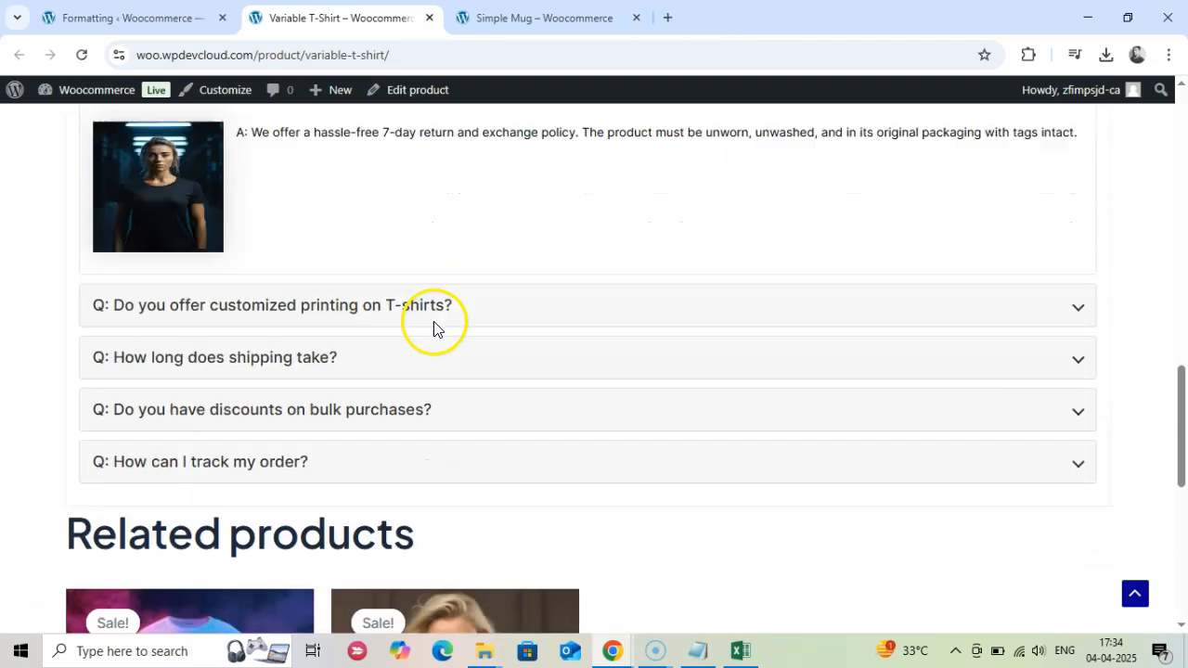
scroll("up", 3)
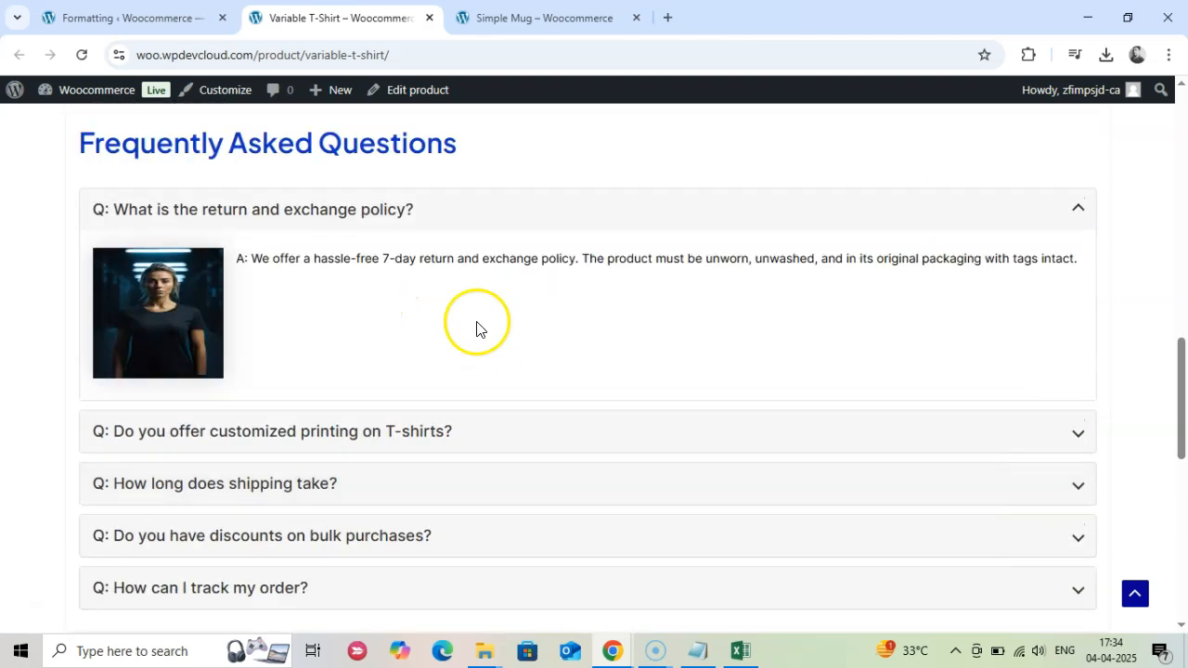
mouse_move(572, 323)
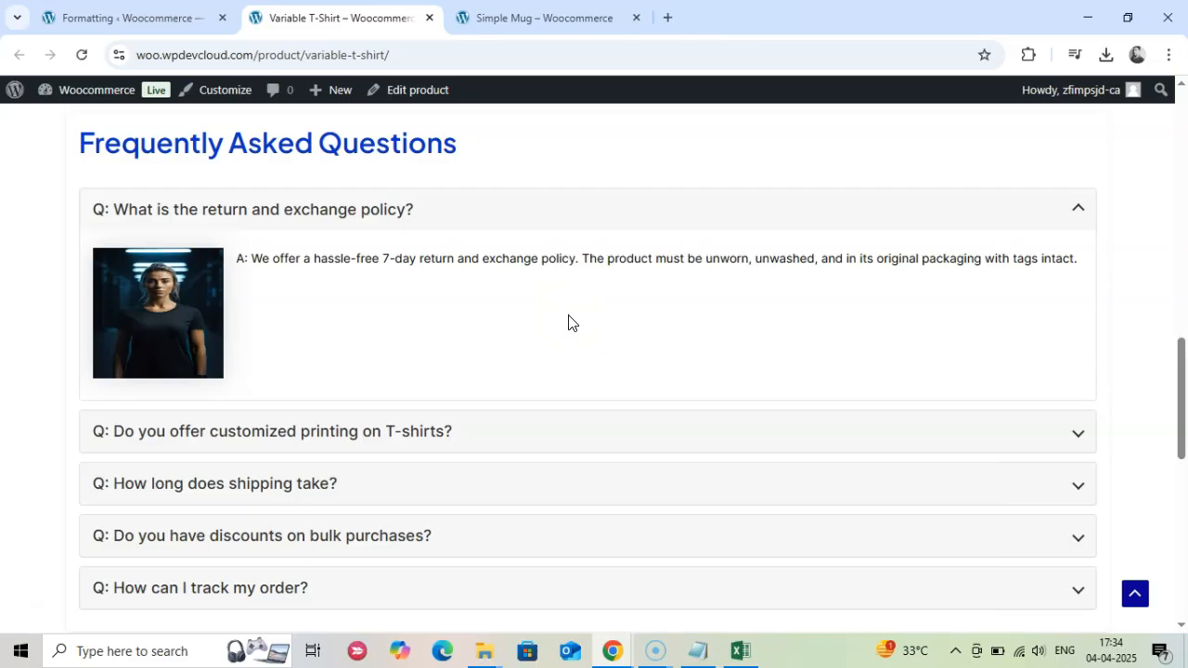
mouse_move(768, 441)
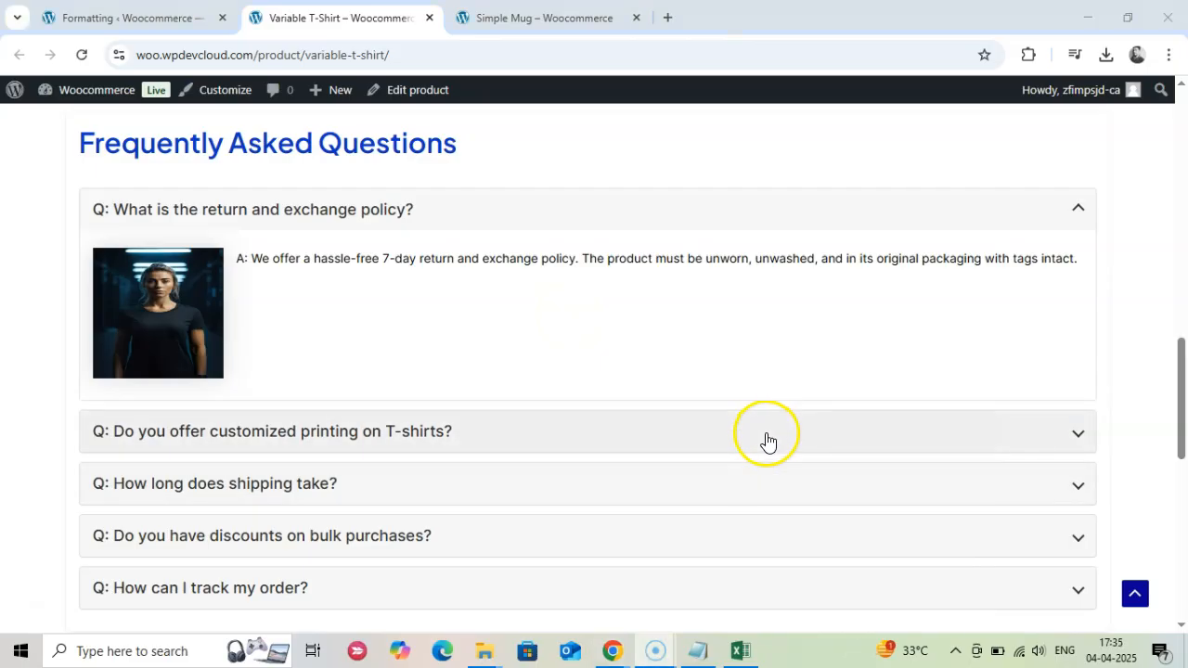
- Scroll through the FAQ accordion to review the shipping time answer beside its T-shirt image
scroll("down", 3)
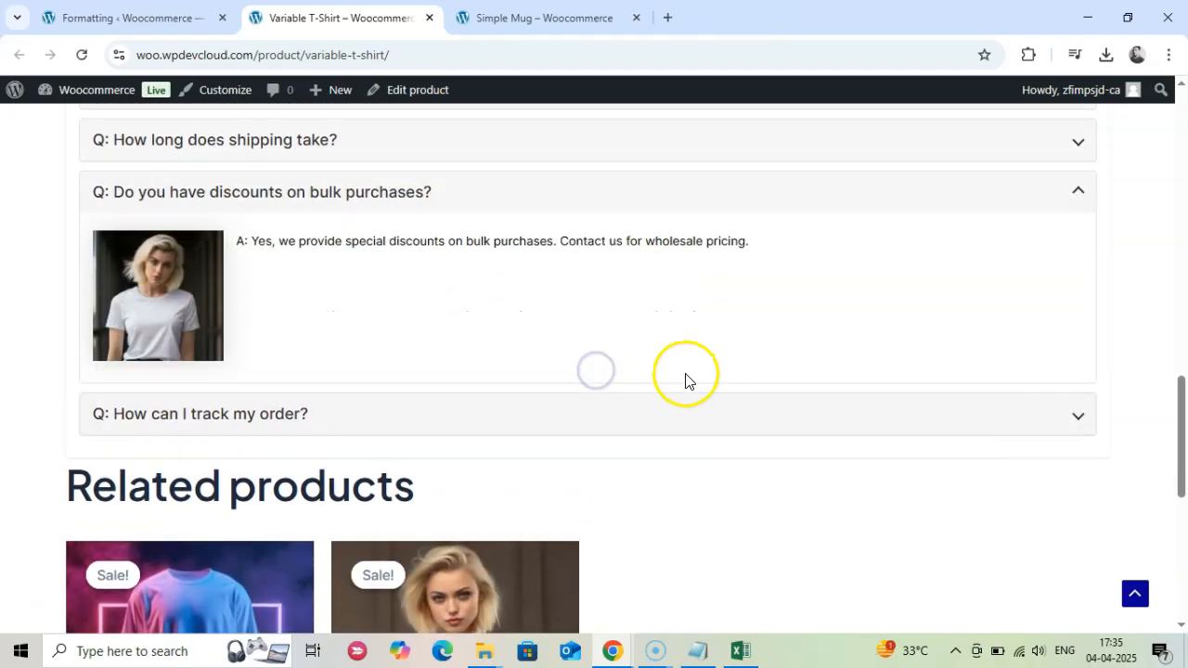
scroll("up", 3)
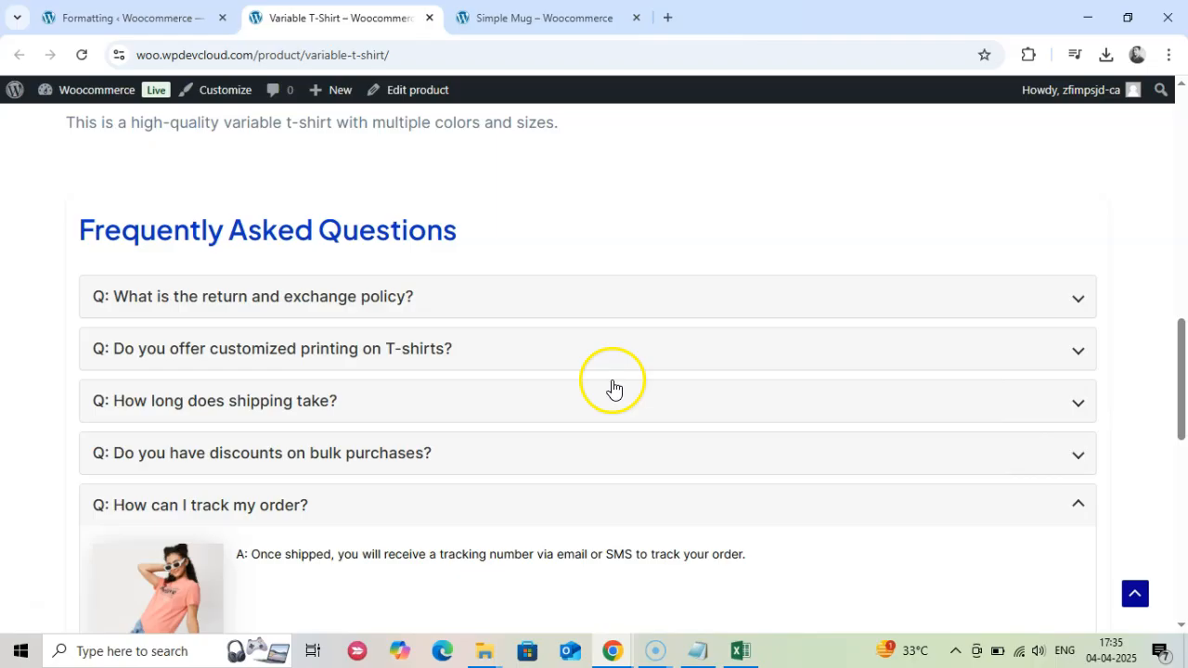
scroll("up", 3)
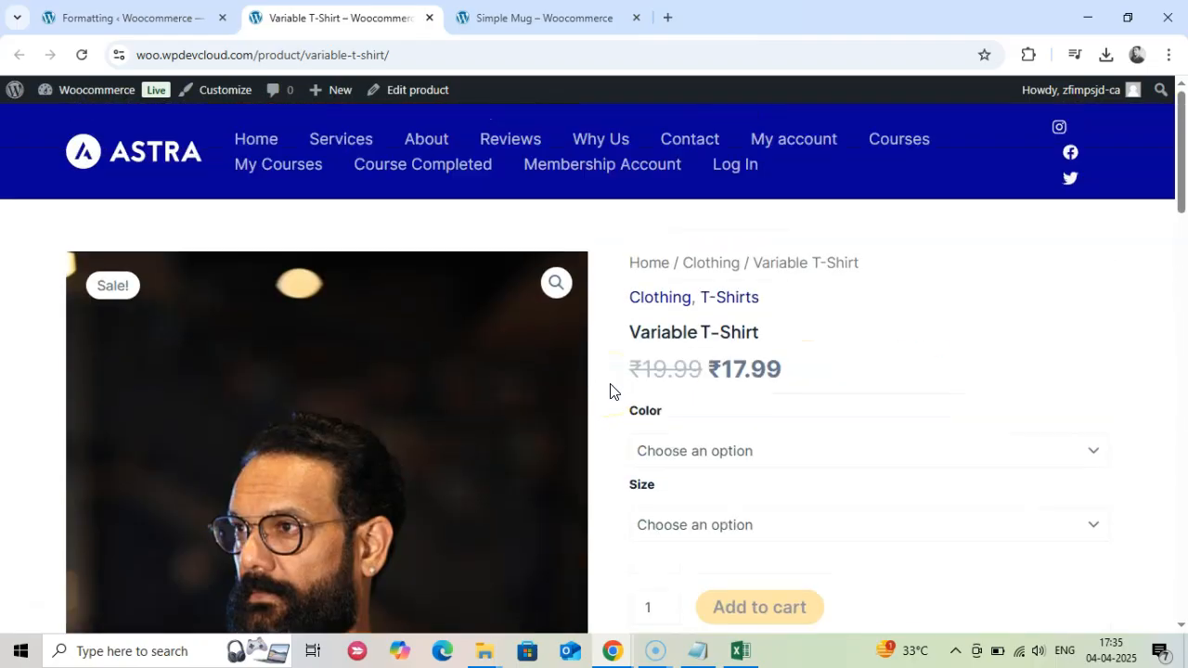
scroll("down", 3)
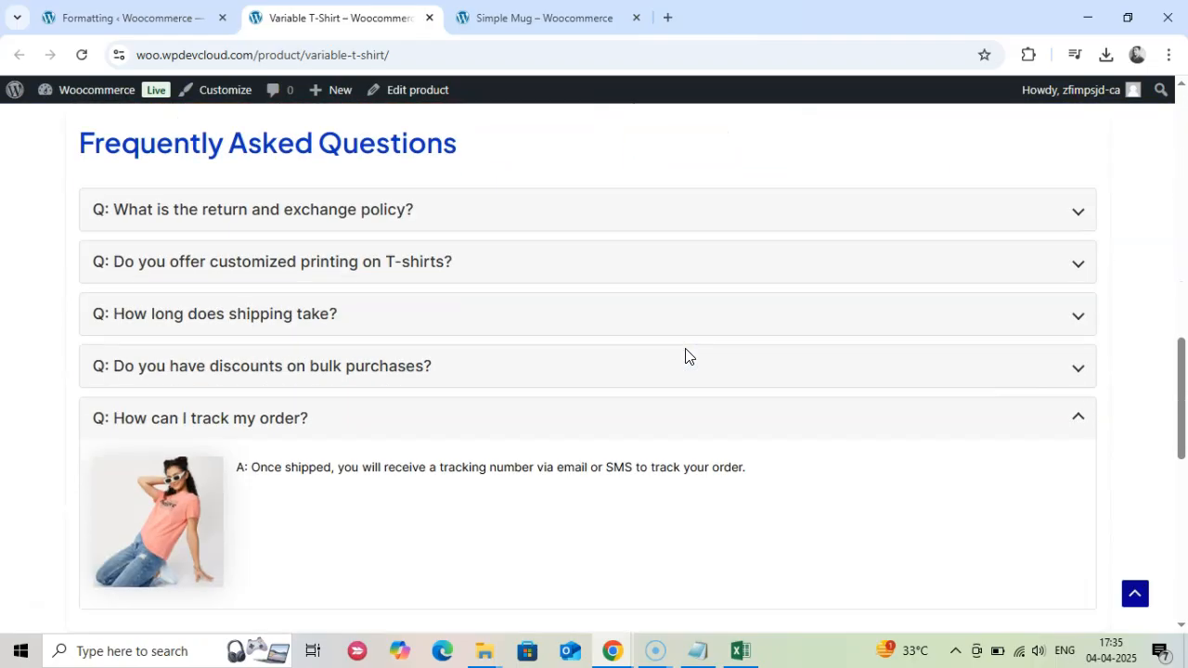
scroll("down", 3)
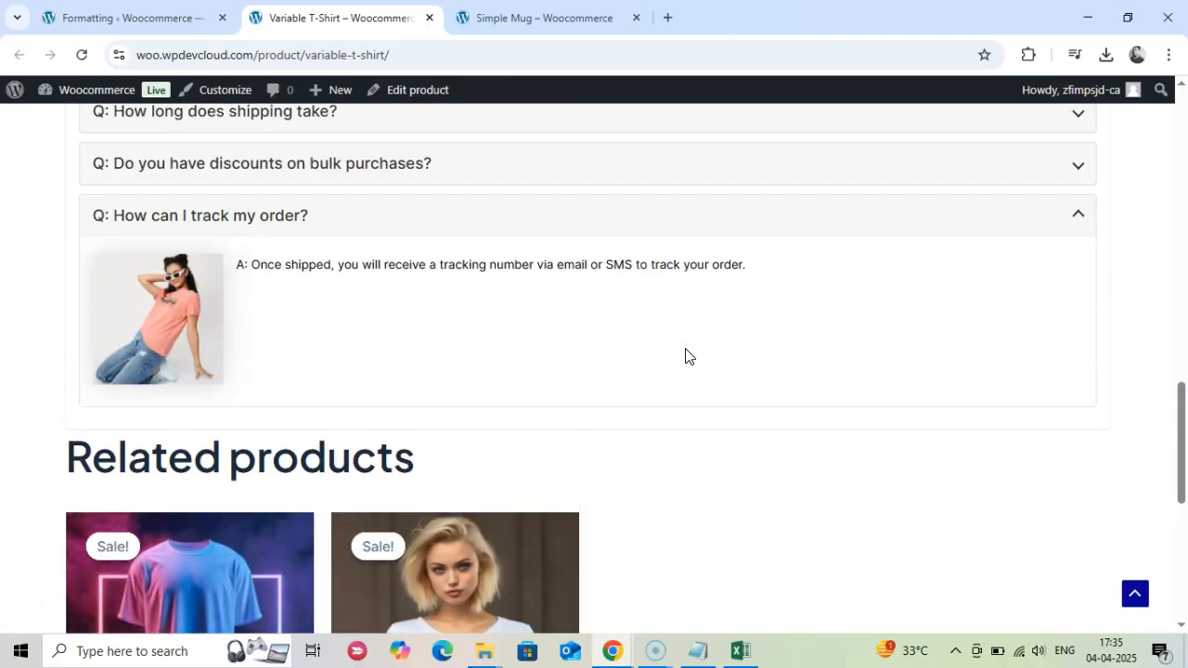
scroll("up", 3)
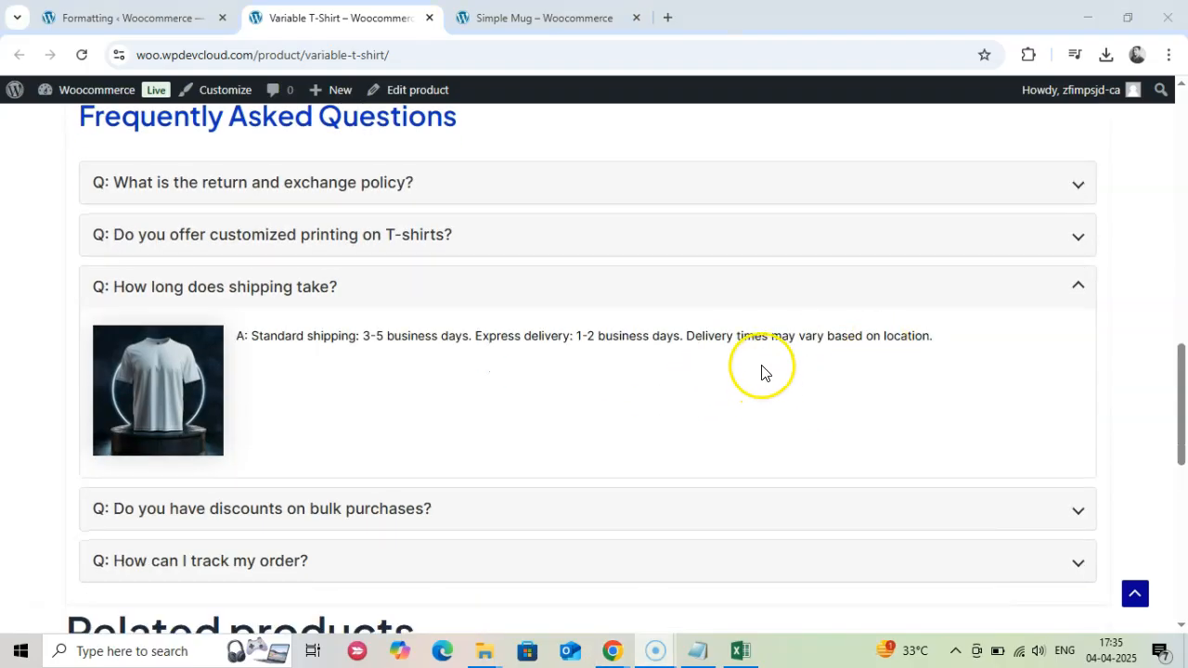
scroll("up", 3)
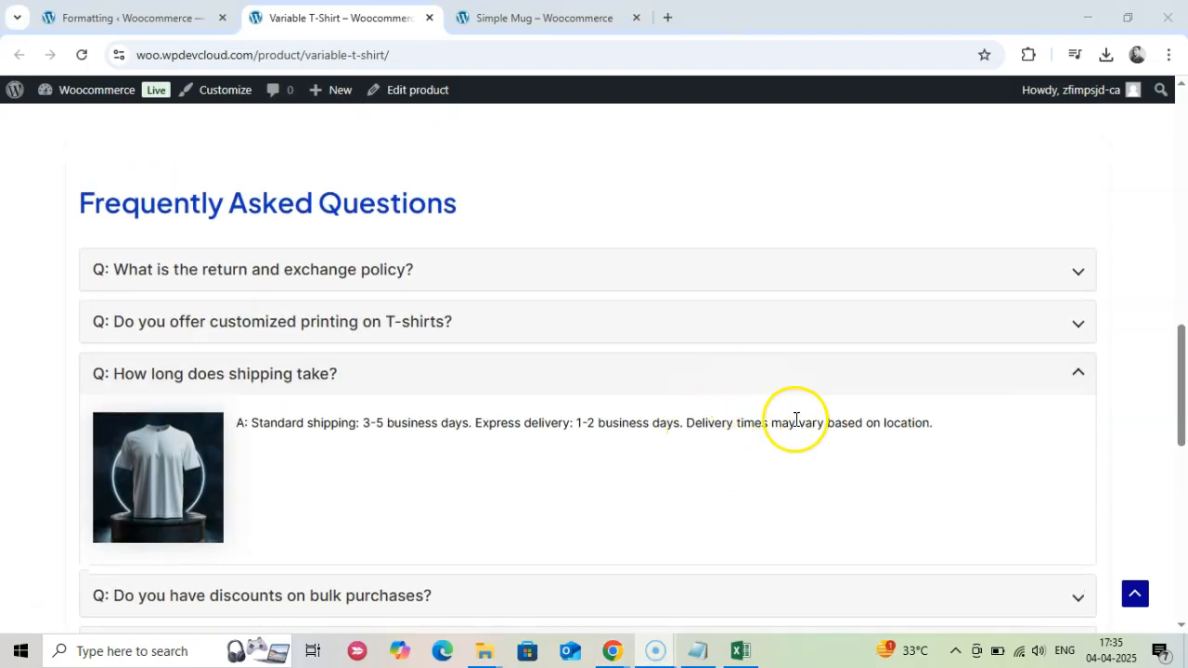
scroll("down", 3)
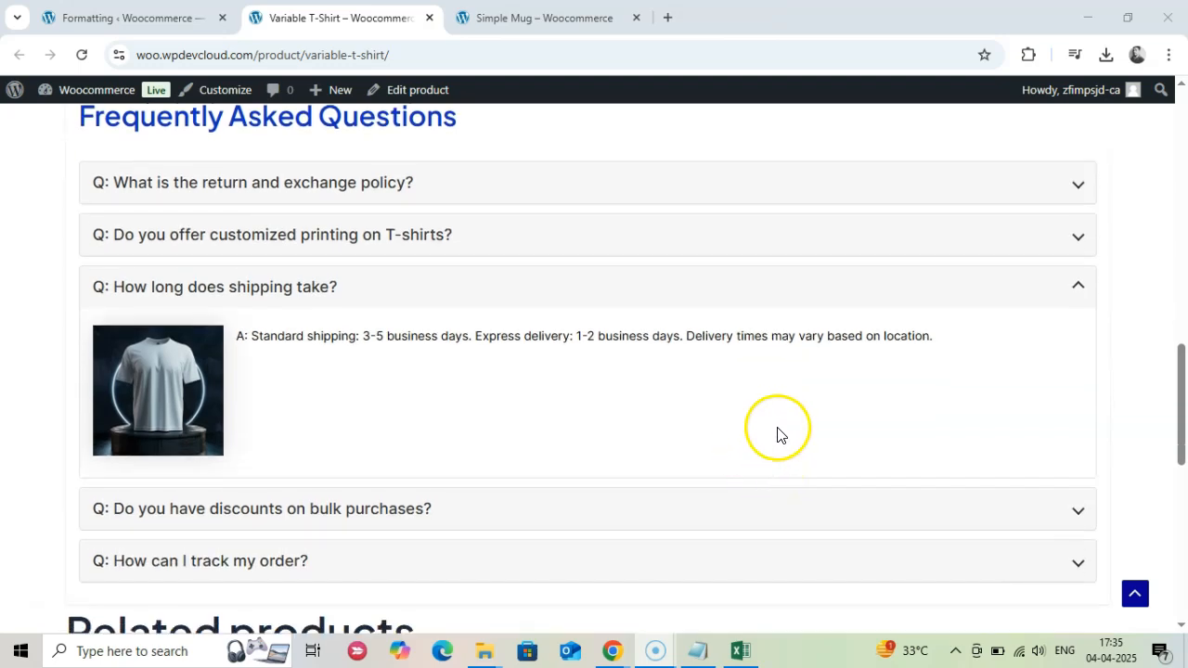